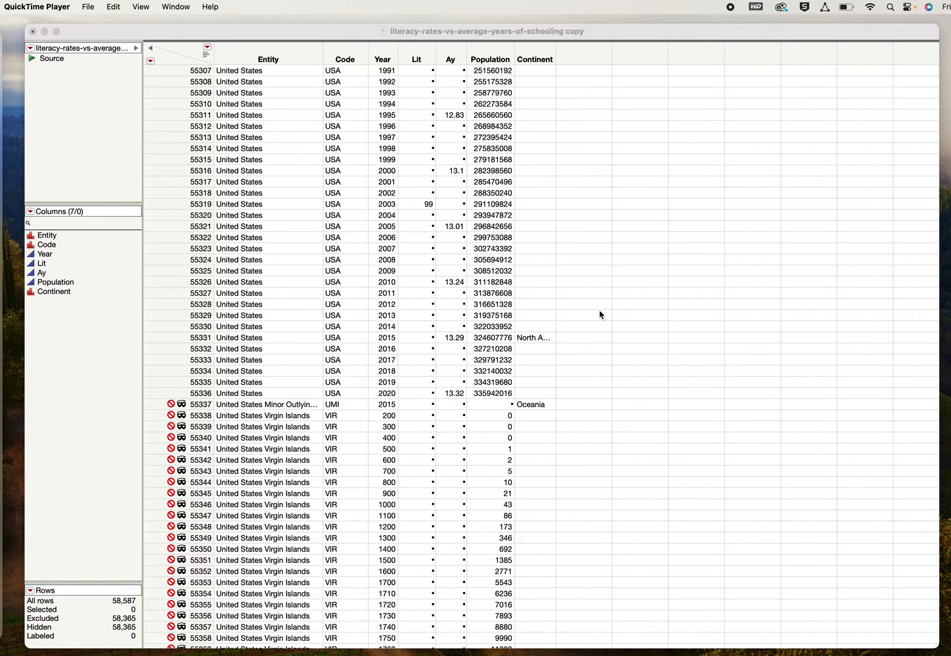
mouse_move(477, 255)
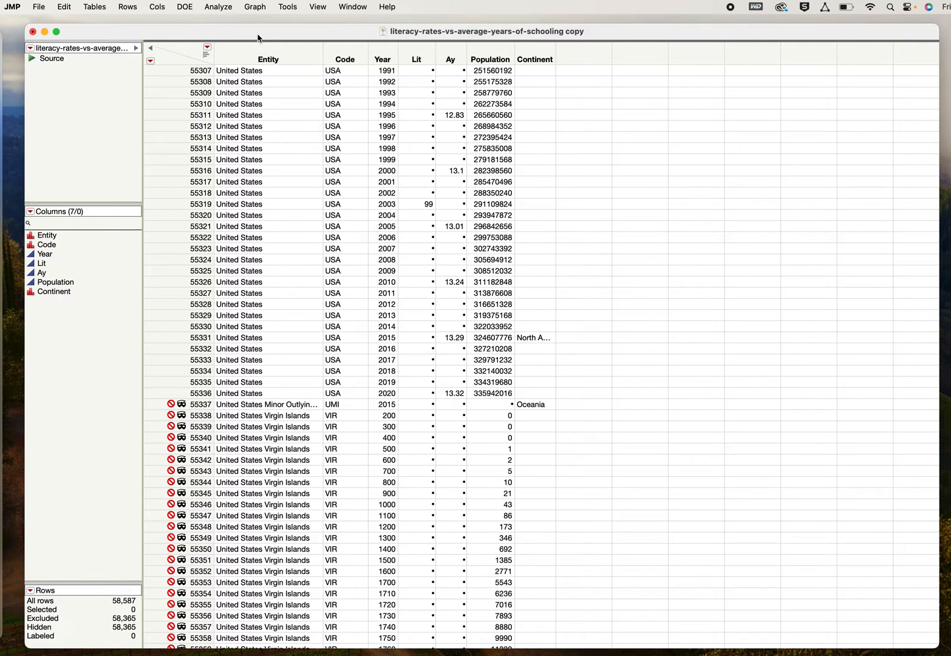
Glance at the list of open windows and dismiss it without choosing any
click(353, 8)
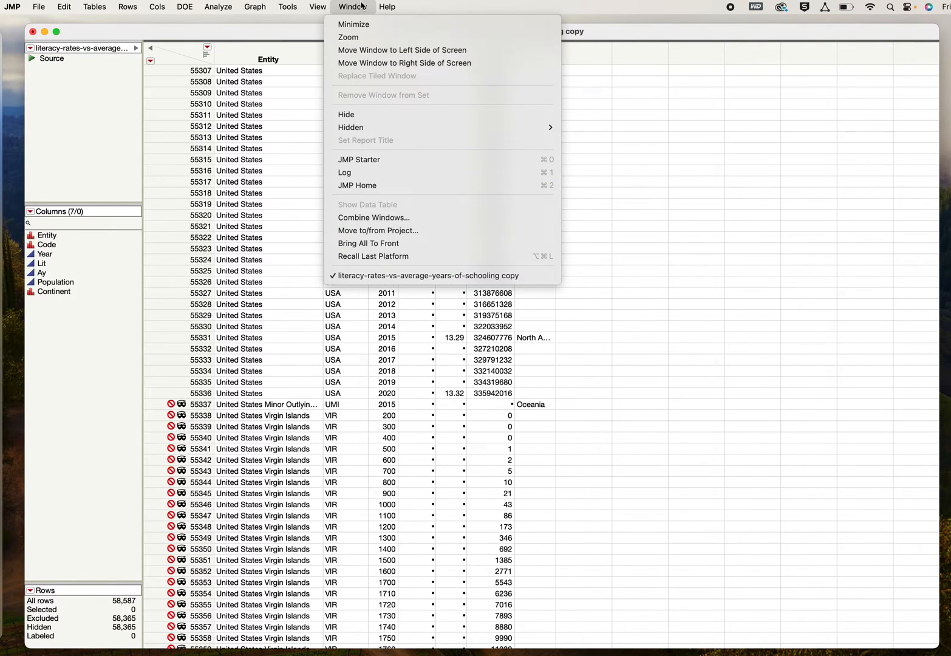
click(238, 271)
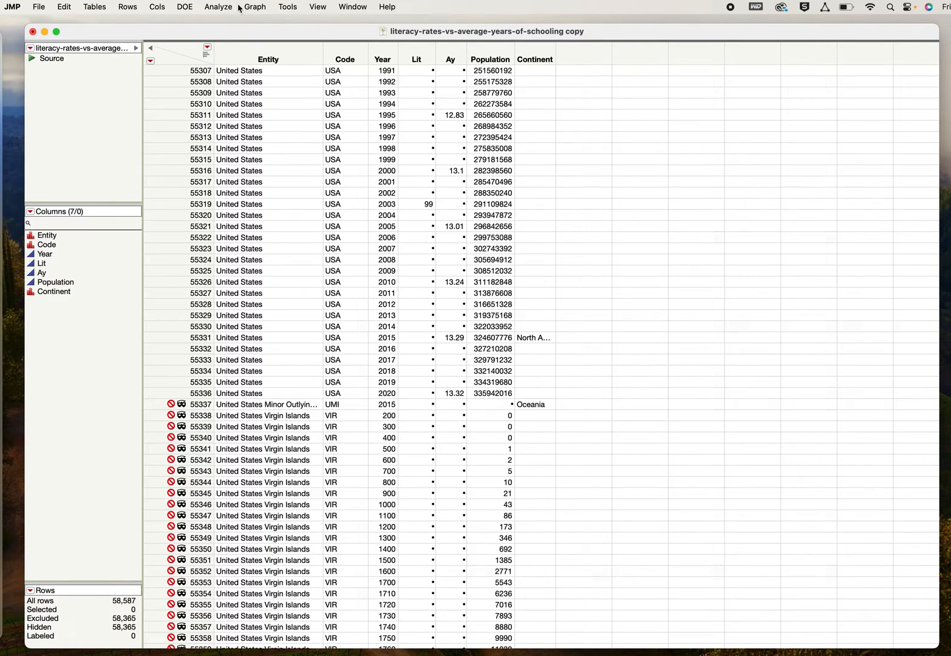
Run Fit Y by X with Lit as the response and Ay as the factor
click(219, 8)
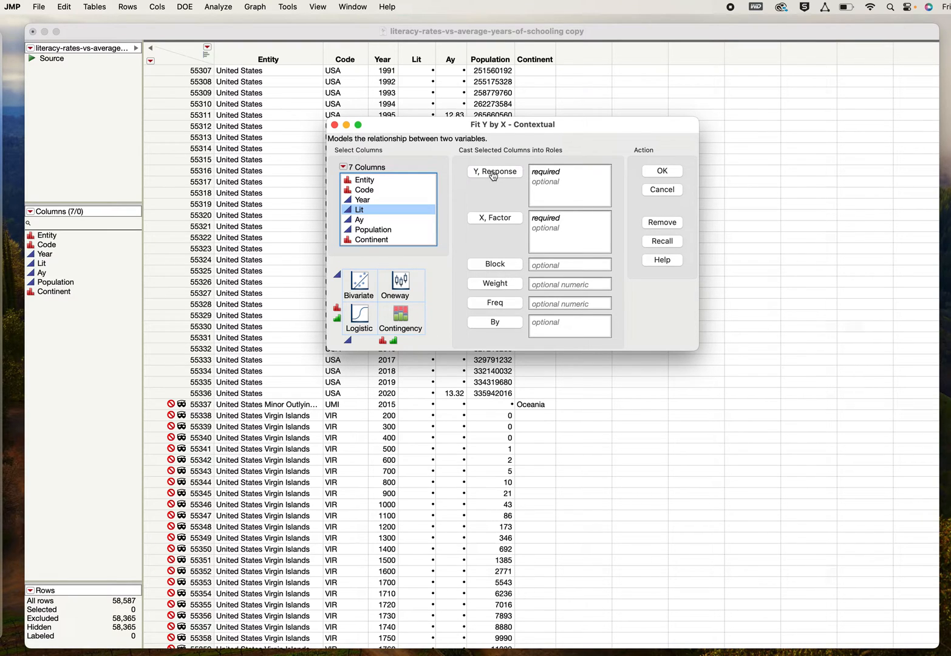
click(494, 171)
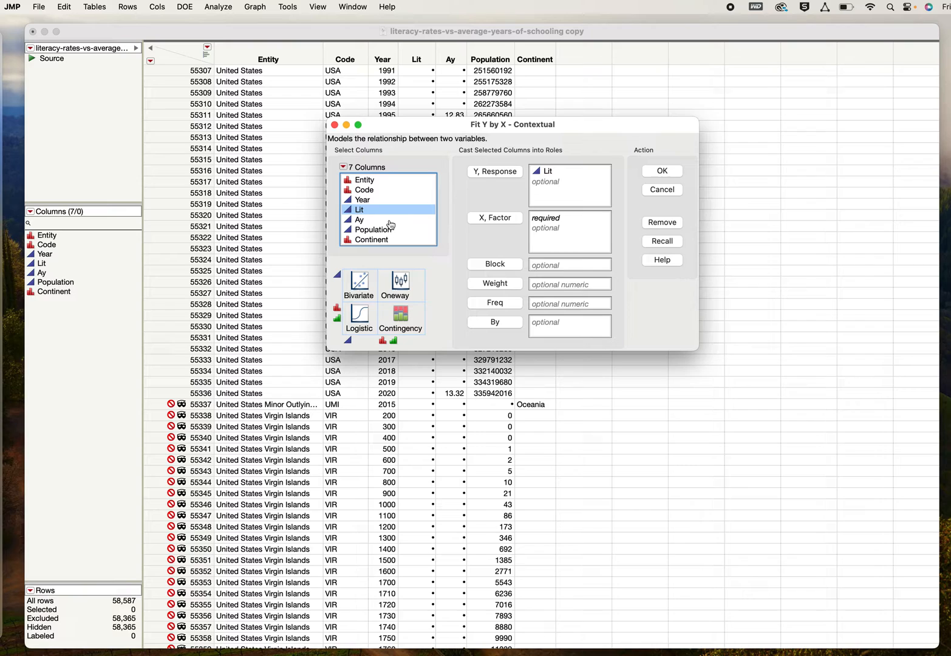
click(359, 218)
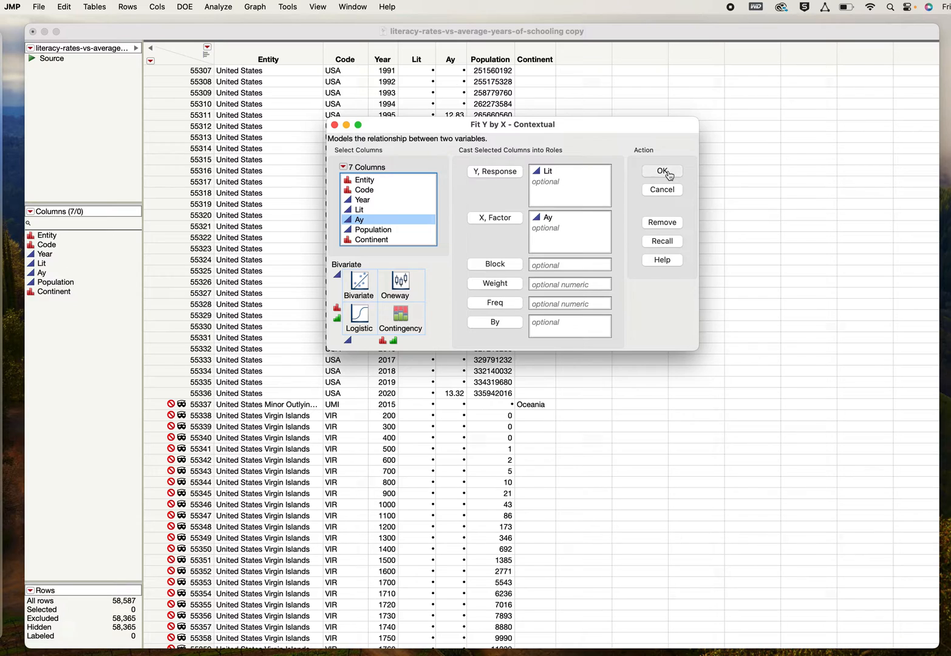
click(662, 170)
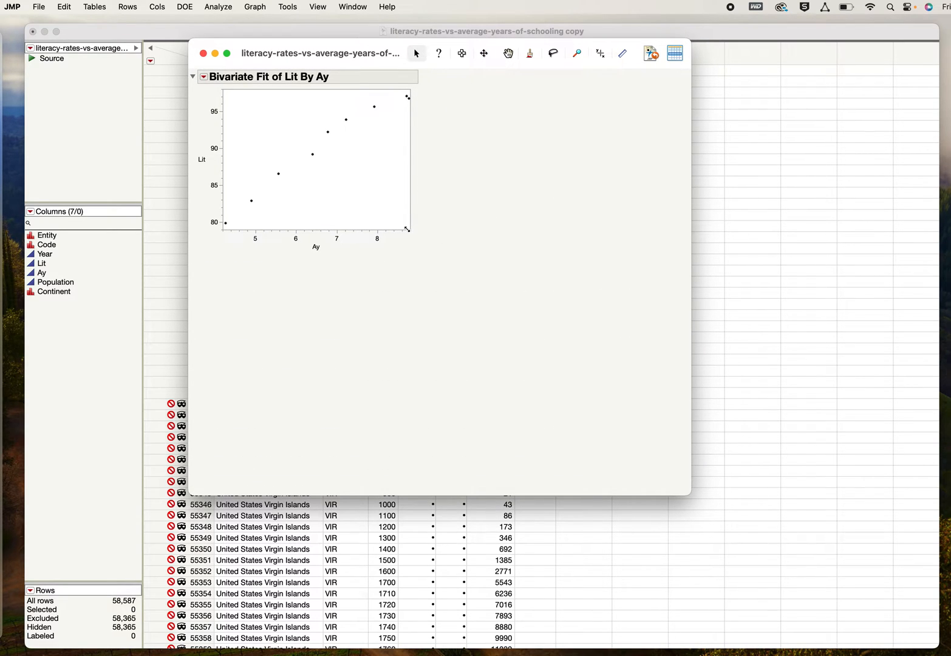
Drag the plot frame outward to make the Lit by Ay scatterplot much larger
drag(408, 231, 590, 399)
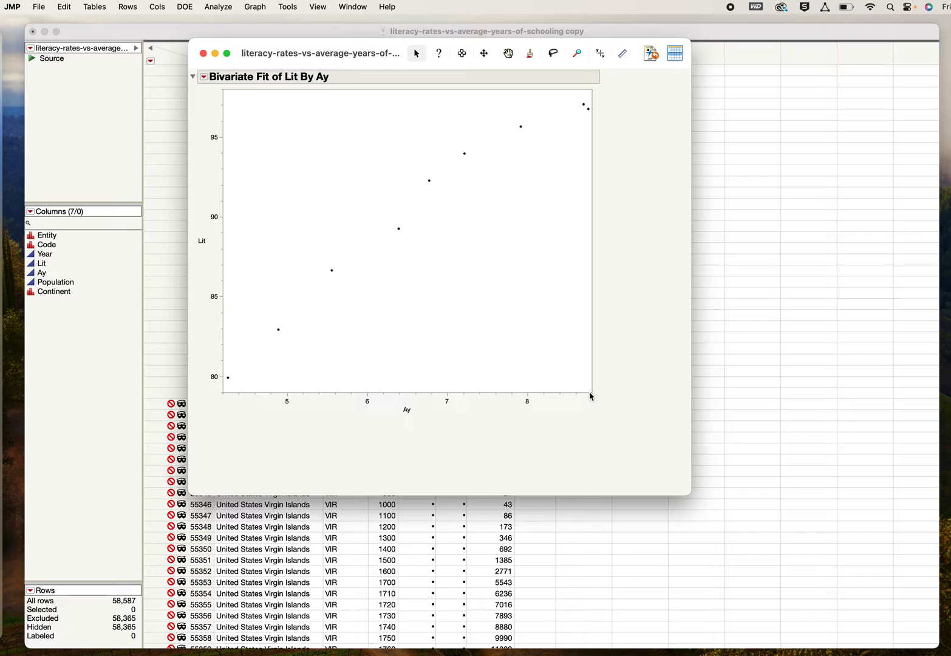
mouse_move(208, 258)
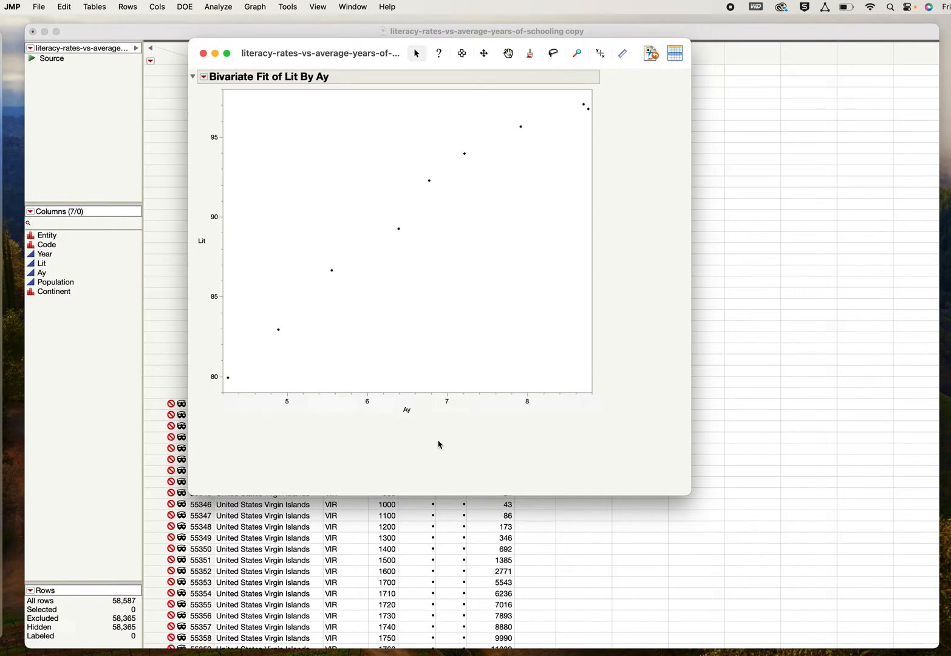
mouse_move(261, 174)
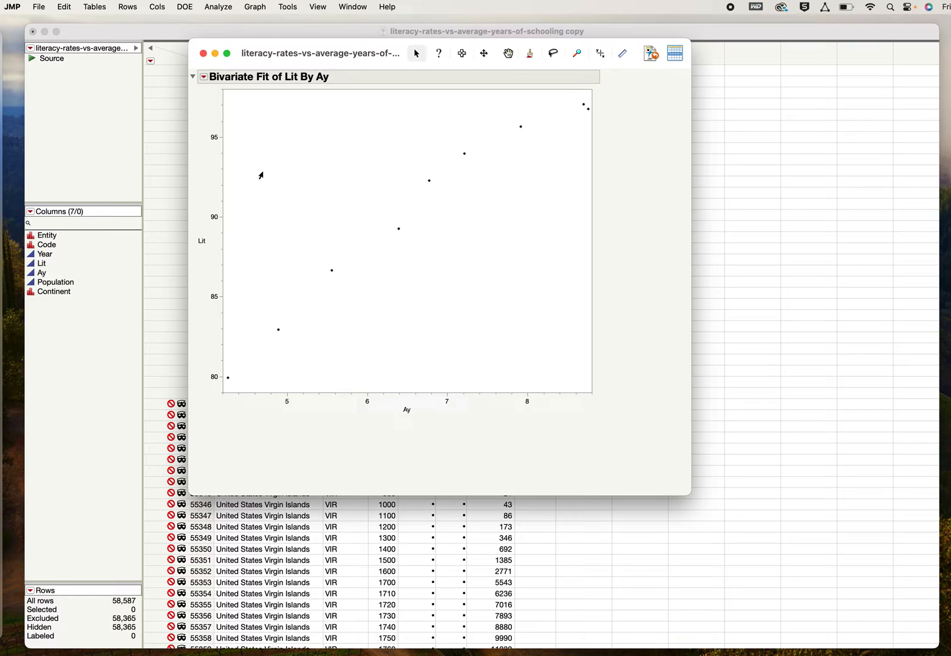
mouse_move(248, 359)
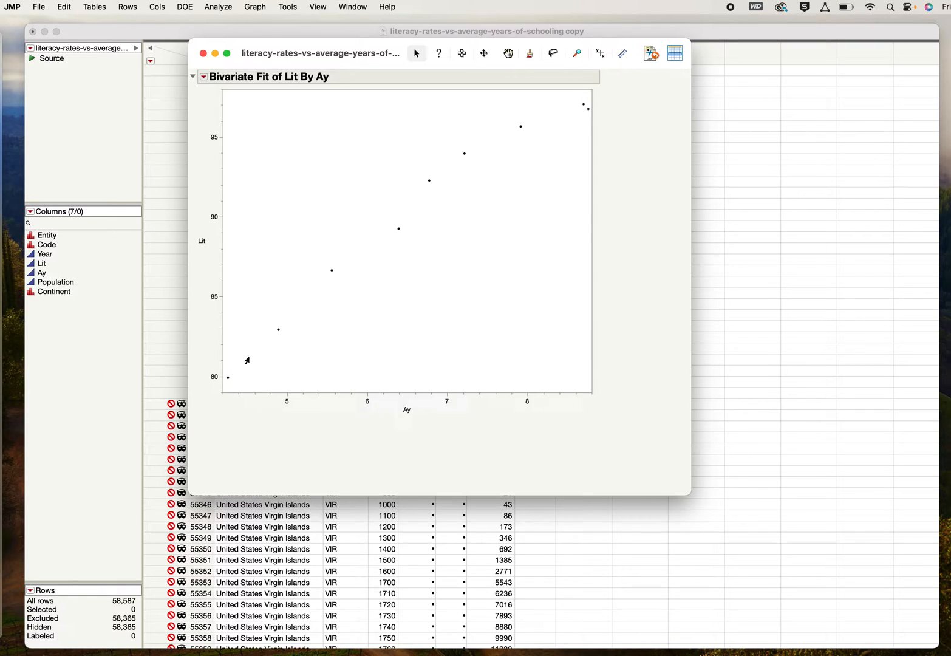
mouse_move(503, 148)
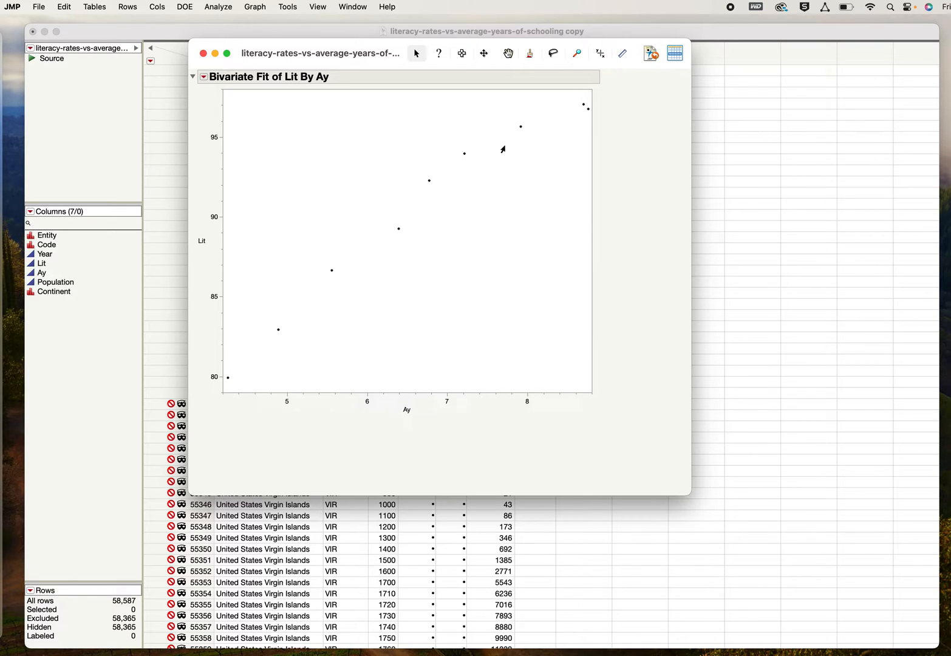
mouse_move(398, 252)
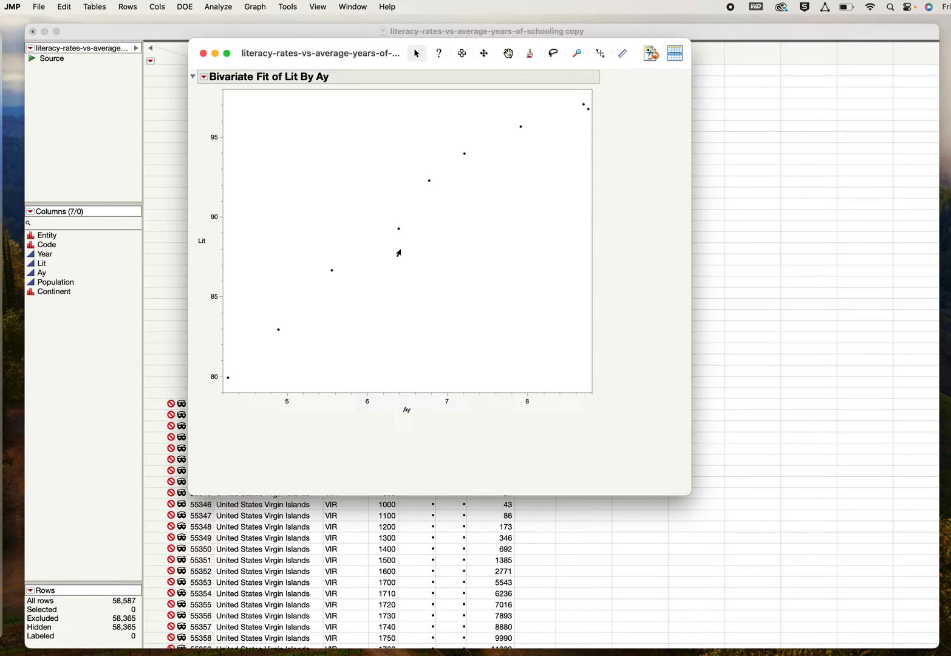
mouse_move(358, 223)
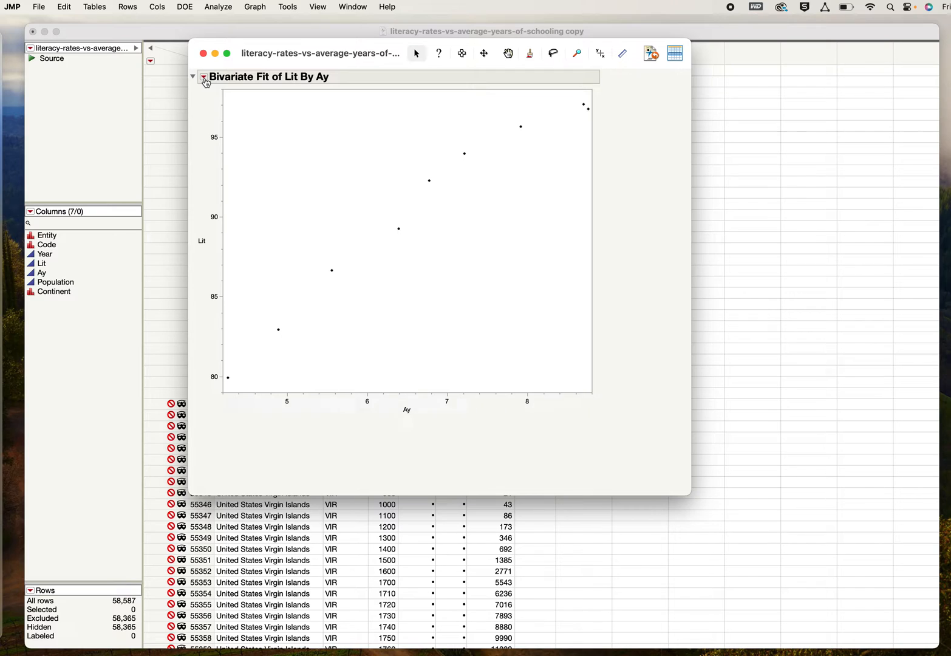
click(204, 77)
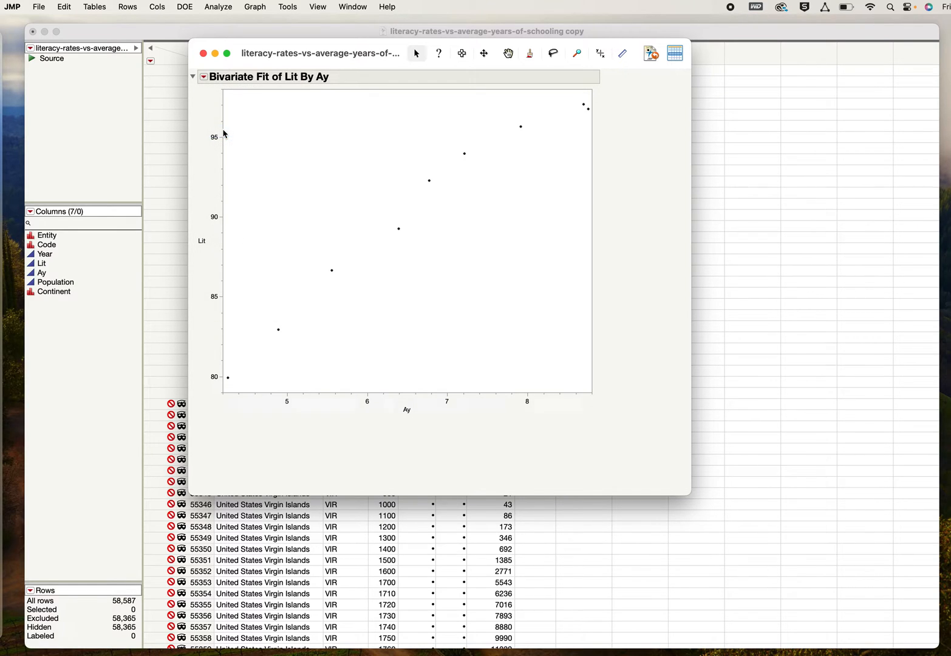
Add a Fit Mean line at 93.66, showing and then hiding its statistics report
click(204, 77)
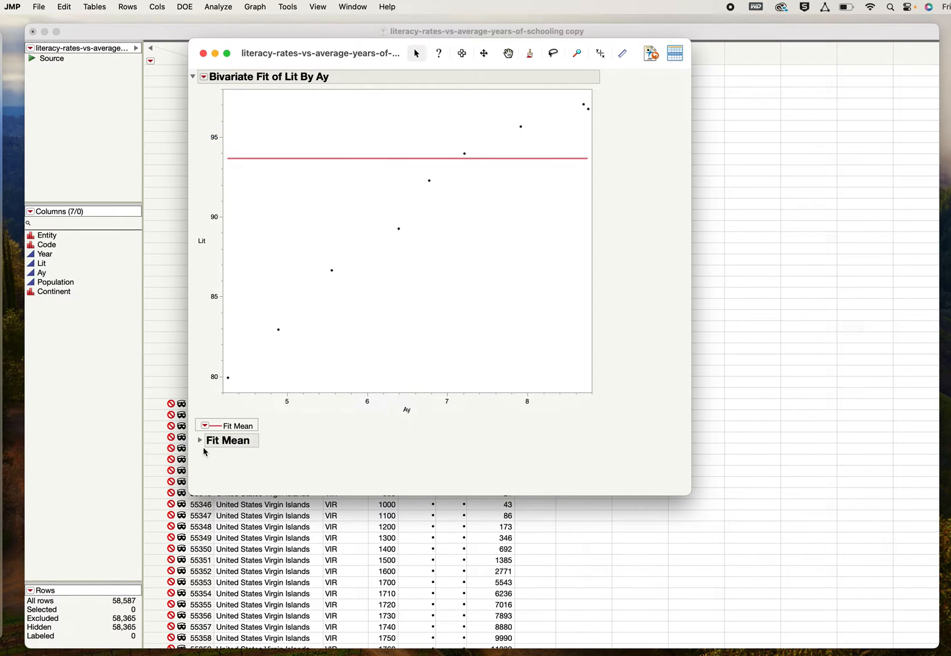
click(199, 439)
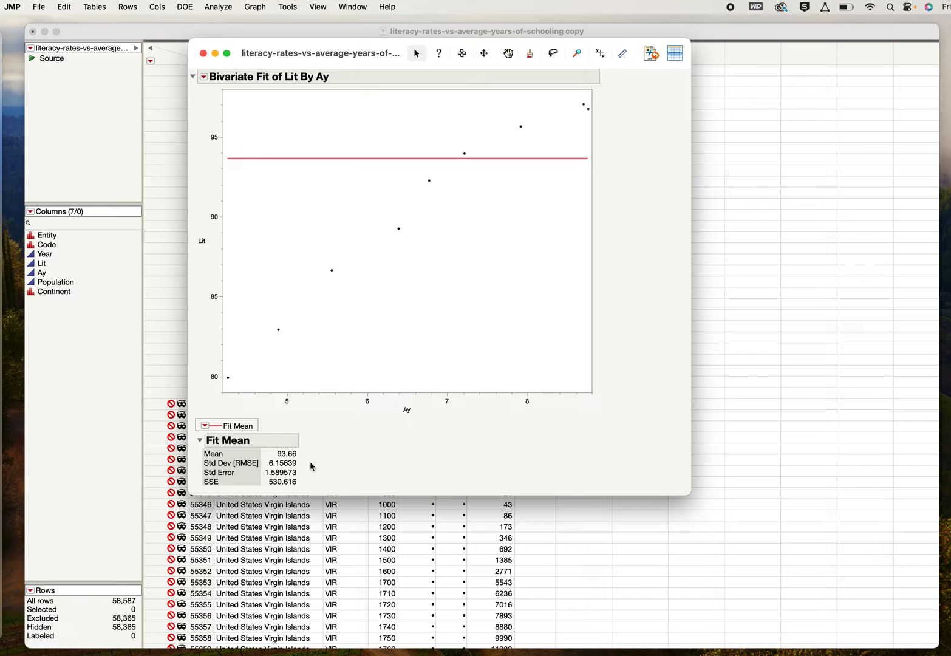
mouse_move(301, 455)
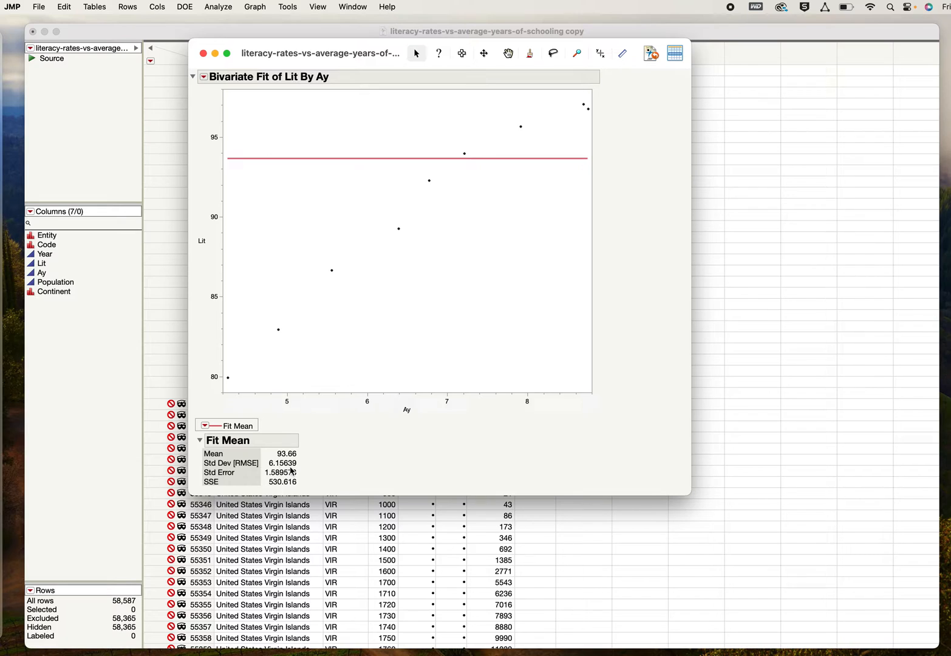
click(199, 440)
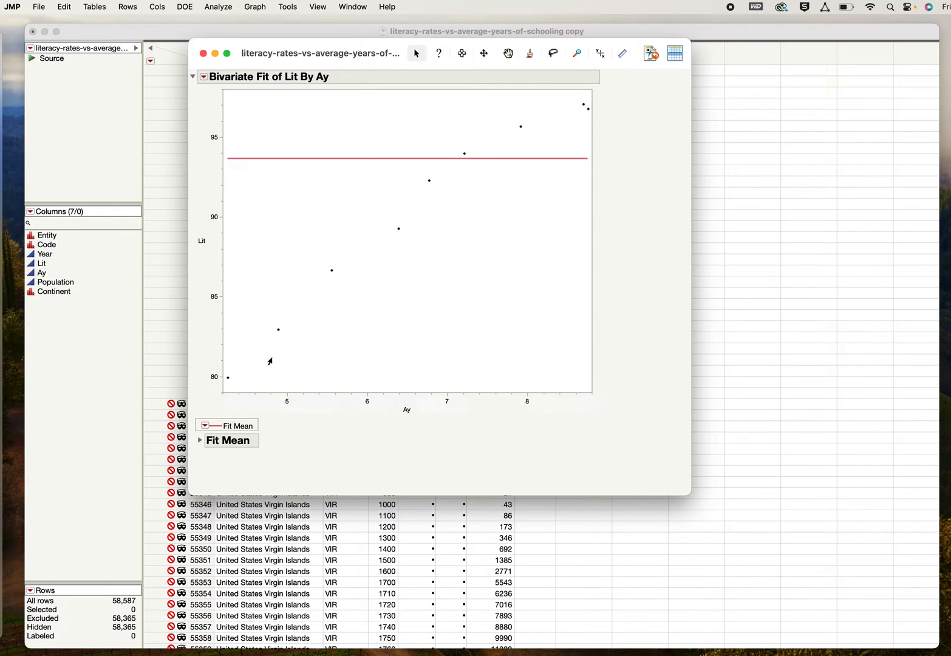
mouse_move(558, 126)
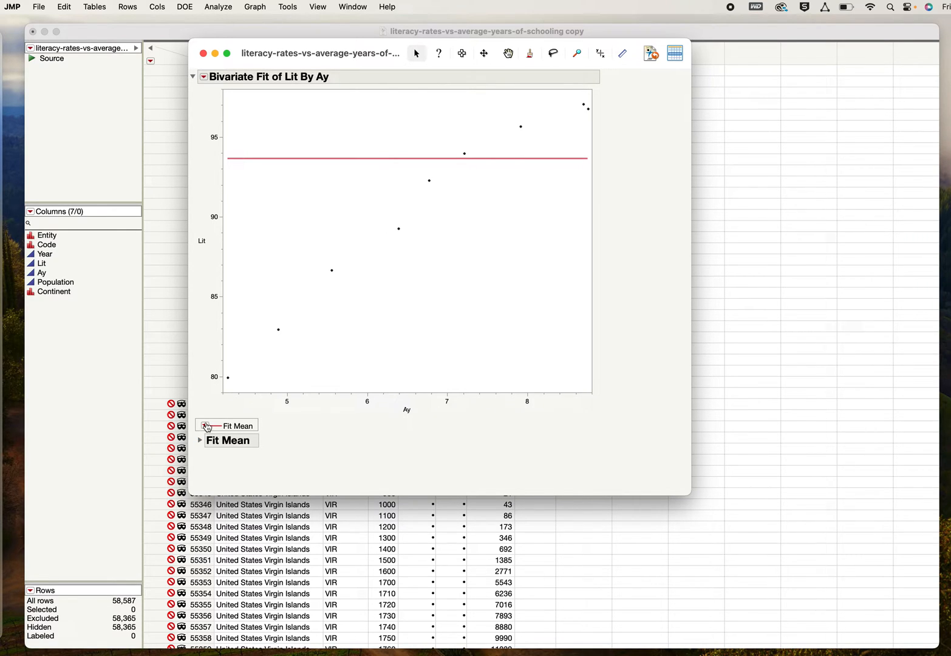
Remove the mean fit and fit a regression line, Lit = 64.95042 + 3.8162064*Ay
click(205, 425)
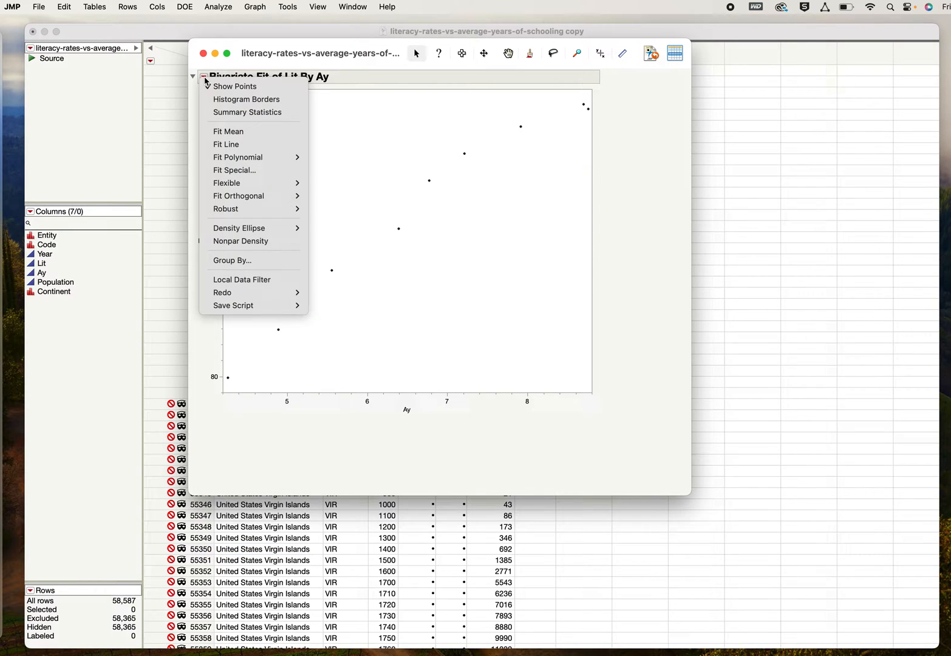
mouse_move(243, 196)
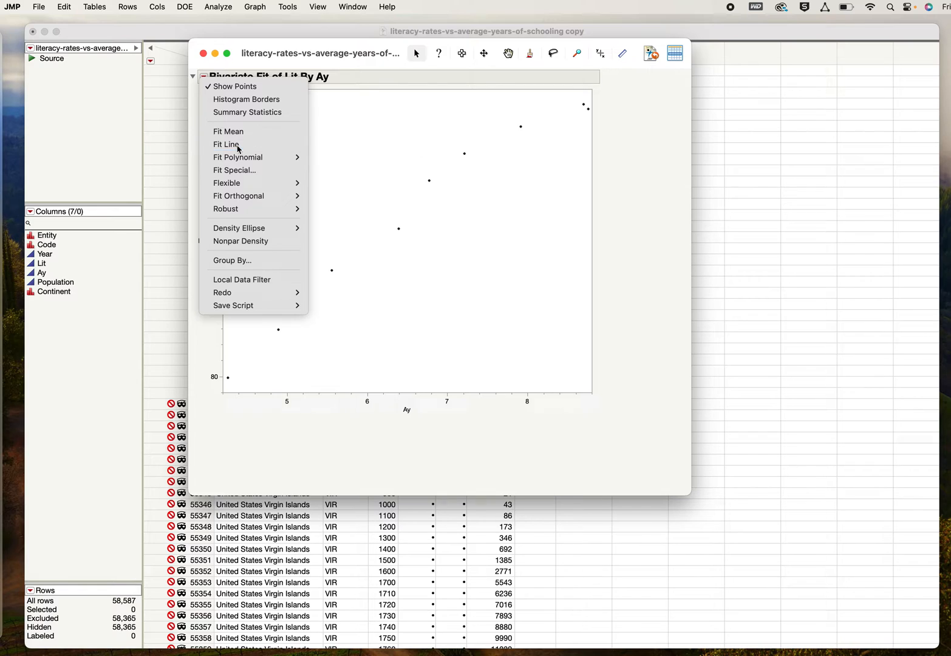
click(226, 143)
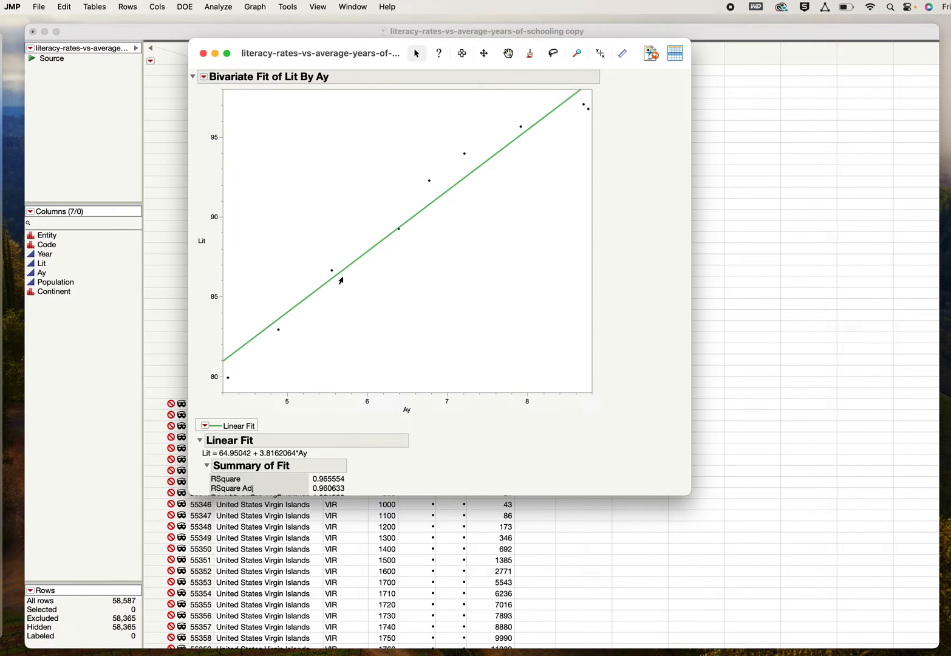
mouse_move(402, 253)
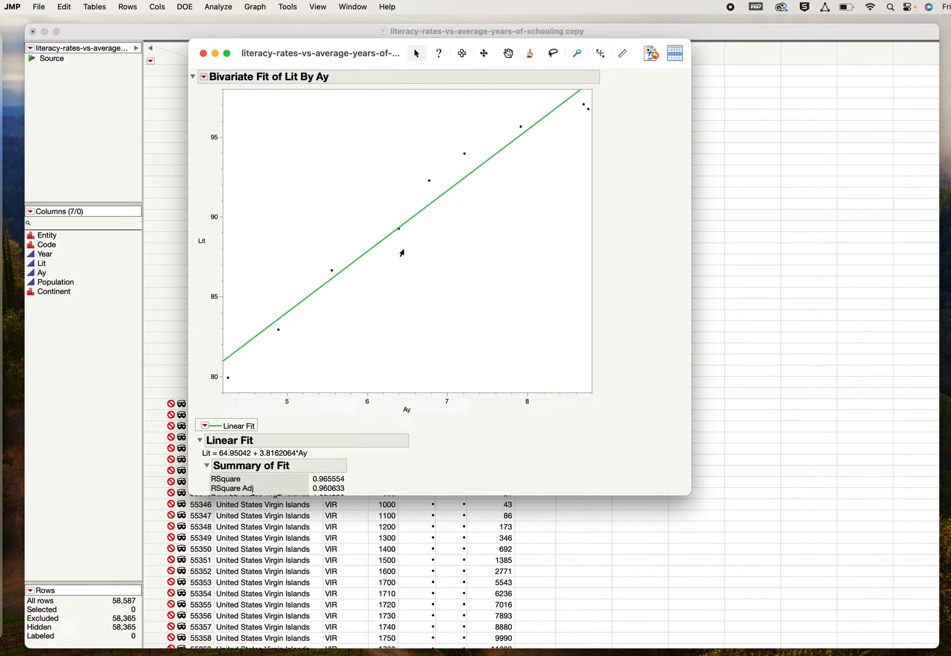
Set the Ay axis minimum to 0 so the fitted line extends further left
scroll(down, 3)
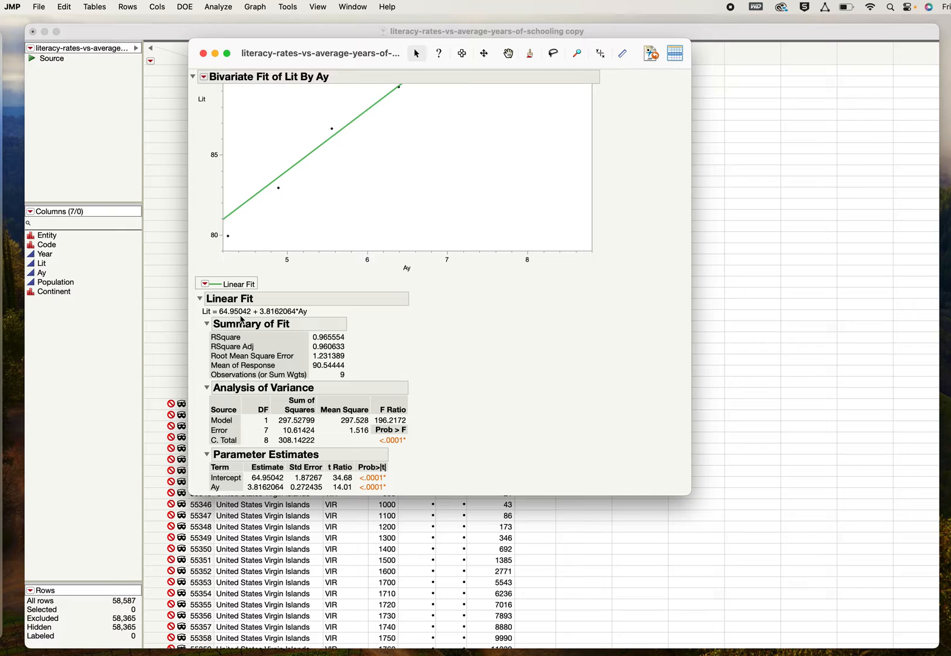
click(200, 299)
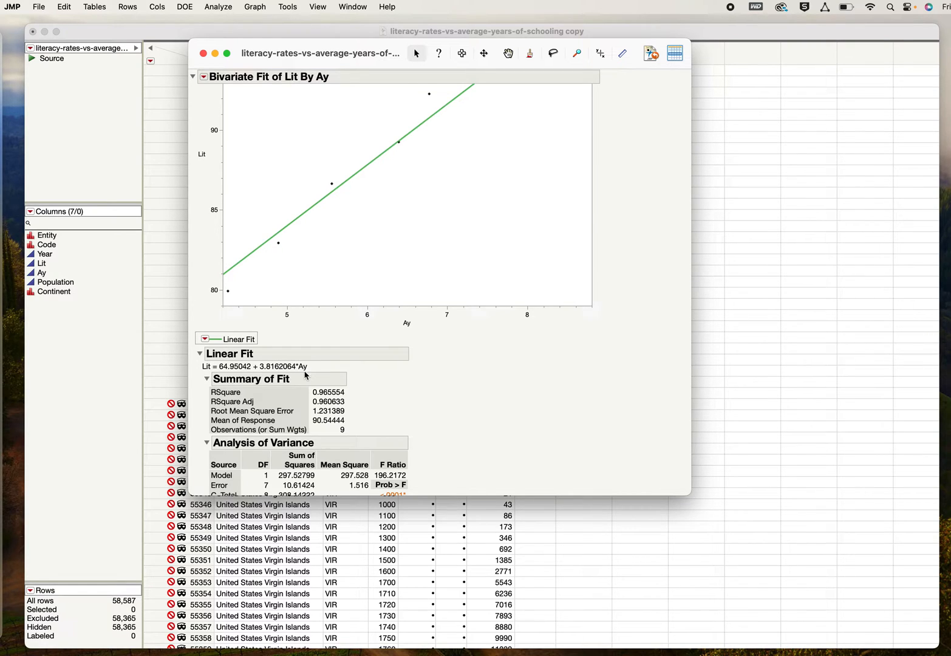
mouse_move(211, 367)
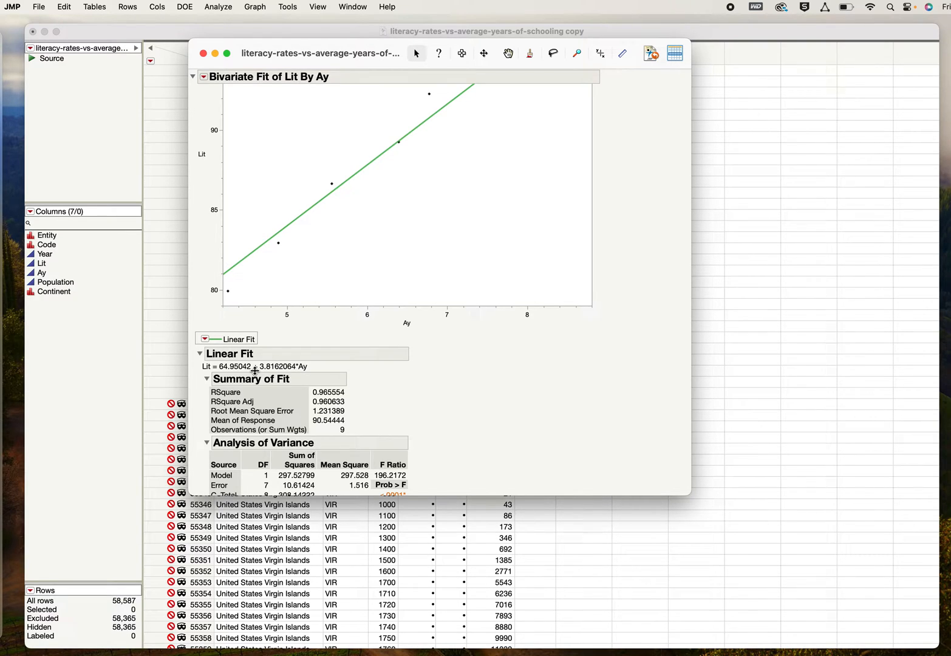
mouse_move(217, 277)
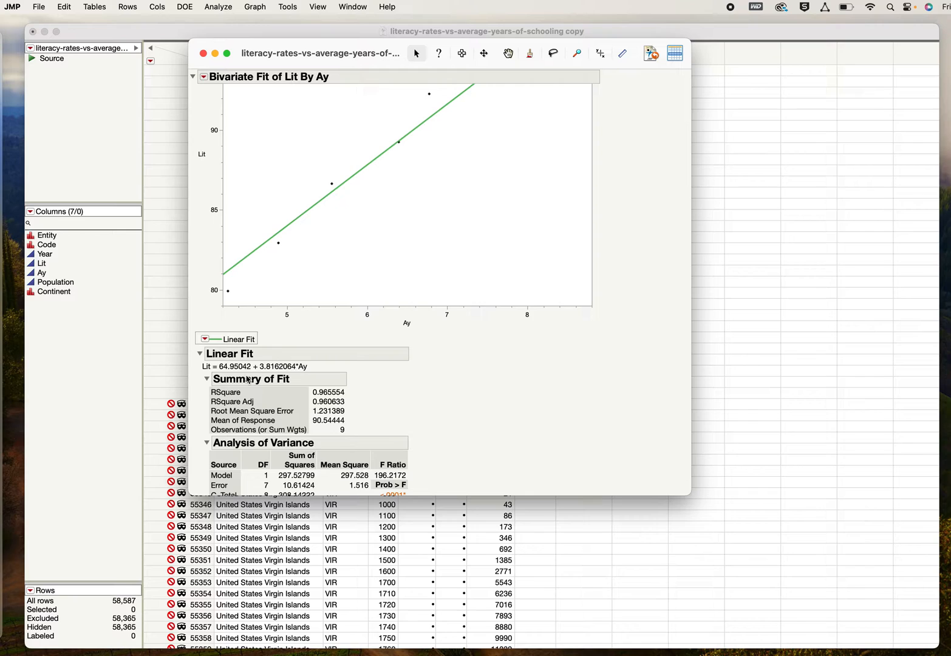
mouse_move(235, 372)
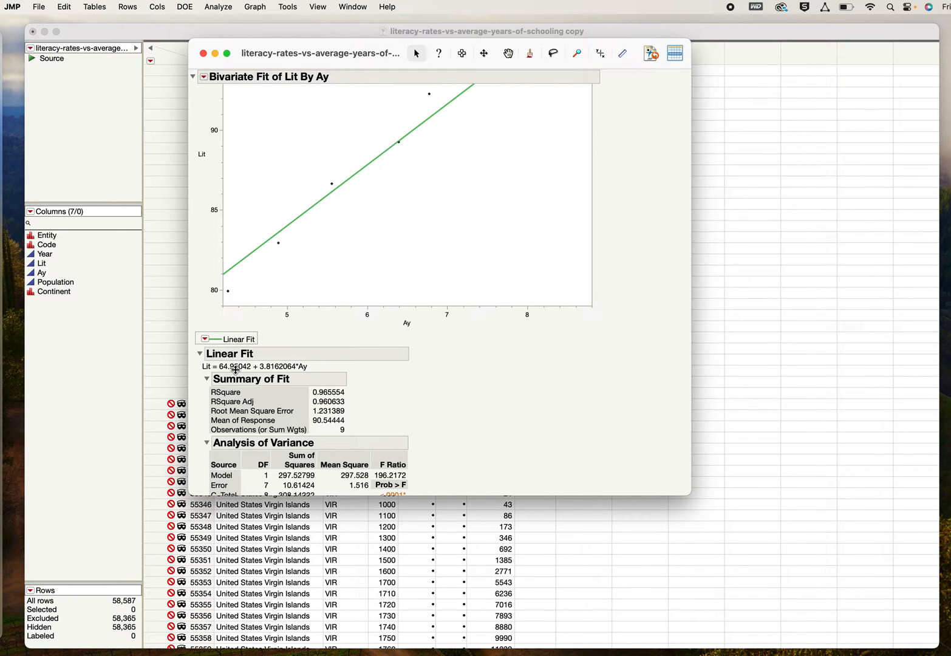
mouse_move(219, 274)
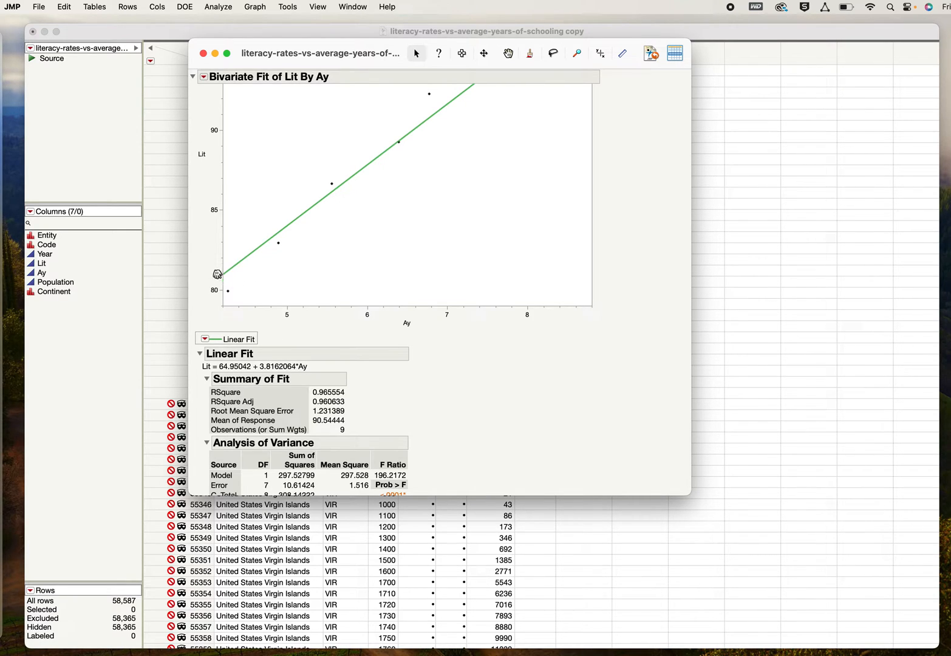
mouse_move(390, 298)
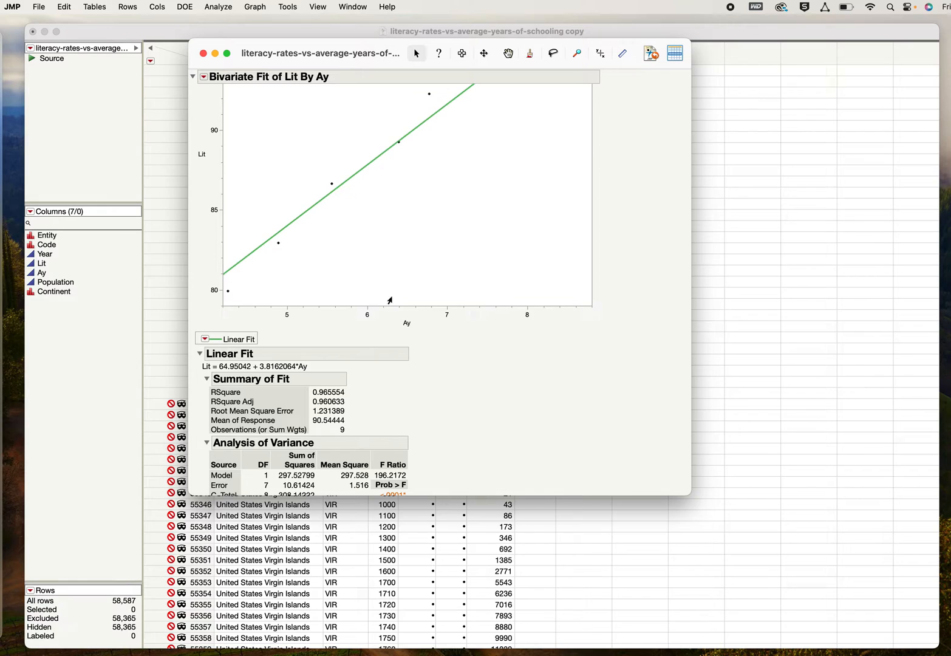
mouse_move(300, 313)
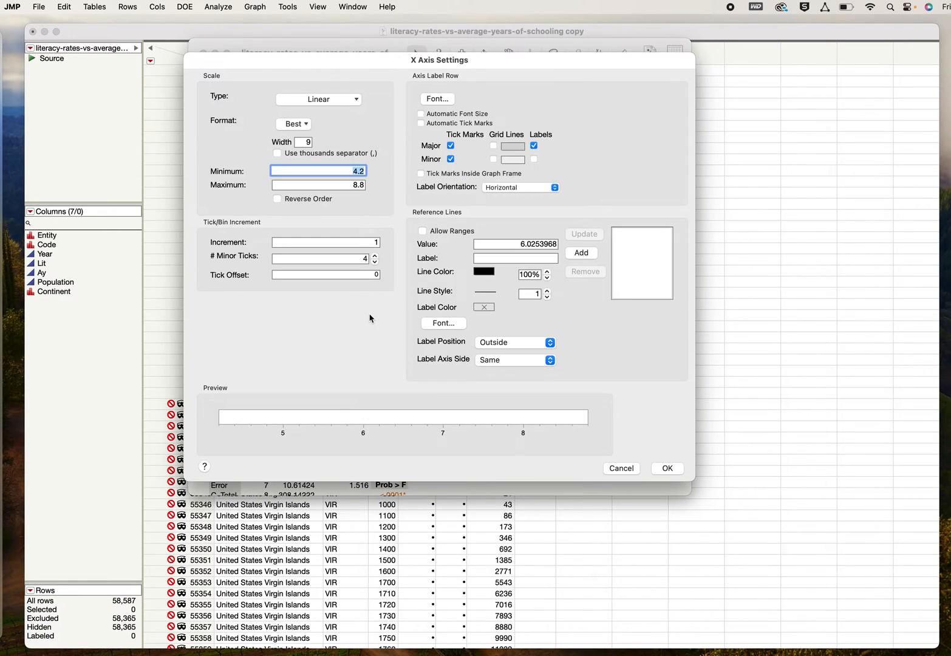
mouse_move(611, 474)
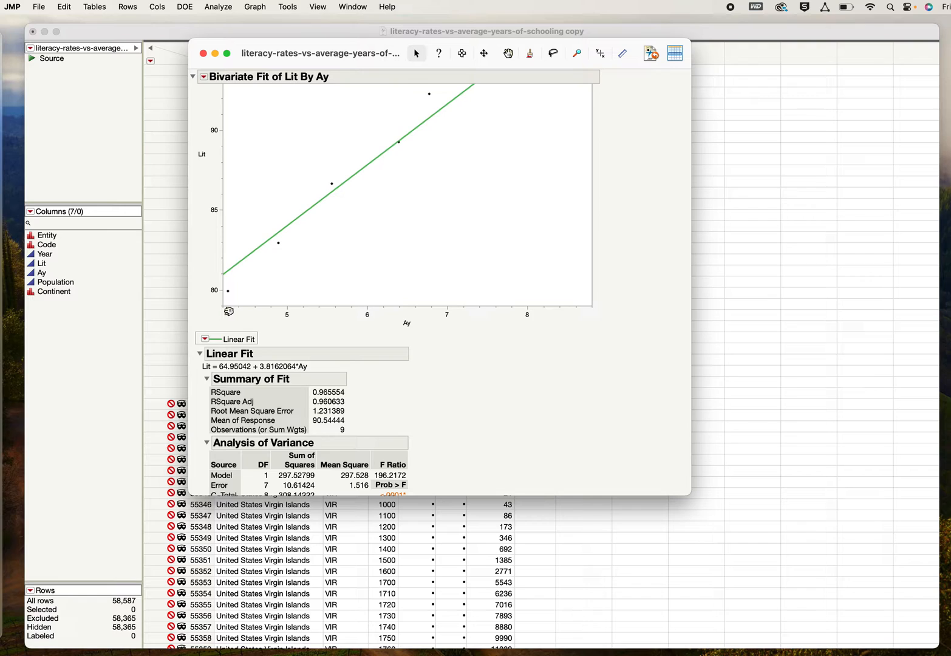
mouse_move(154, 316)
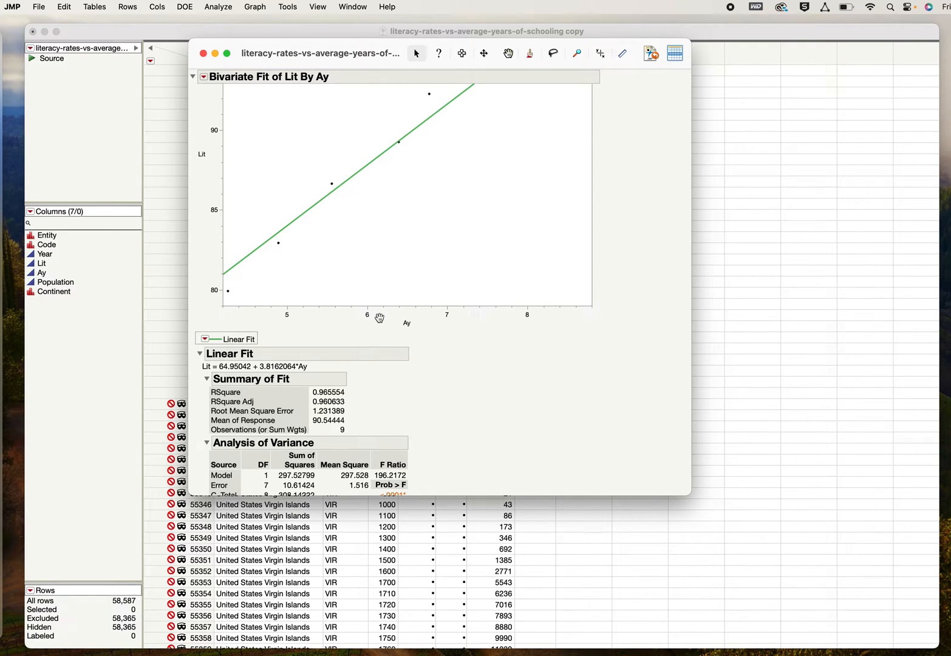
double_click(407, 314)
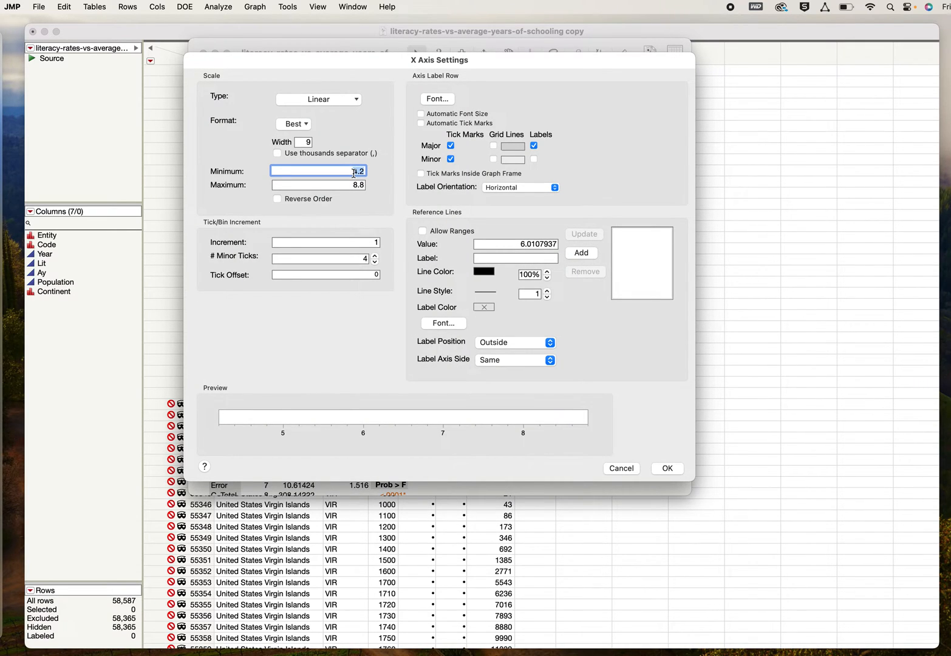
text(0)
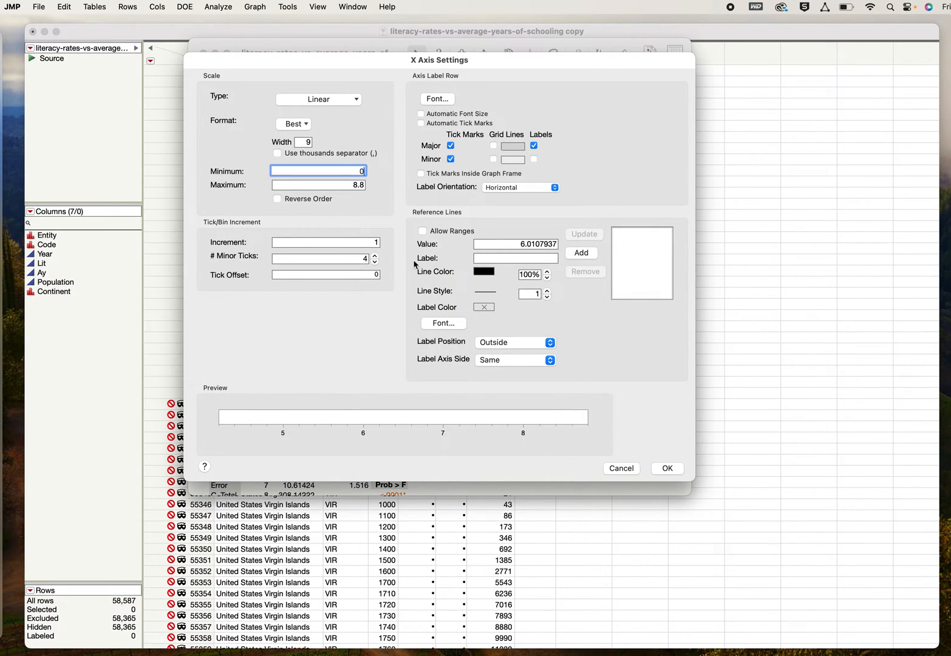
click(666, 469)
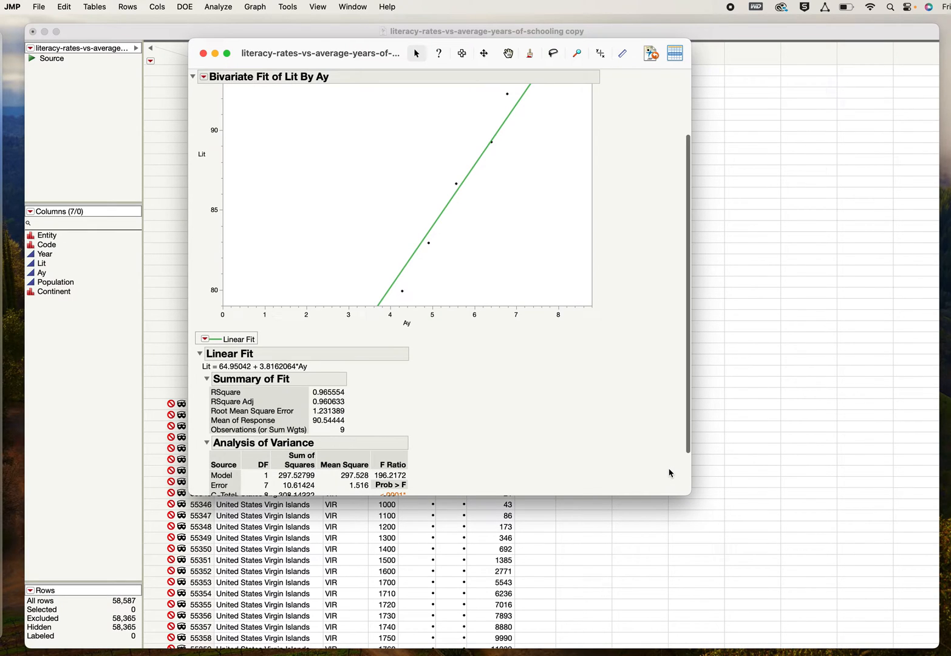
mouse_move(375, 306)
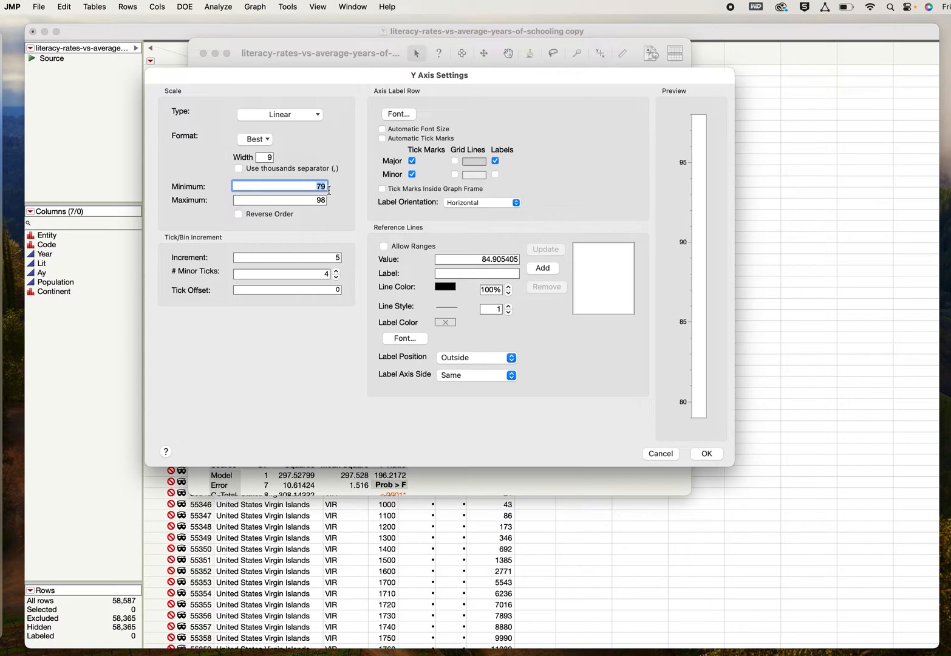
Set the Lit axis minimum to 50 instead of 79
text(50)
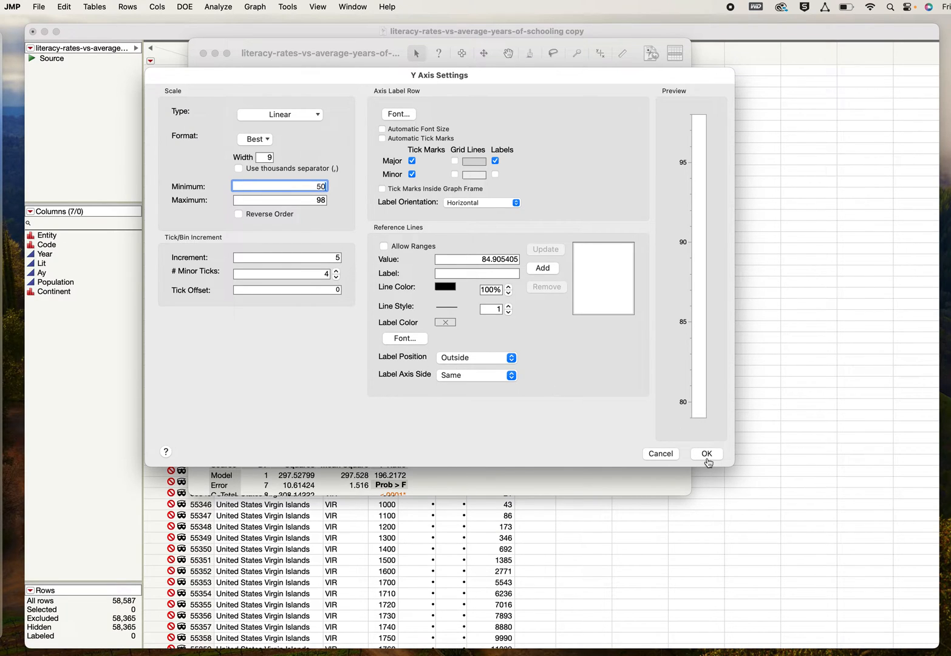
click(706, 454)
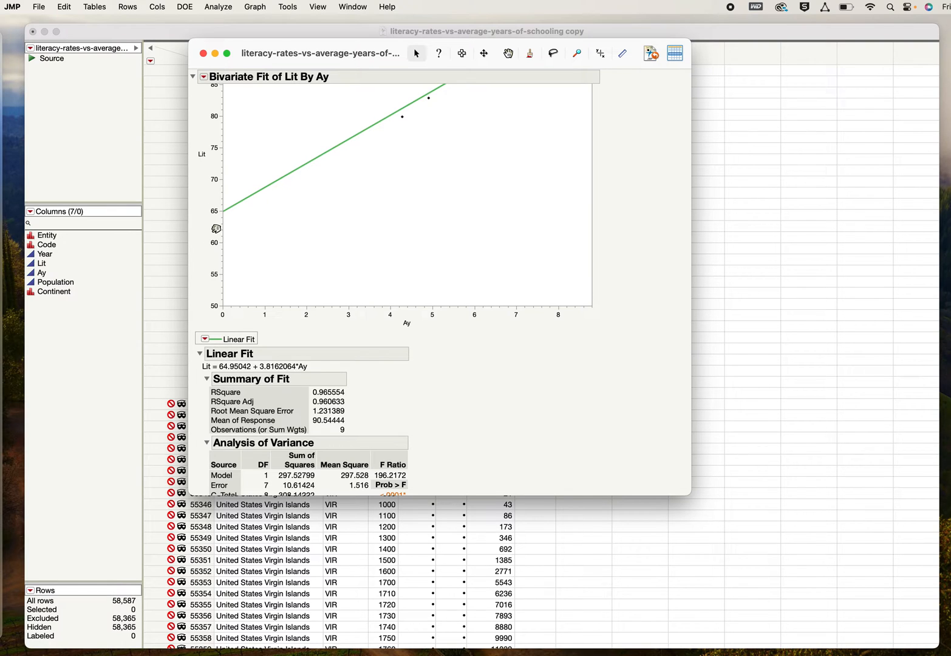
mouse_move(226, 284)
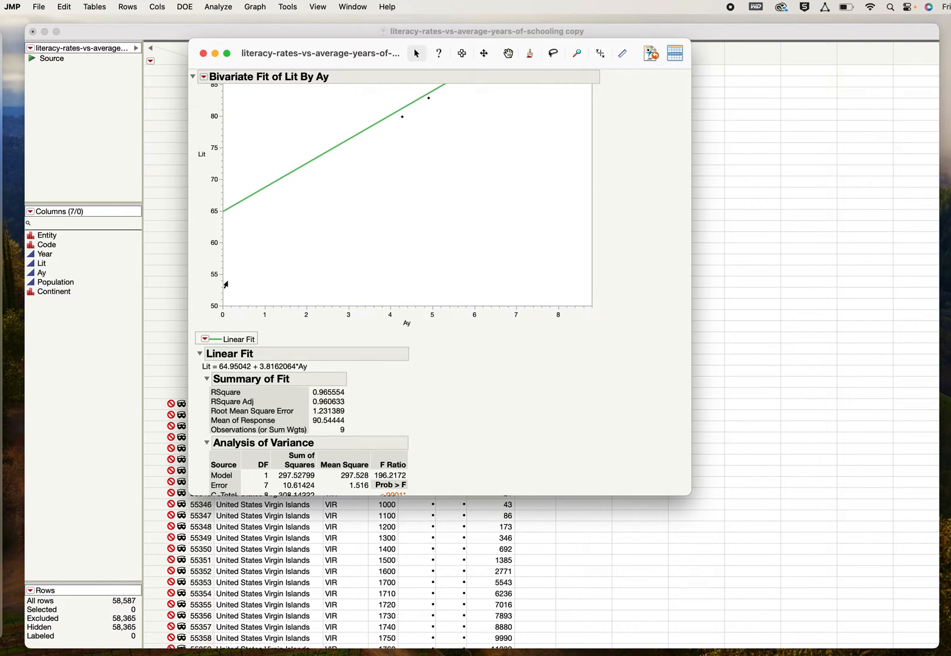
mouse_move(238, 369)
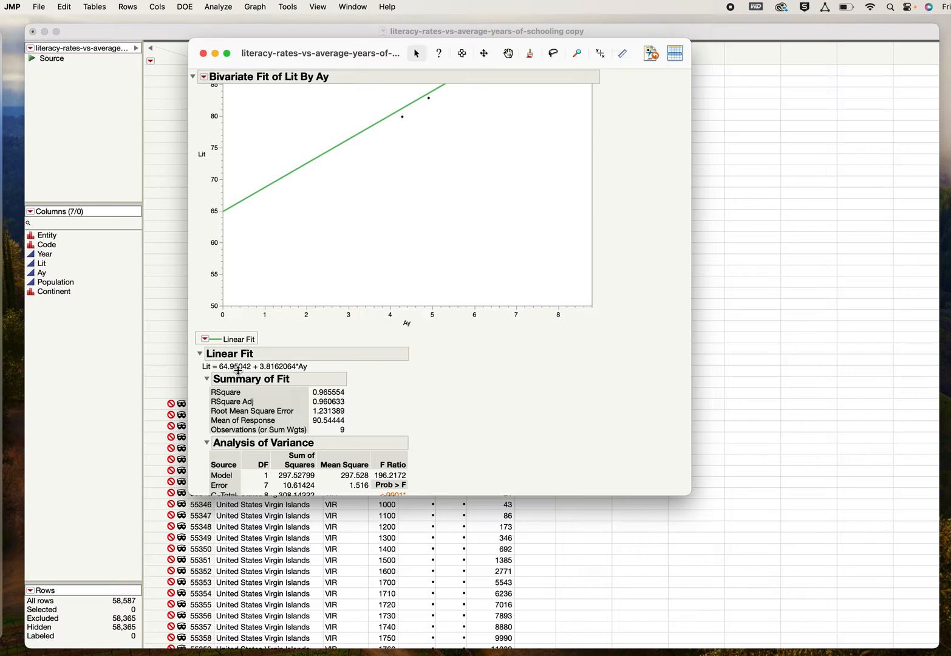
mouse_move(241, 374)
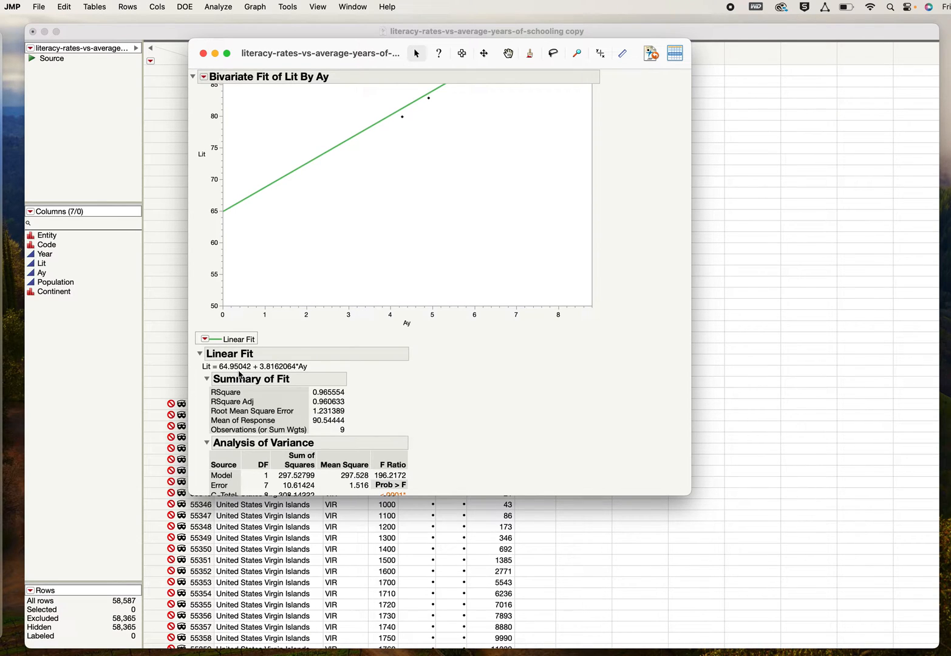
mouse_move(300, 270)
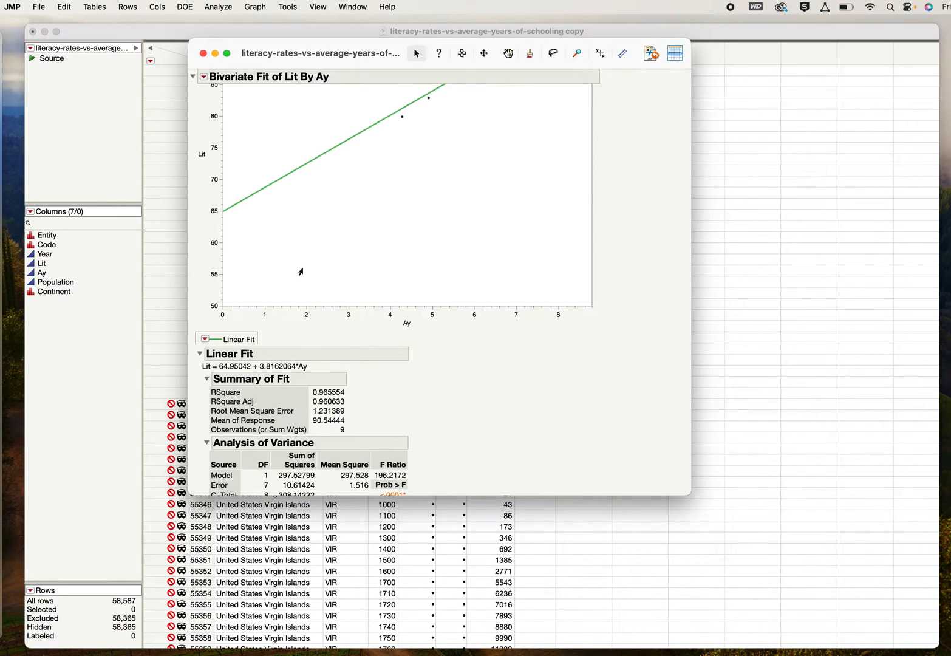
mouse_move(250, 377)
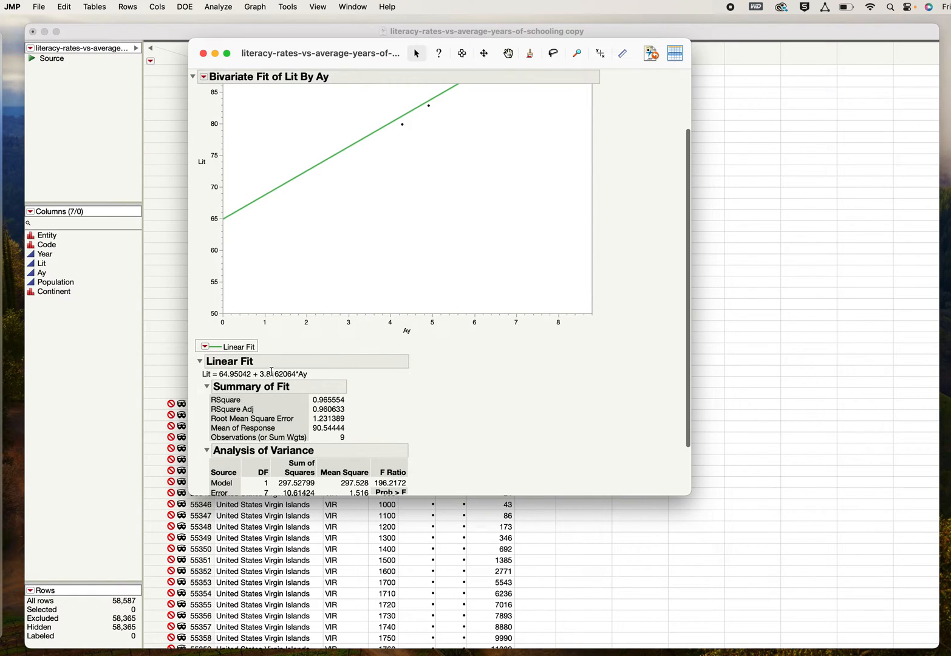
mouse_move(312, 379)
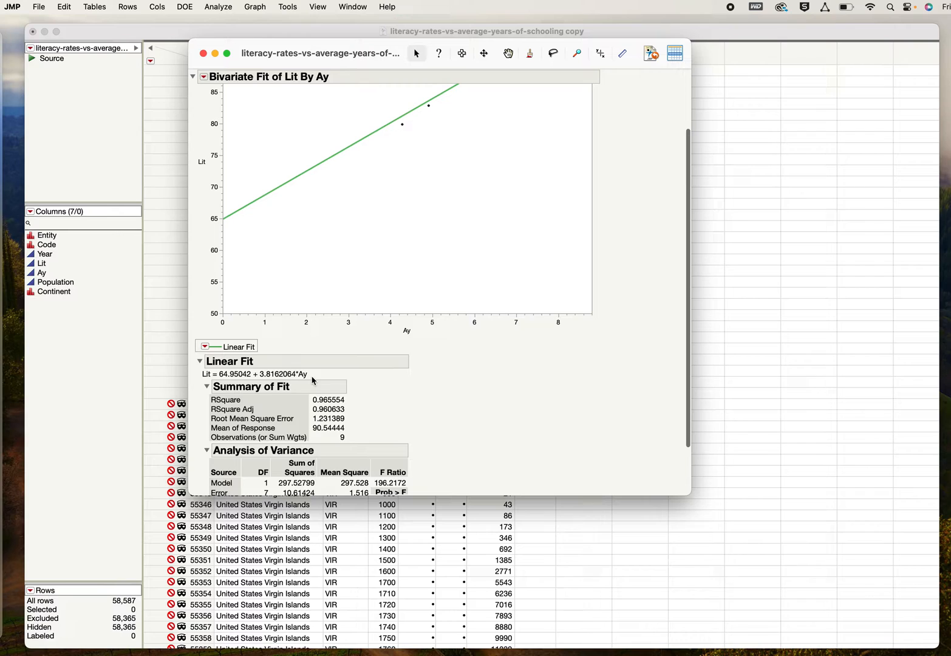
mouse_move(275, 359)
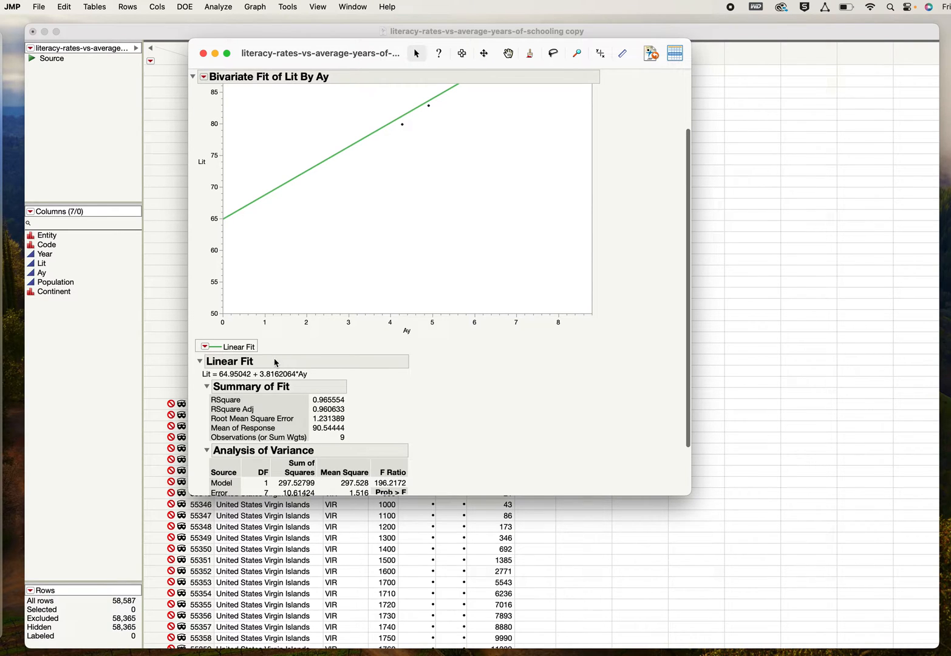
mouse_move(206, 374)
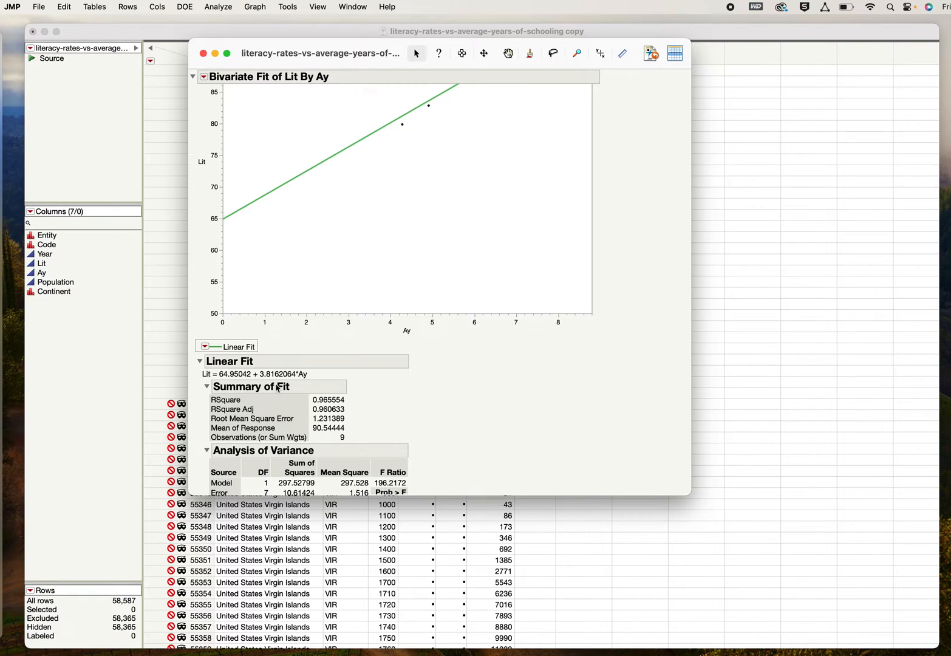
mouse_move(499, 263)
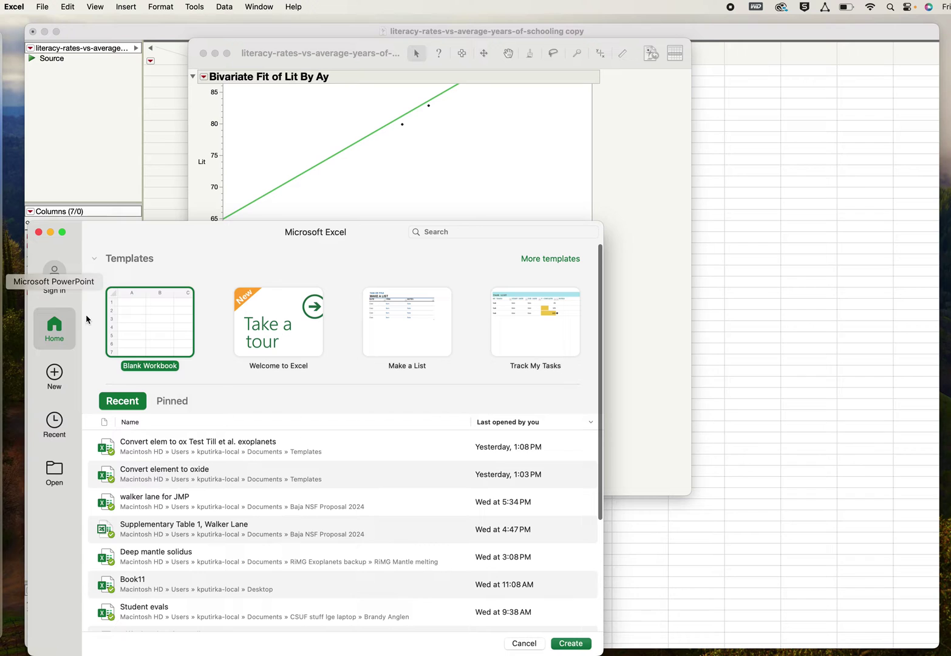
mouse_move(132, 313)
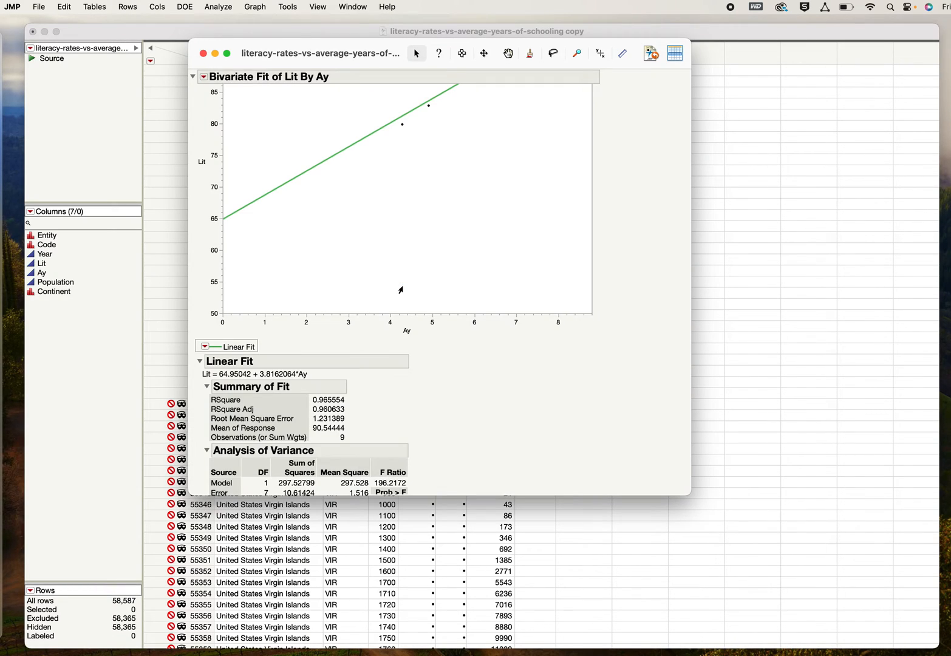
mouse_move(310, 374)
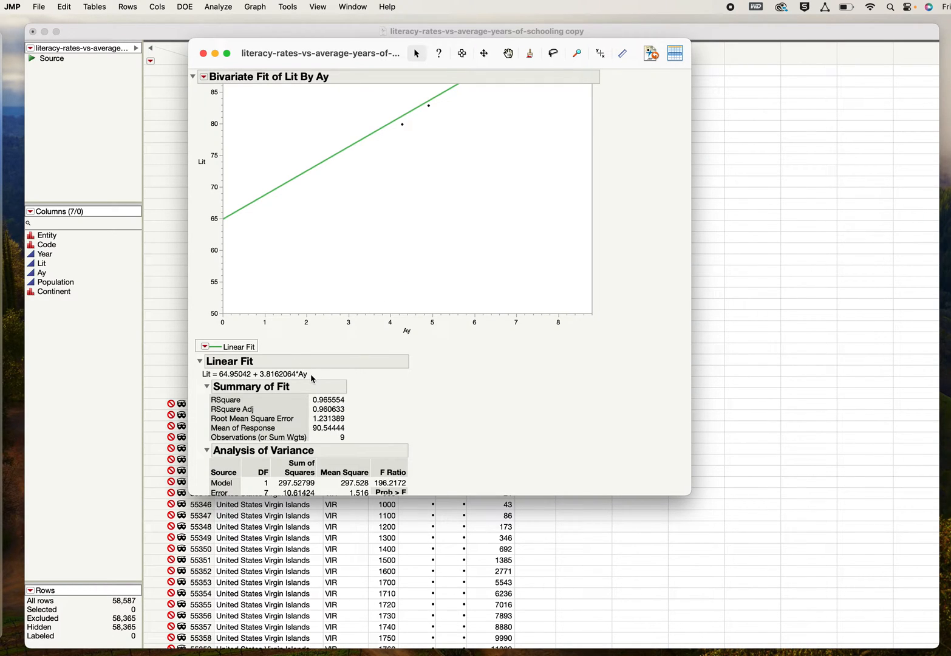
mouse_move(204, 375)
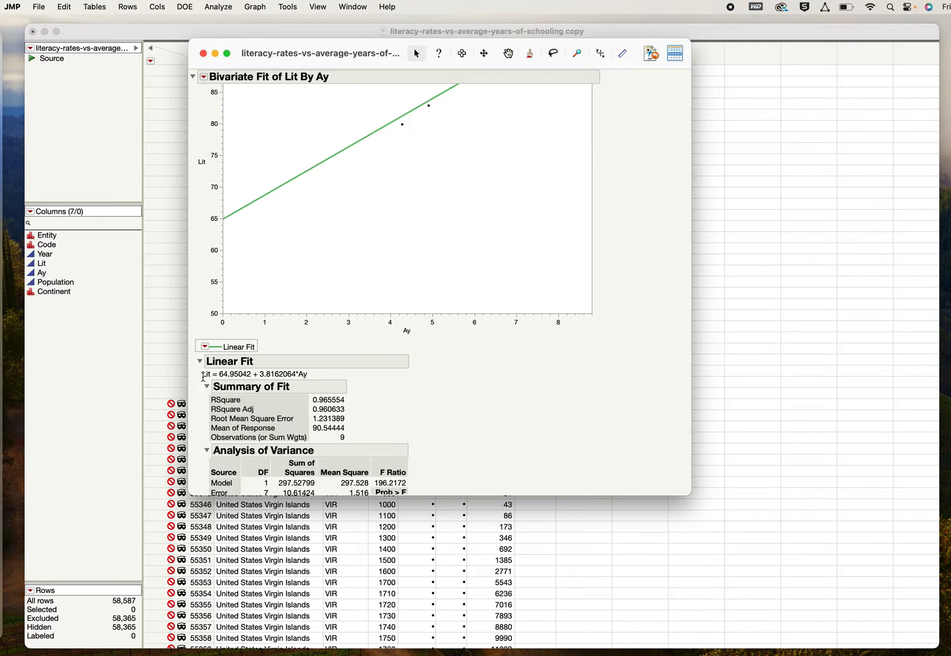
Paste the linear fit equation into D3 and enlarge it to font size 20
double_click(251, 374)
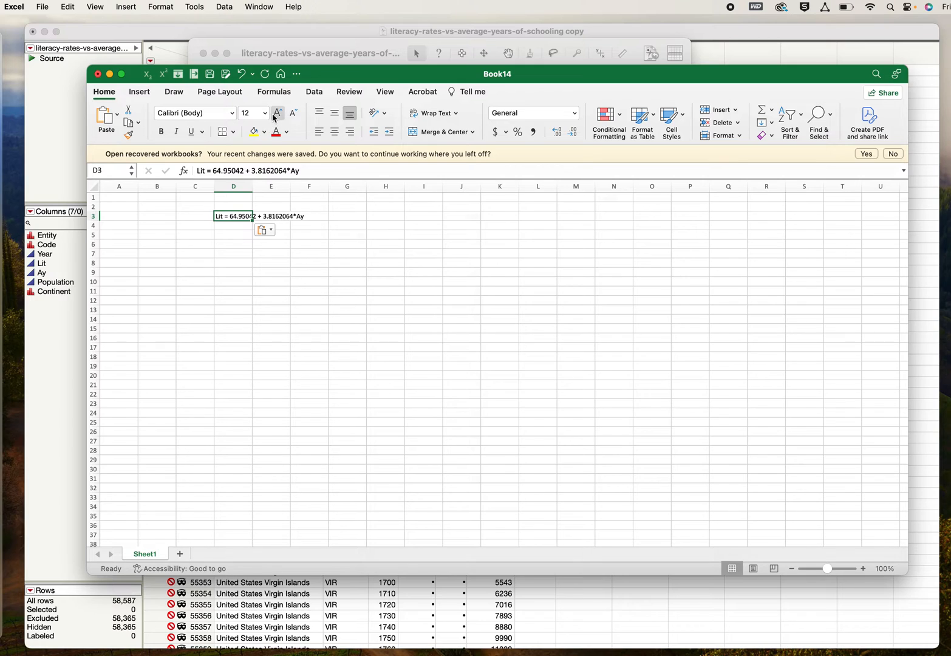
click(266, 113)
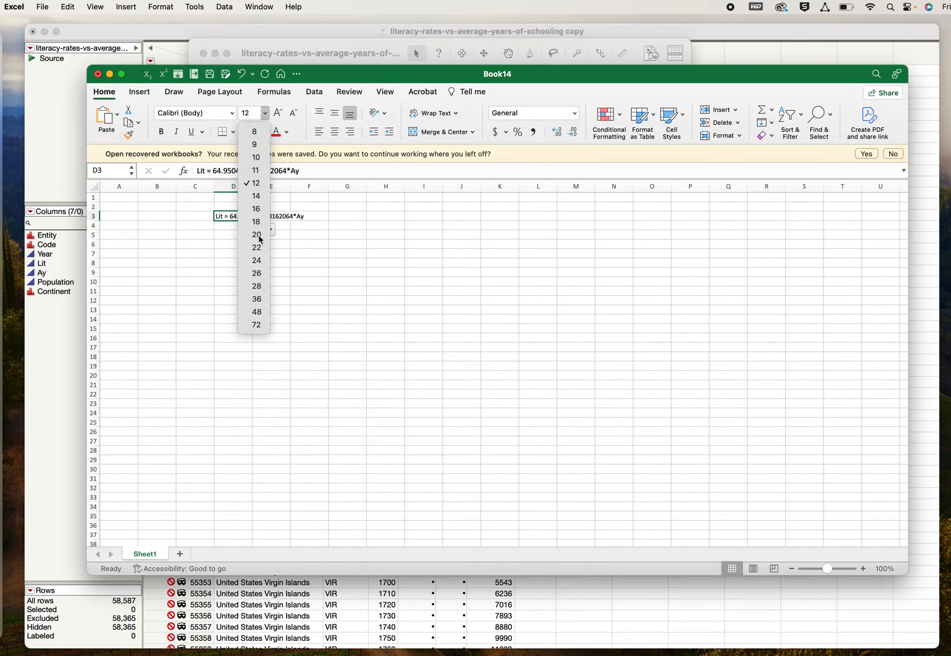
click(255, 233)
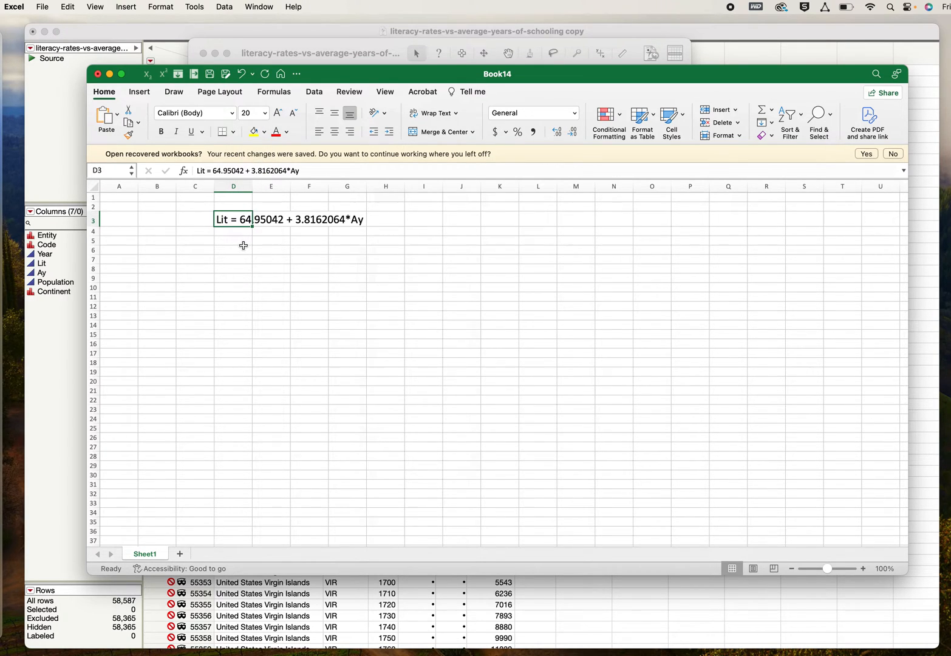
click(233, 250)
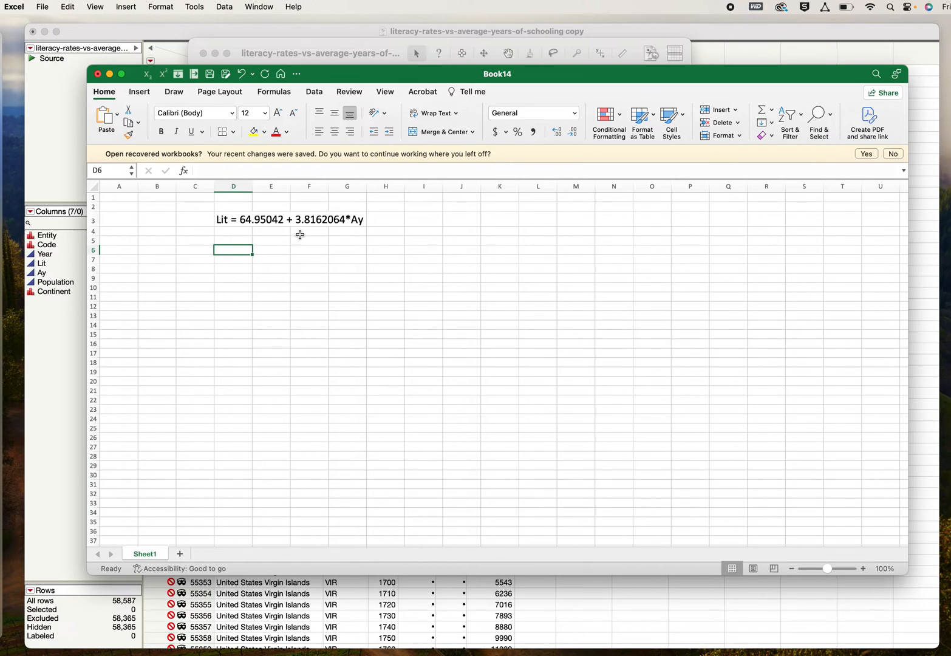
mouse_move(268, 259)
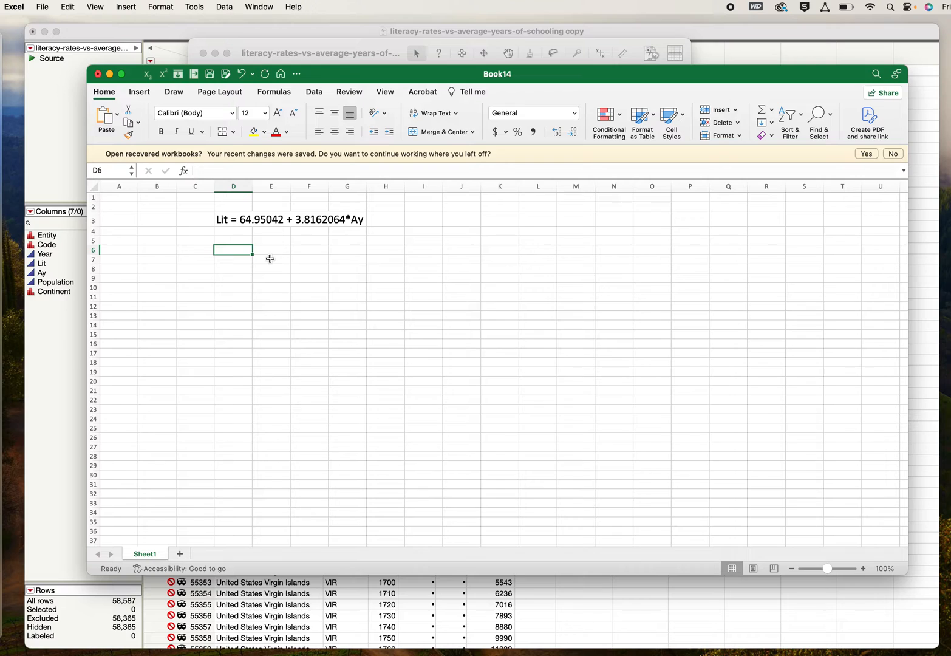
Enter headings Ay and Lit in row 6 and set columns D:E to 24 point
text(Ay)
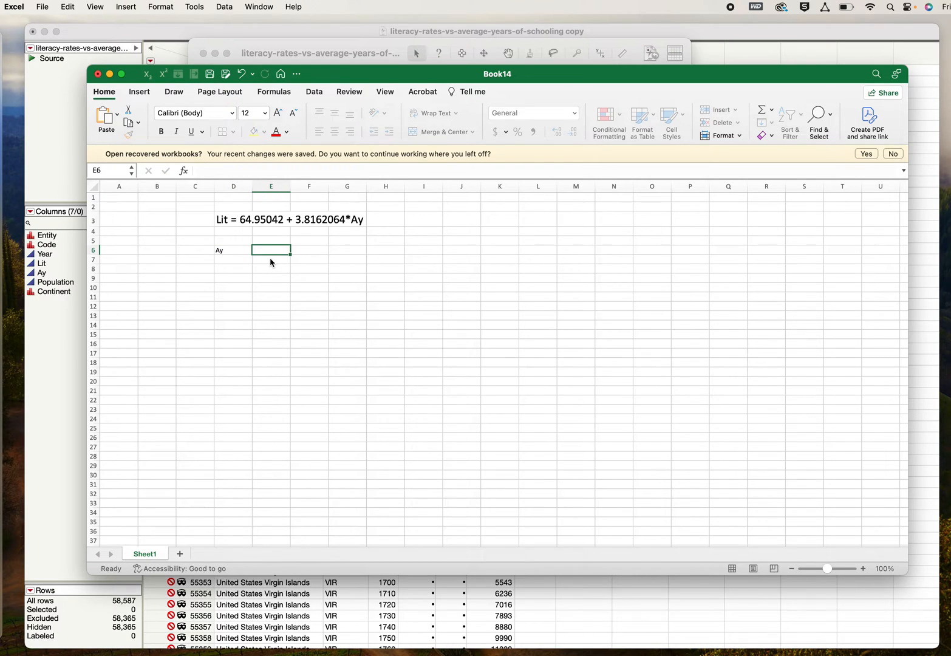
text(Lit)
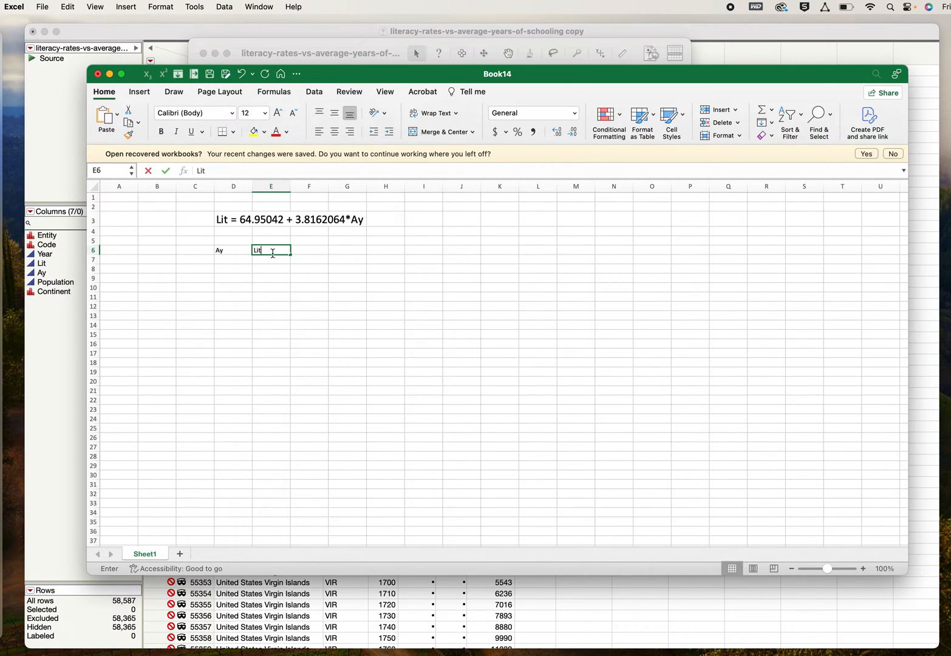
click(233, 186)
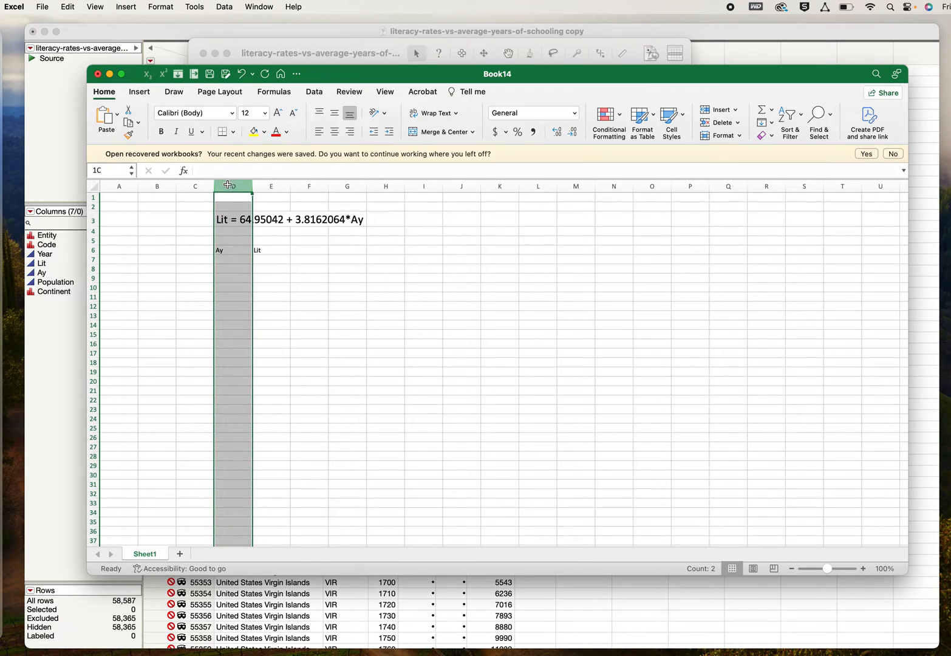
click(264, 113)
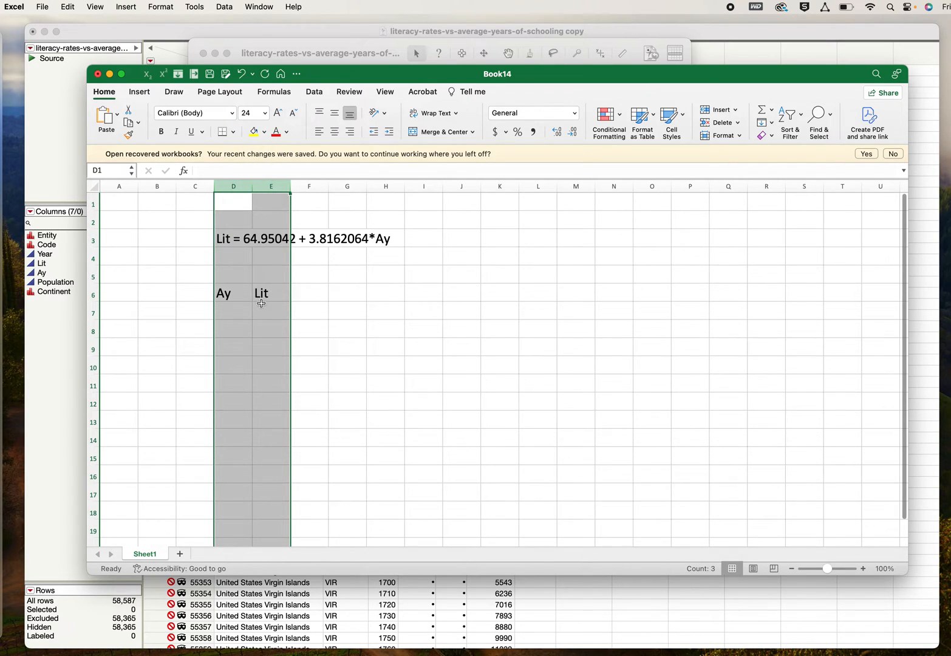
click(233, 312)
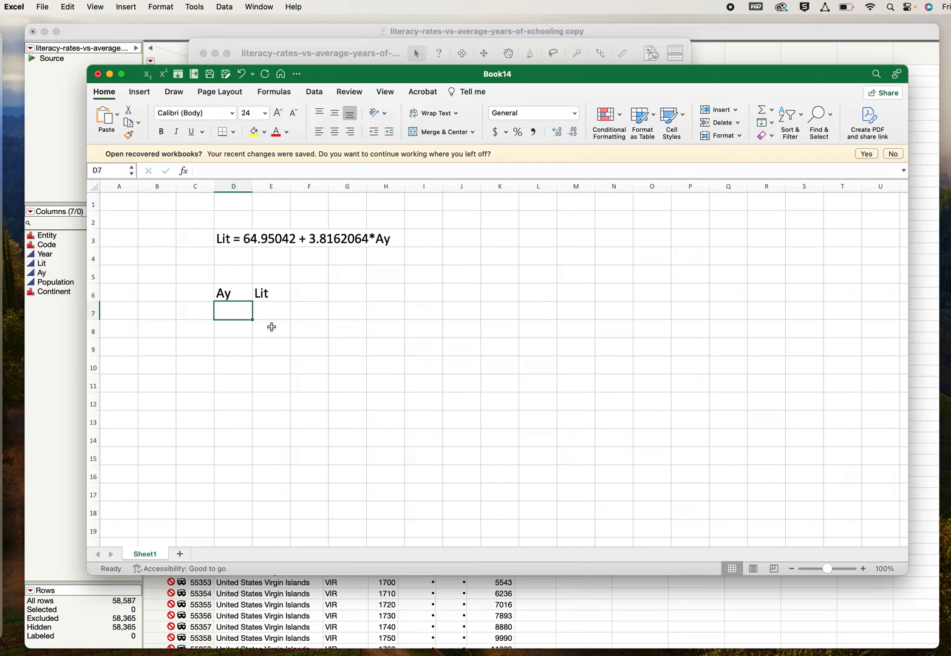
mouse_move(300, 304)
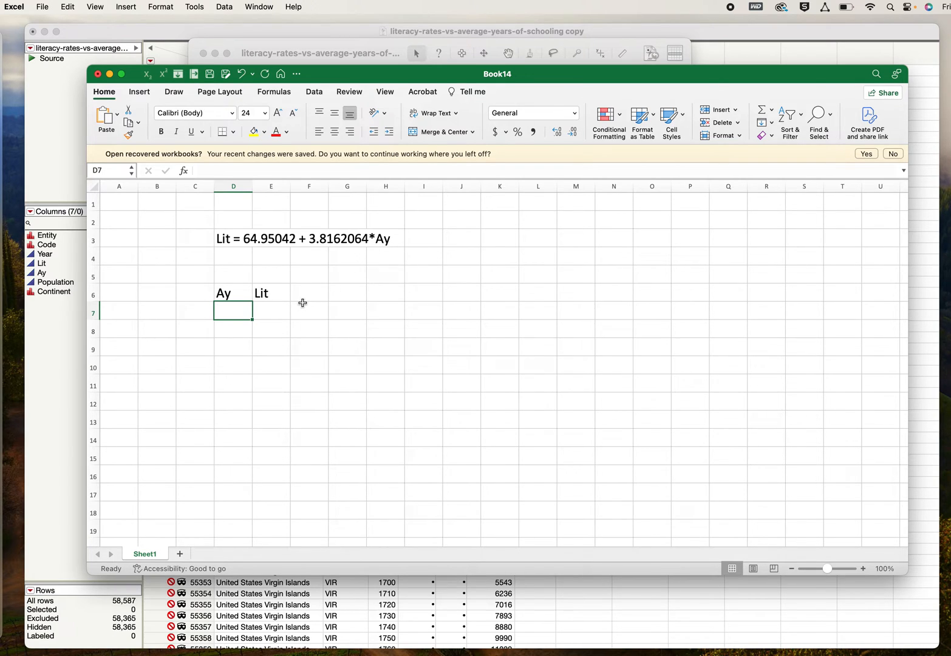
mouse_move(304, 306)
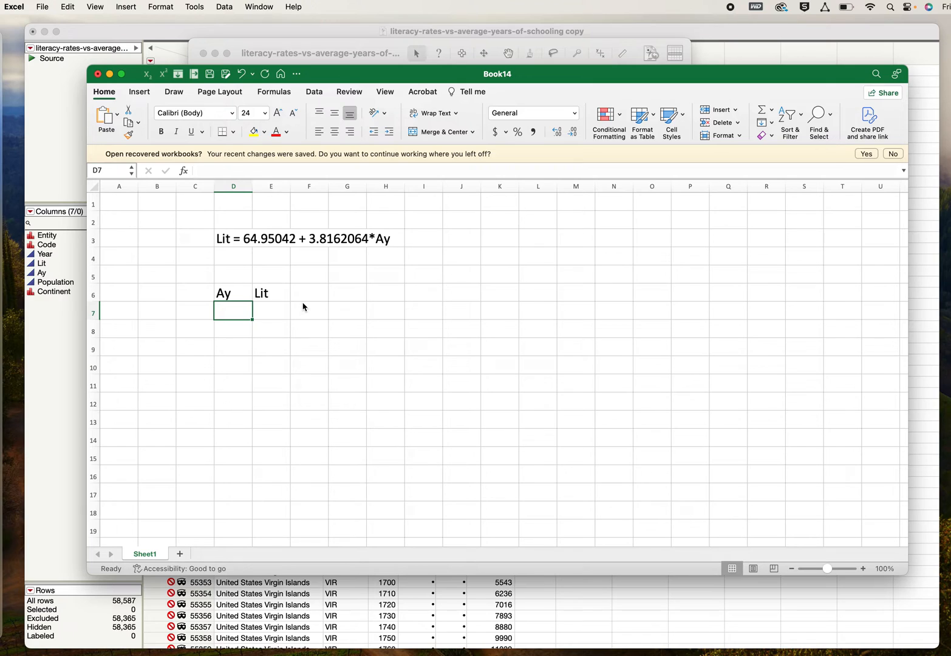
Fill the Ay column D7:D19 with the series 0 through 12
text(0)
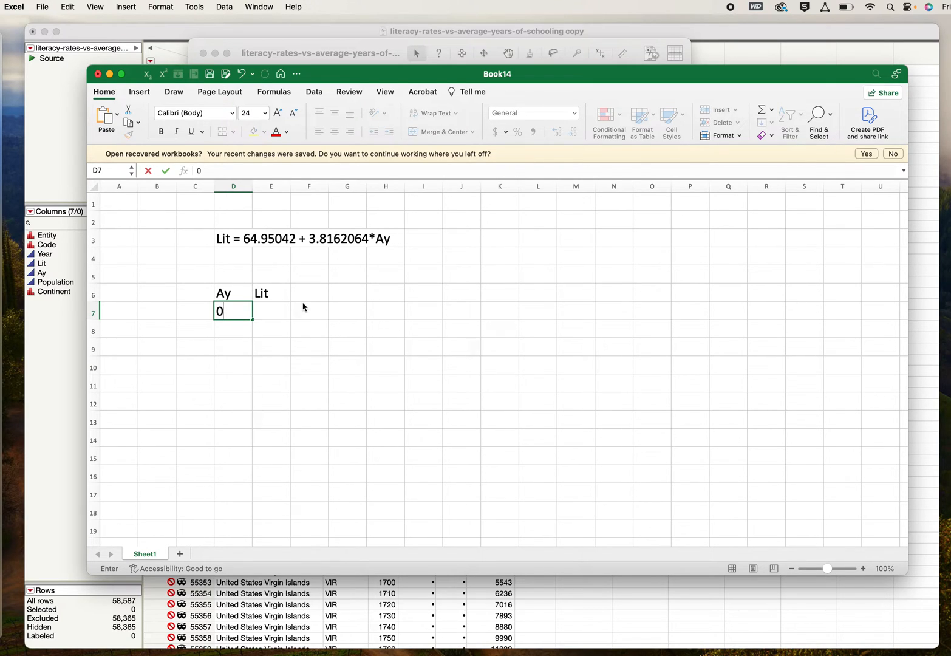
text(1)
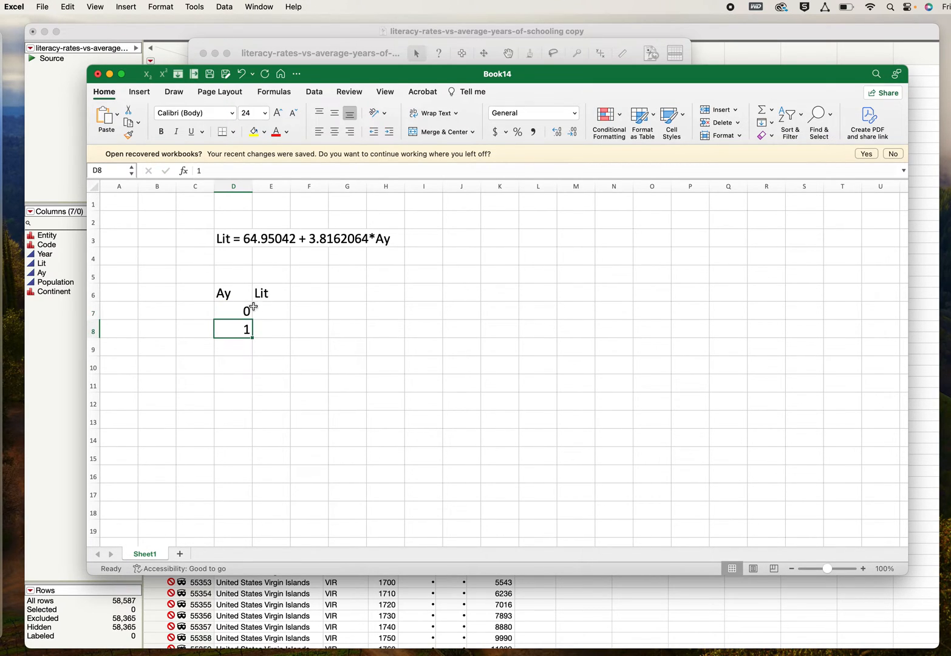
click(233, 311)
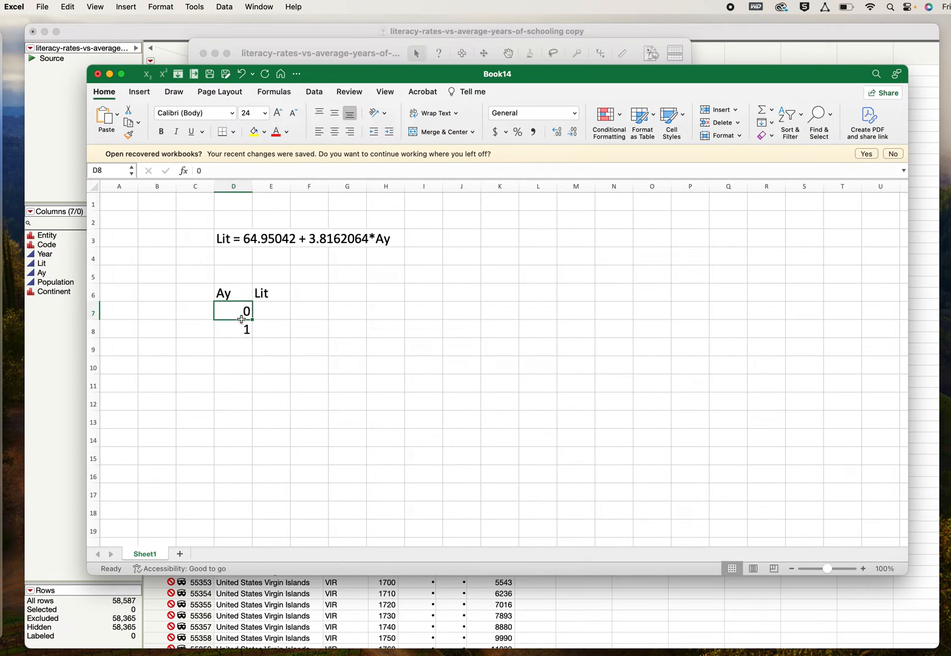
drag(233, 311, 233, 329)
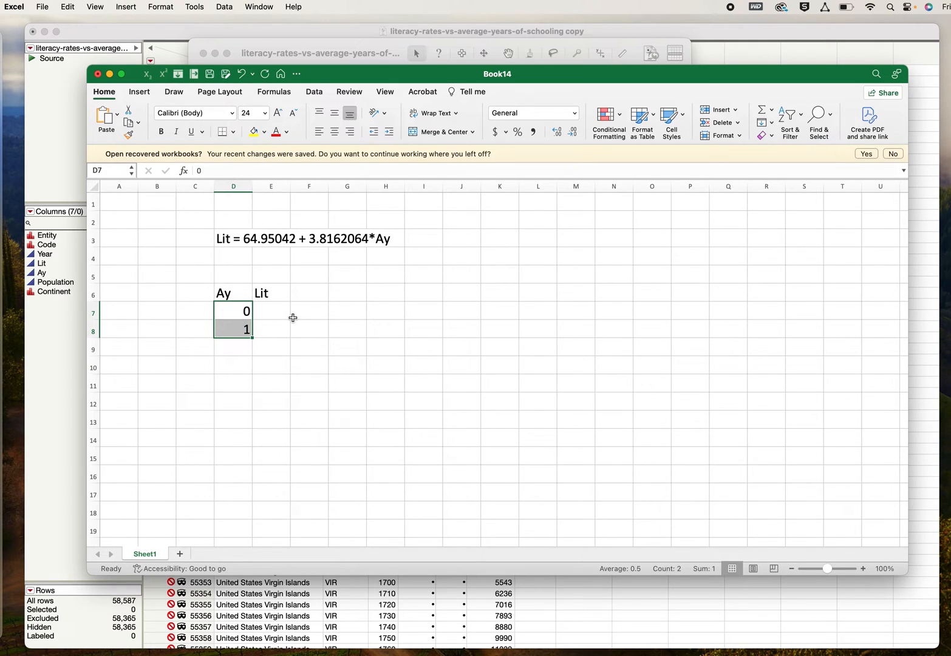
mouse_move(261, 338)
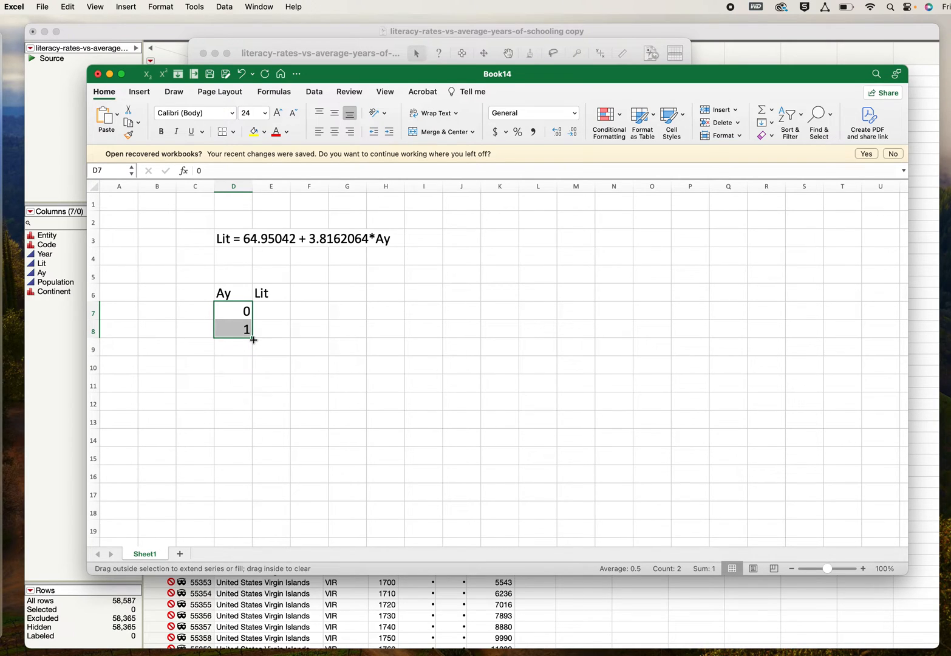
drag(252, 339, 251, 515)
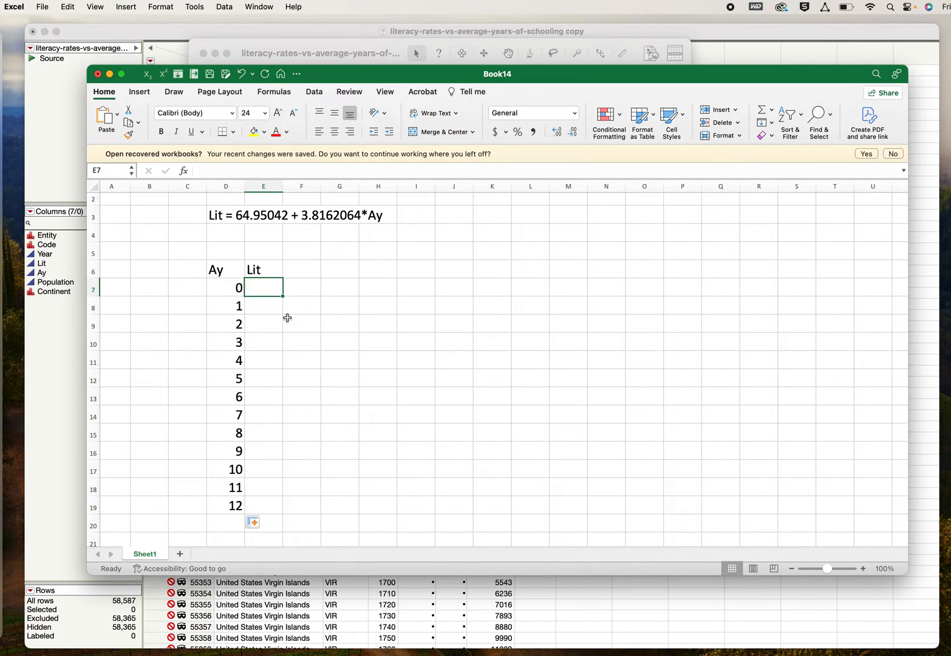
mouse_move(279, 294)
text(=64)
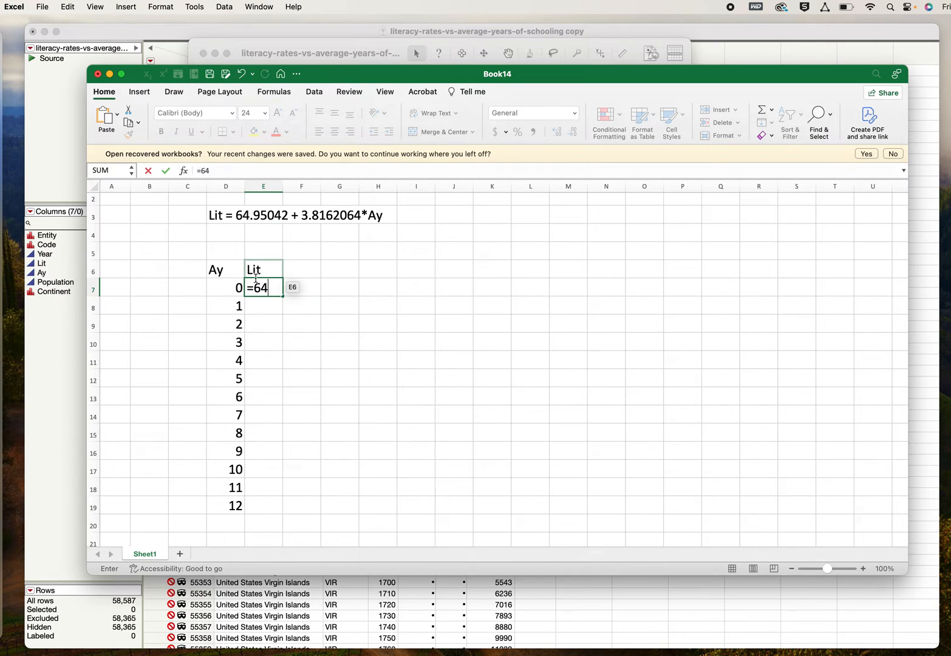
Enter =64.95042+3.8162064*D7 in E7 and fill Lit down to E19, giving 65 to 111
text(.9)
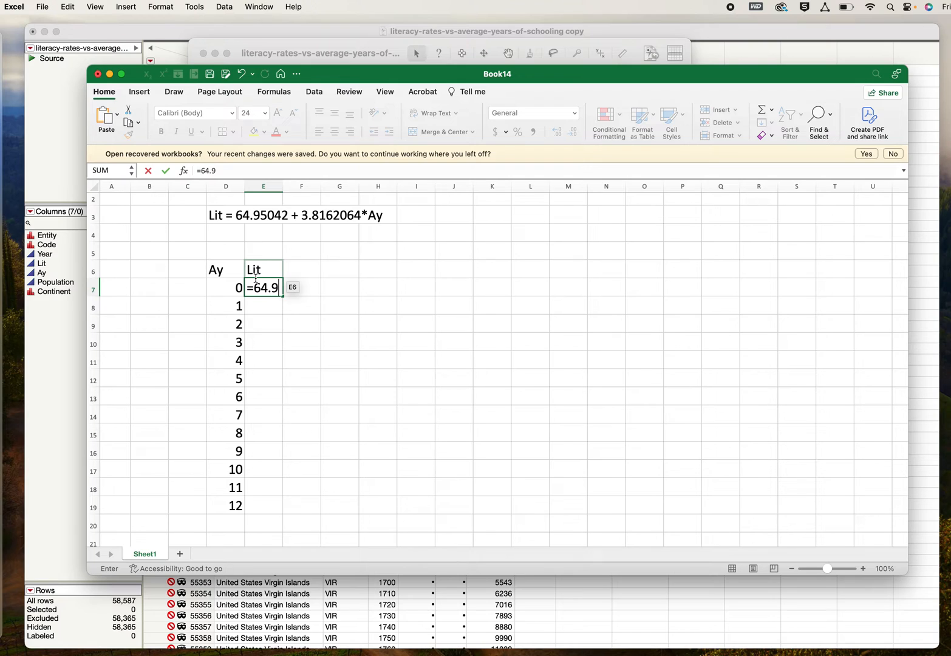
text(042)
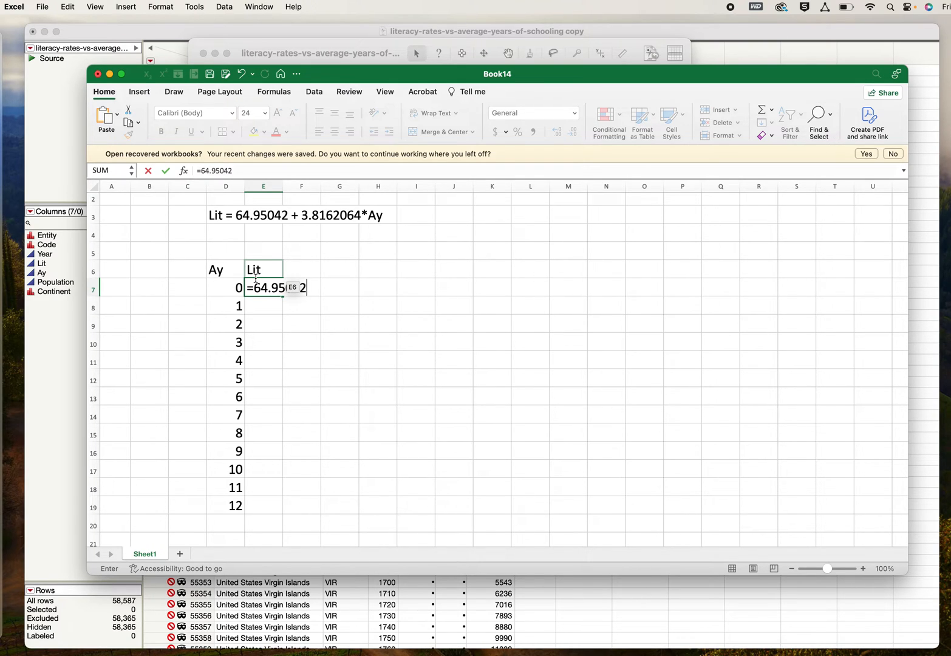
text(+3)
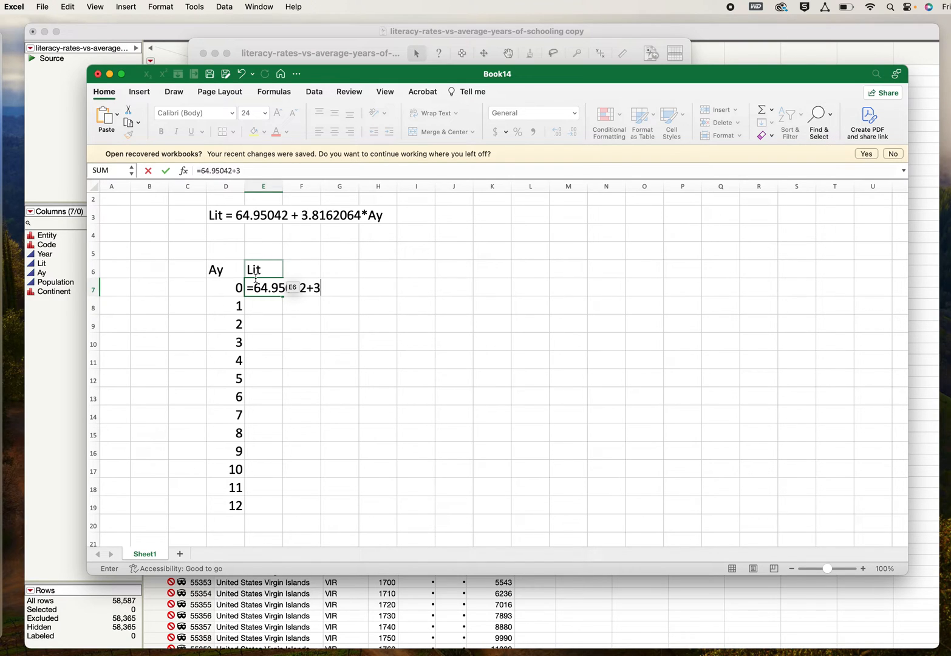
text(.816)
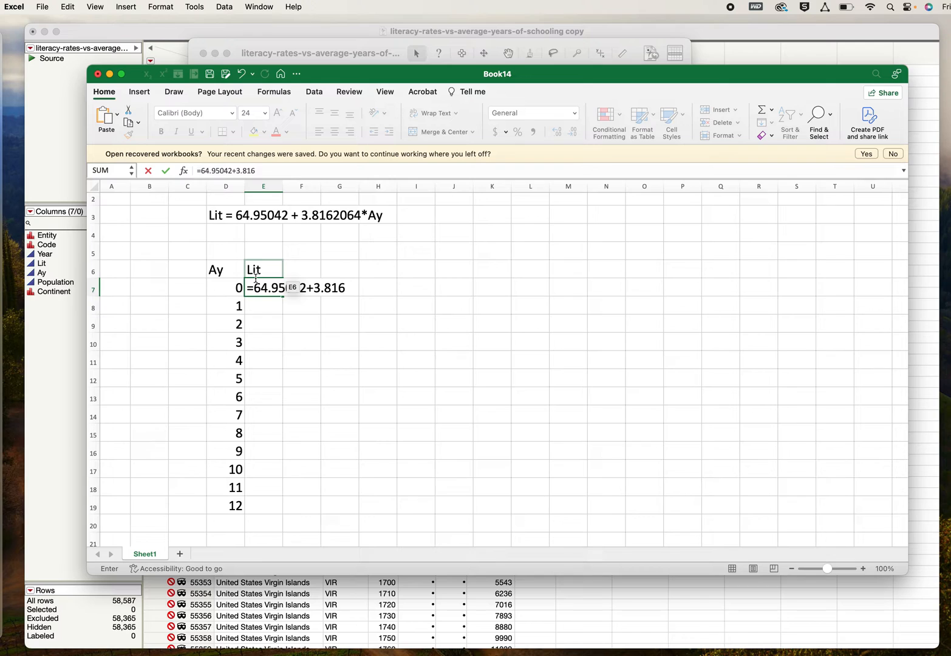
text(206)
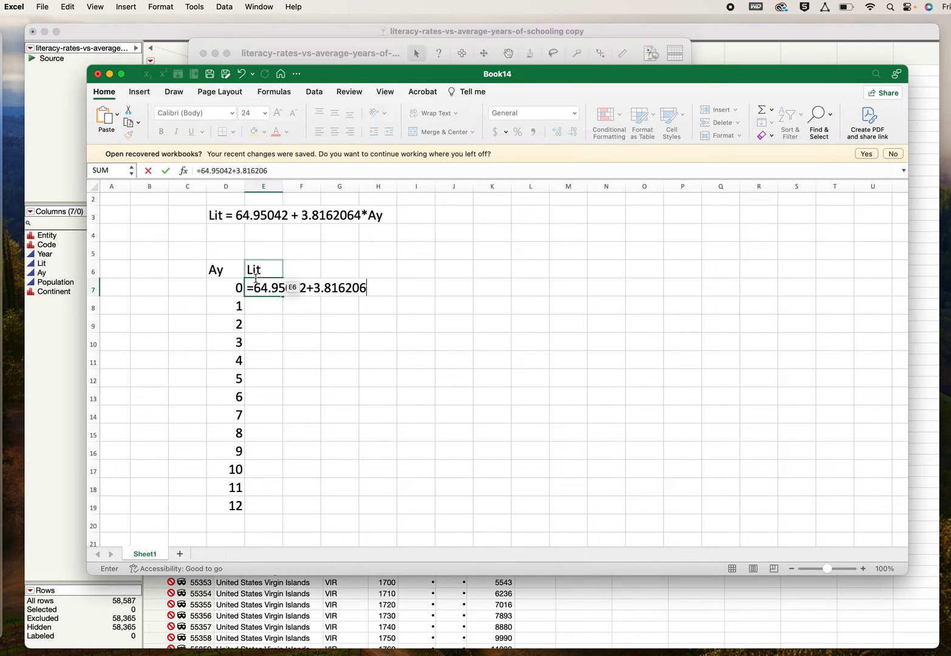
click(226, 288)
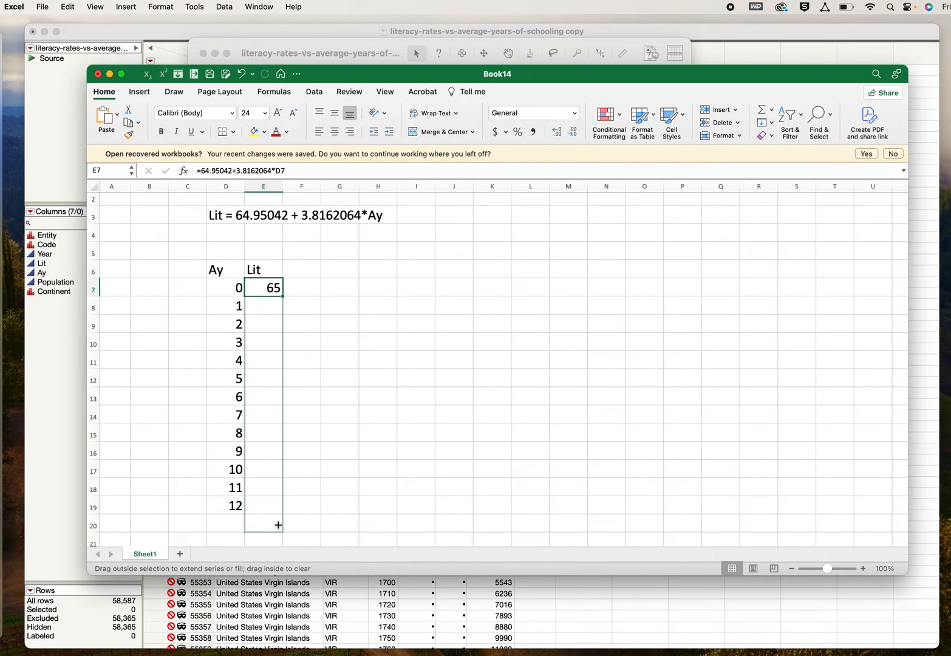
drag(264, 287, 264, 505)
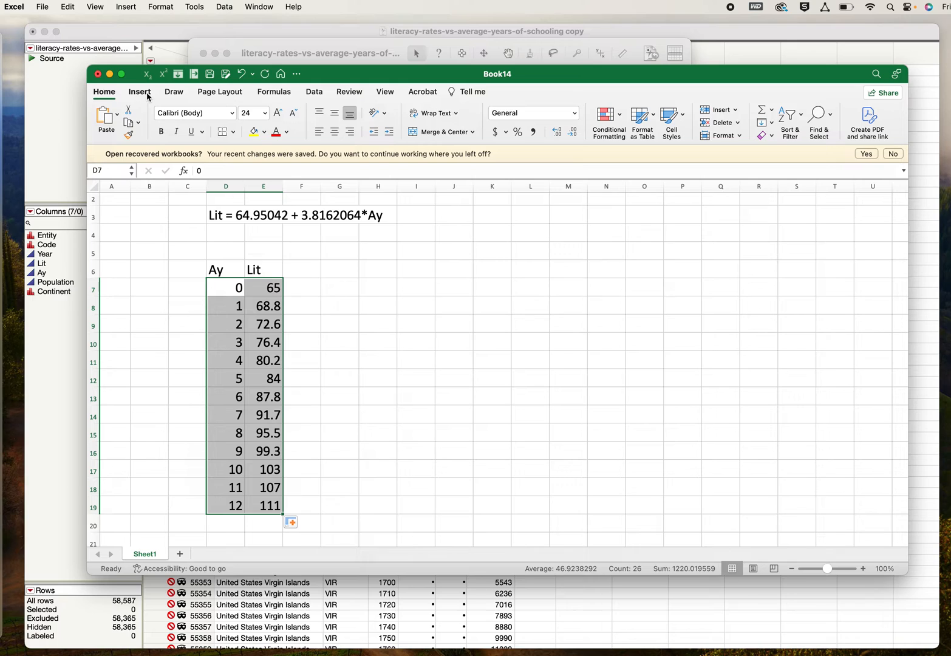
Insert a Scatter chart of Lit against Ay and set the series markers to None
click(139, 92)
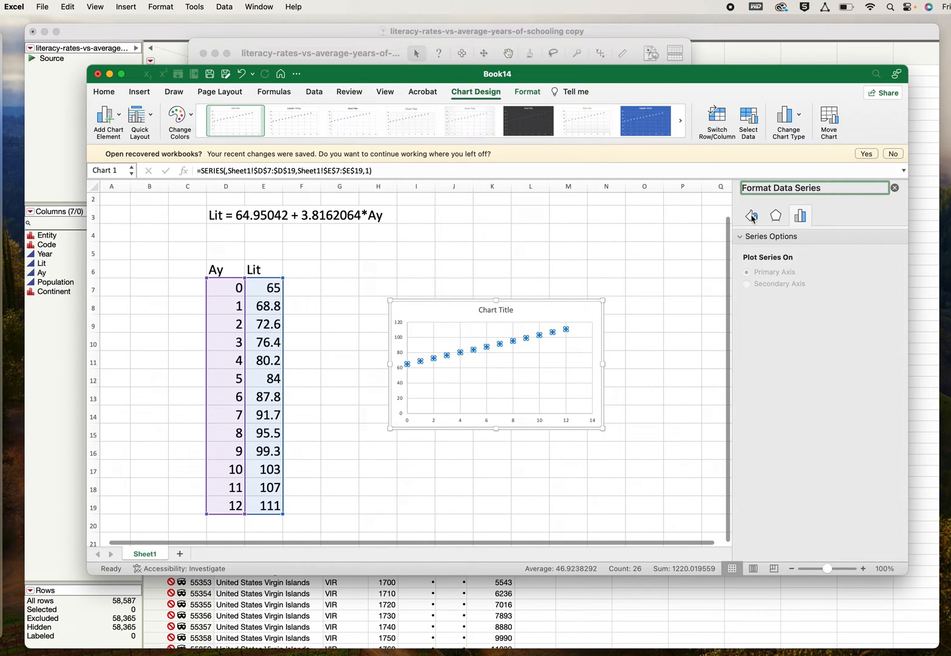
click(751, 216)
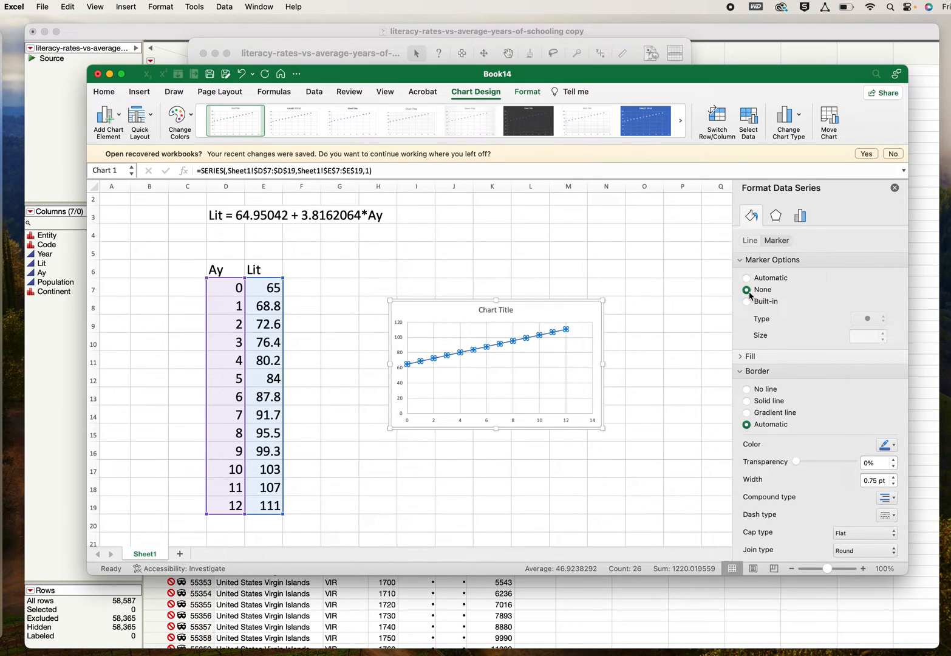
mouse_move(795, 283)
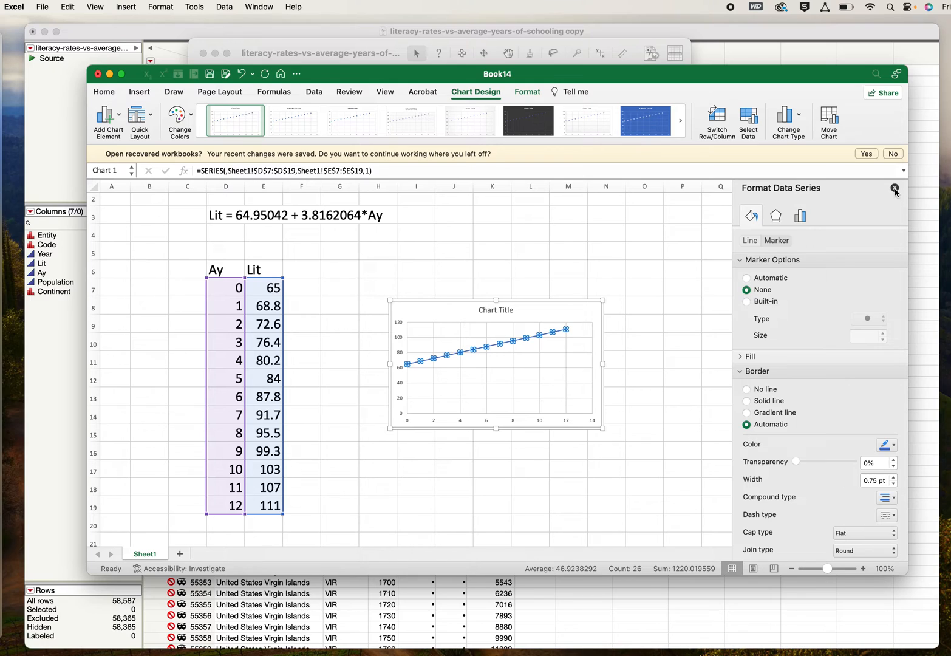
click(894, 188)
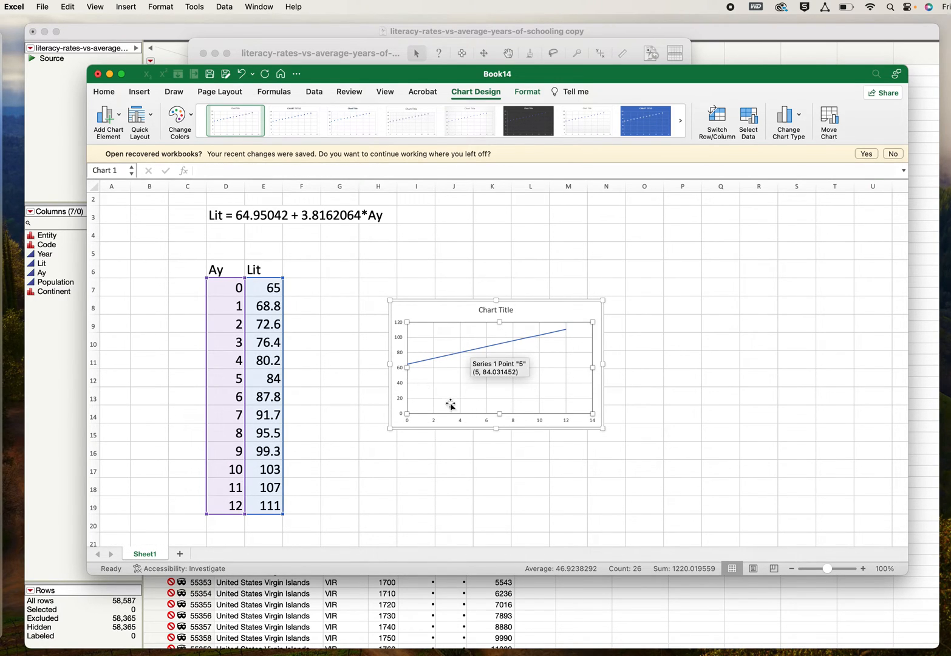
mouse_move(507, 317)
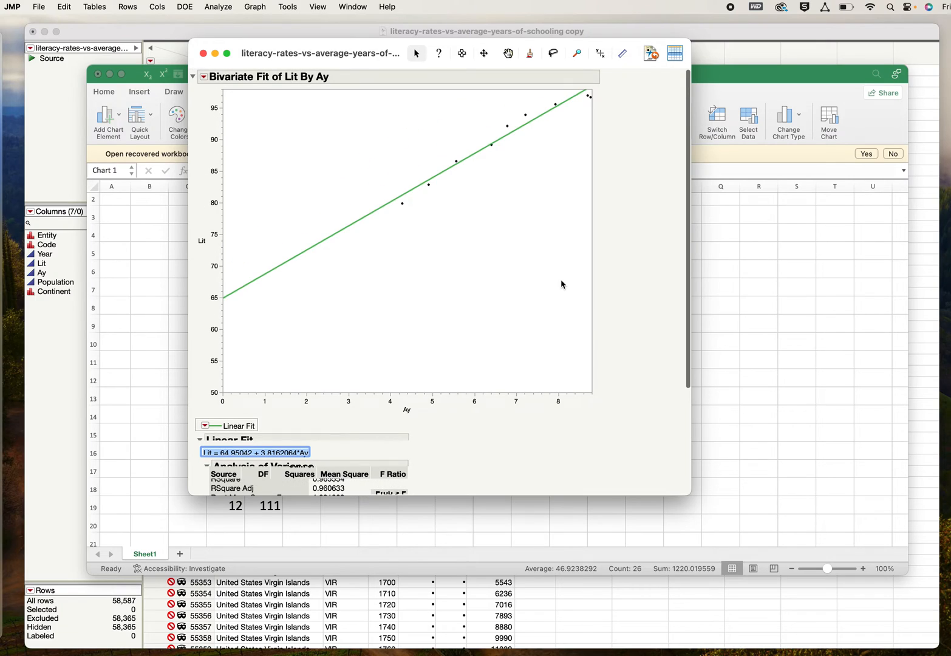
mouse_move(427, 177)
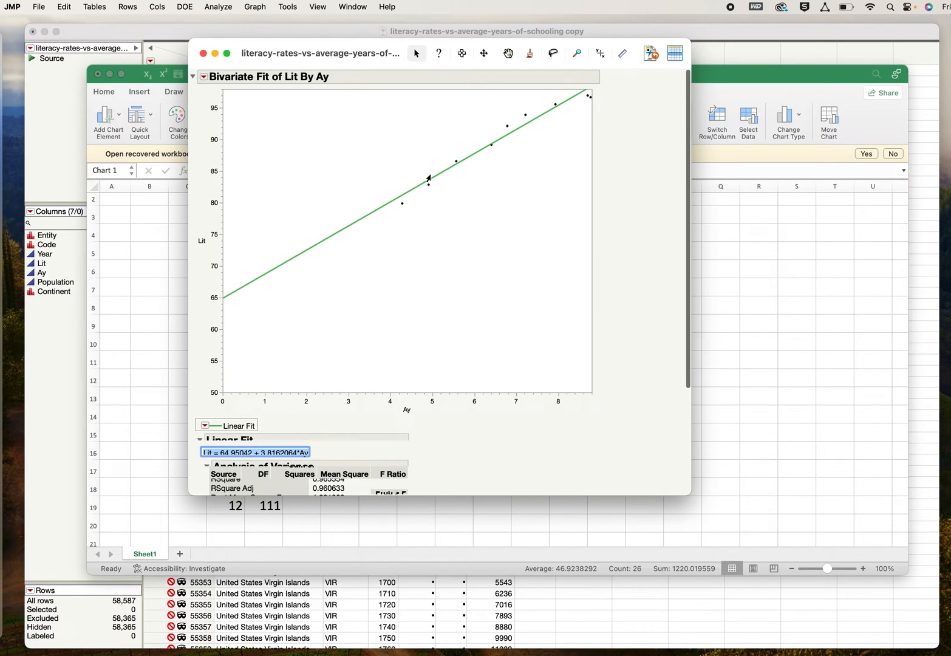
mouse_move(544, 119)
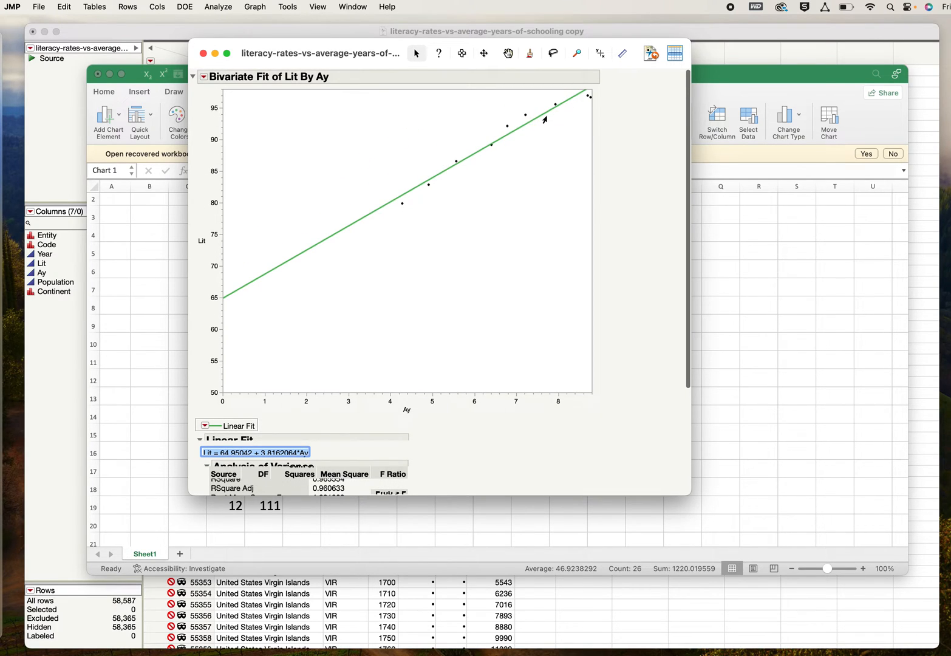
mouse_move(488, 481)
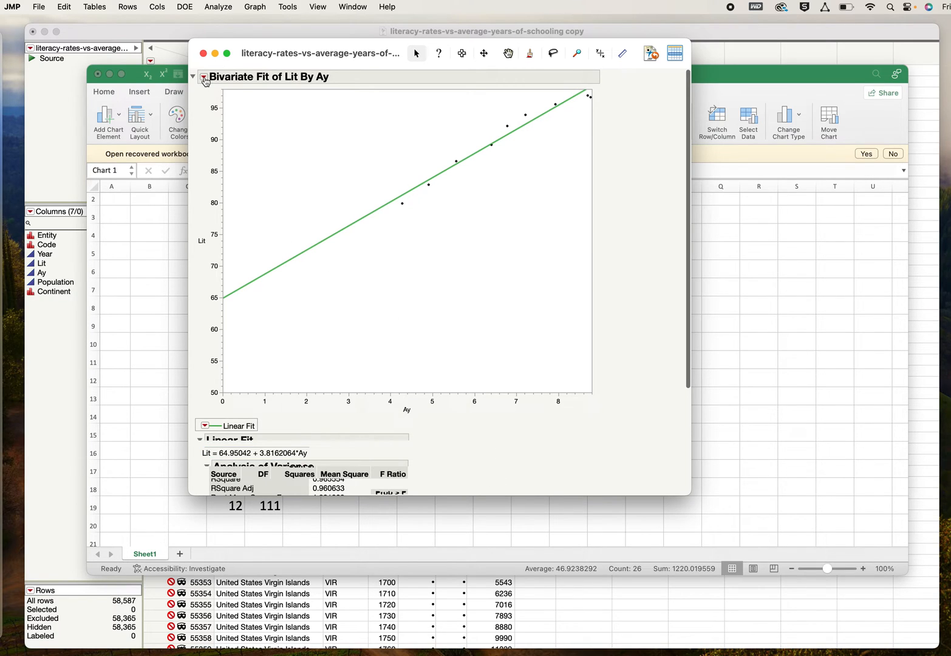
From the Bivariate Fit red-triangle menu choose Fit Polynomial > 2, quadratic
click(195, 77)
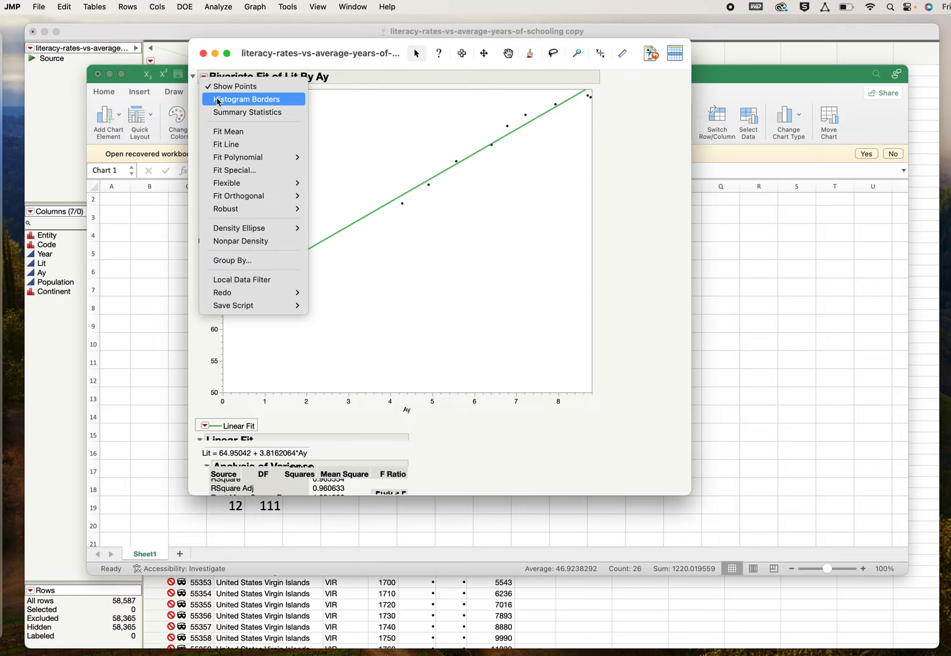
mouse_move(238, 195)
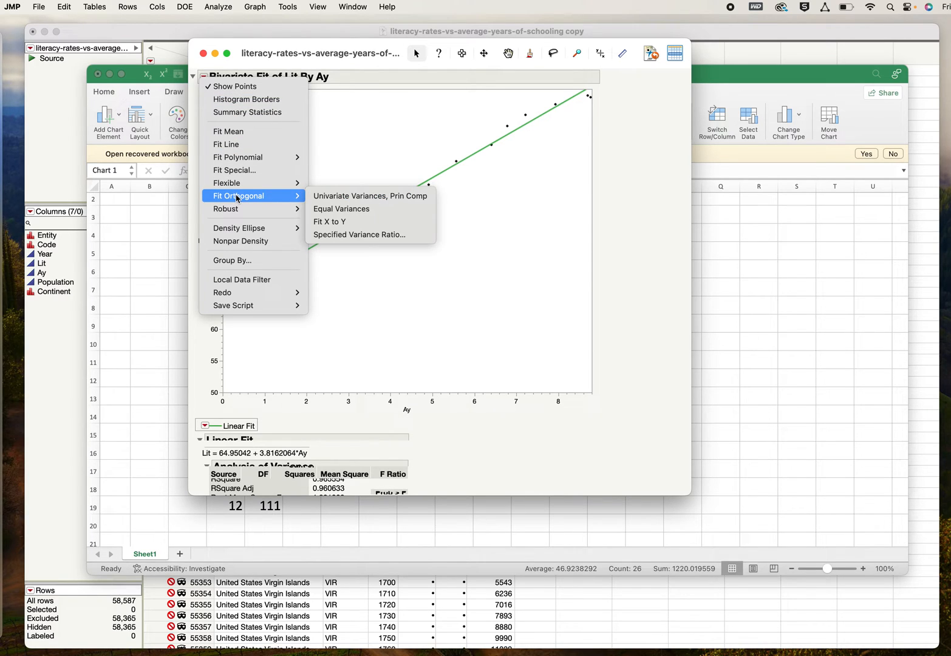
mouse_move(238, 156)
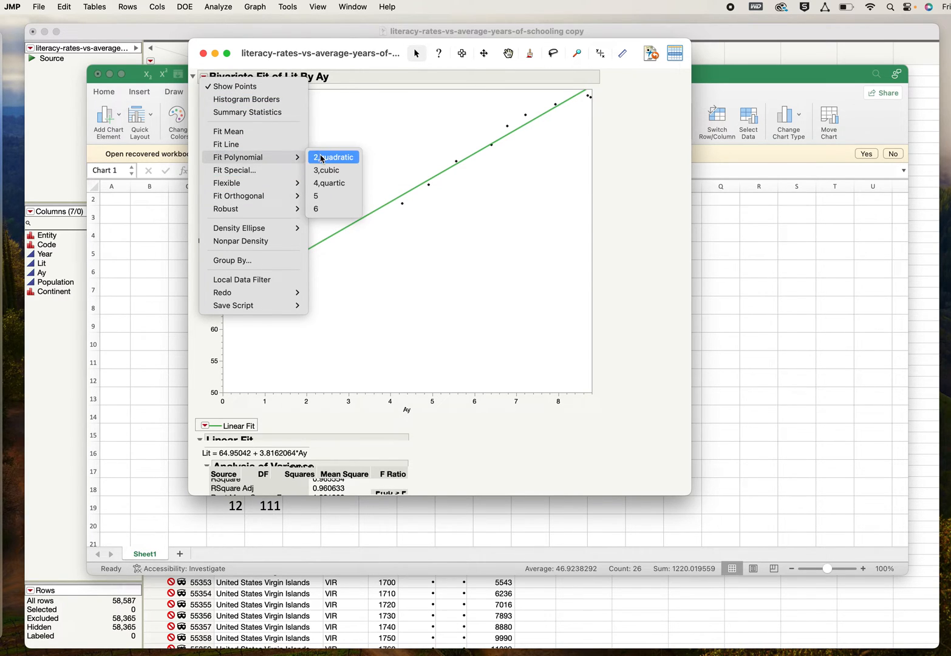
click(333, 158)
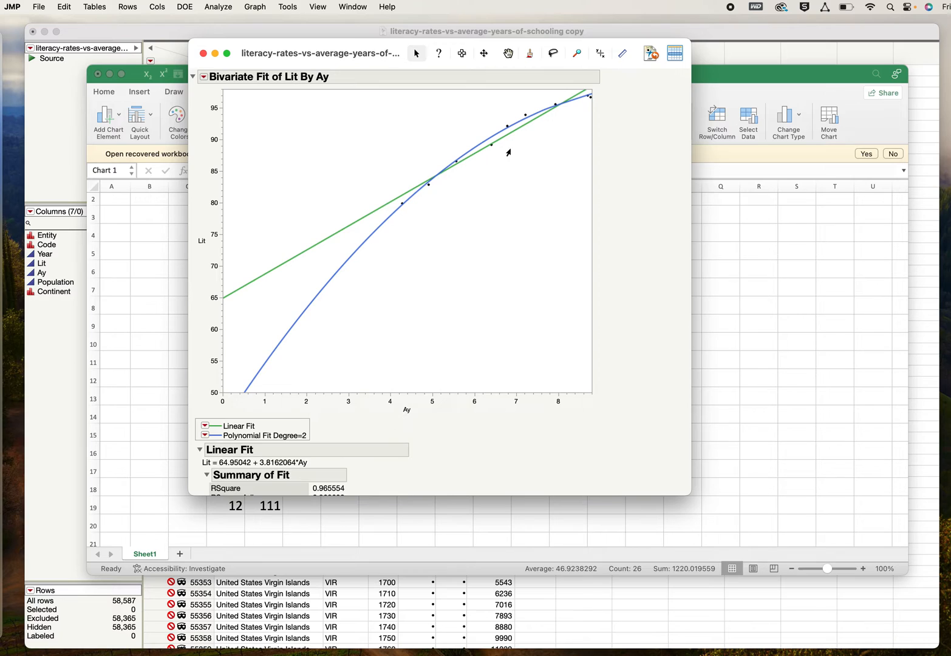
mouse_move(515, 155)
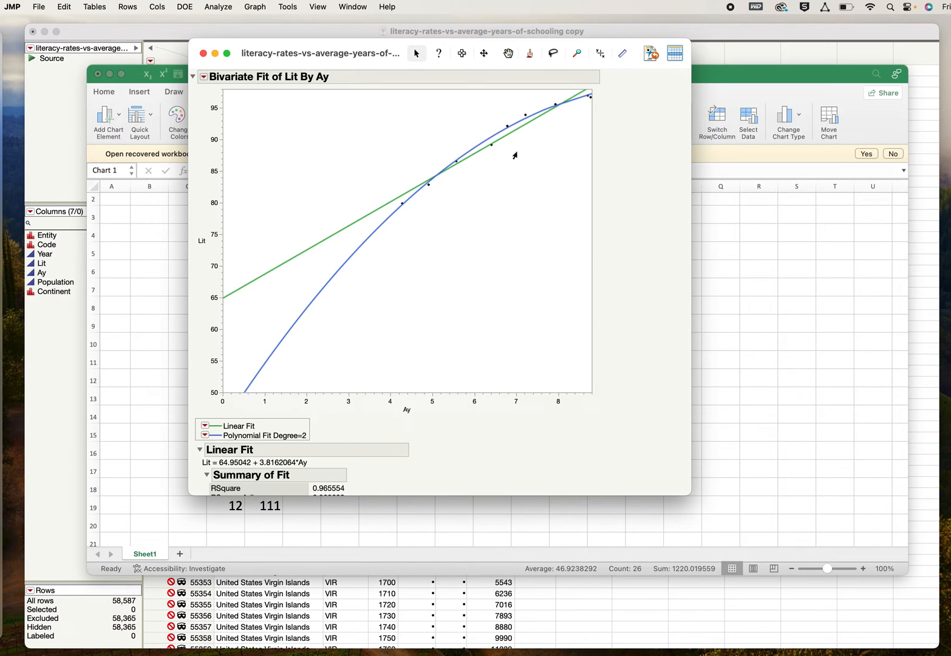
mouse_move(471, 241)
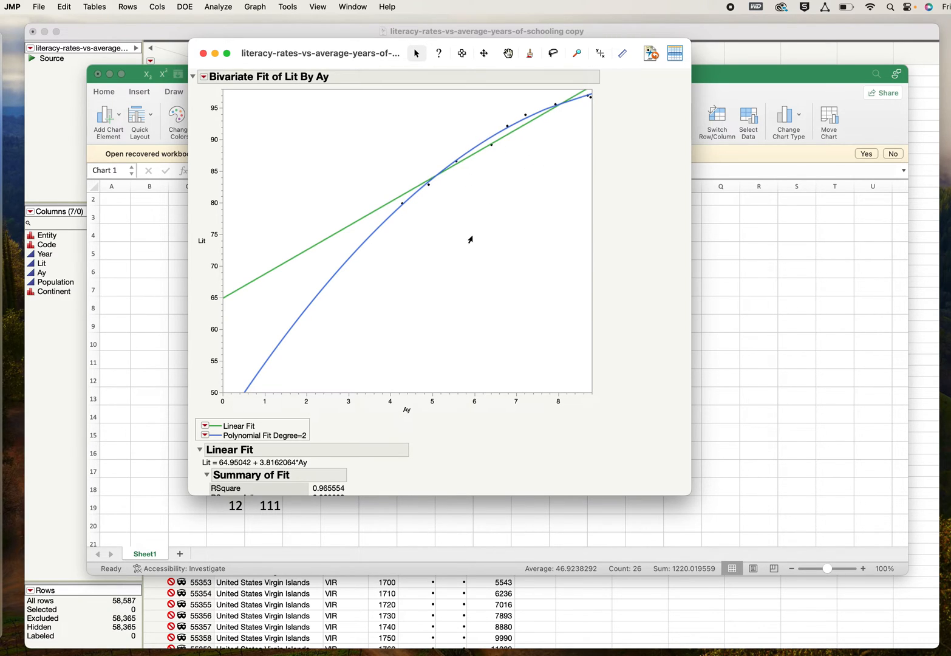
scroll(down, 3)
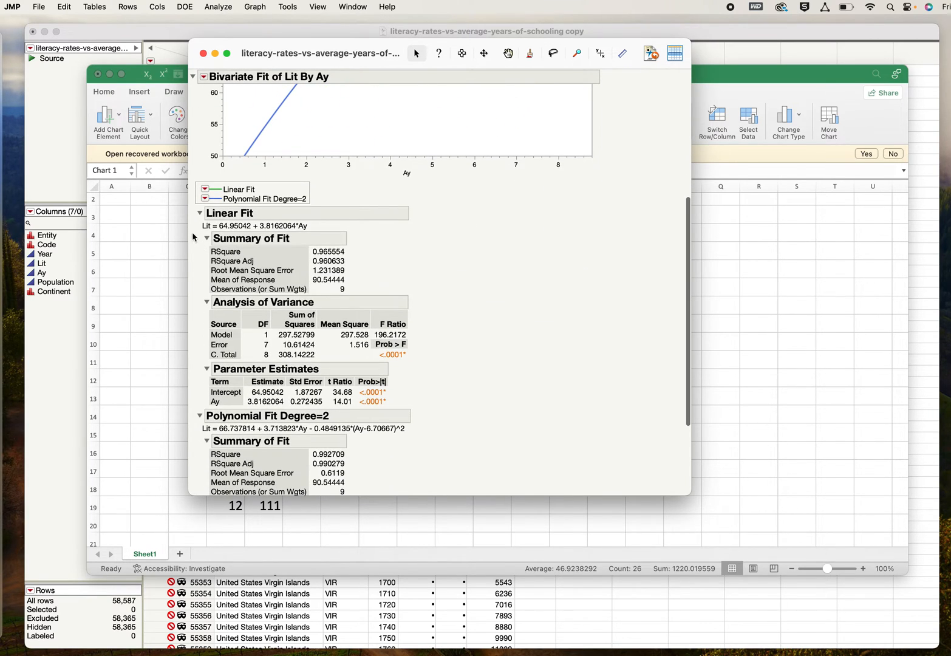
mouse_move(214, 236)
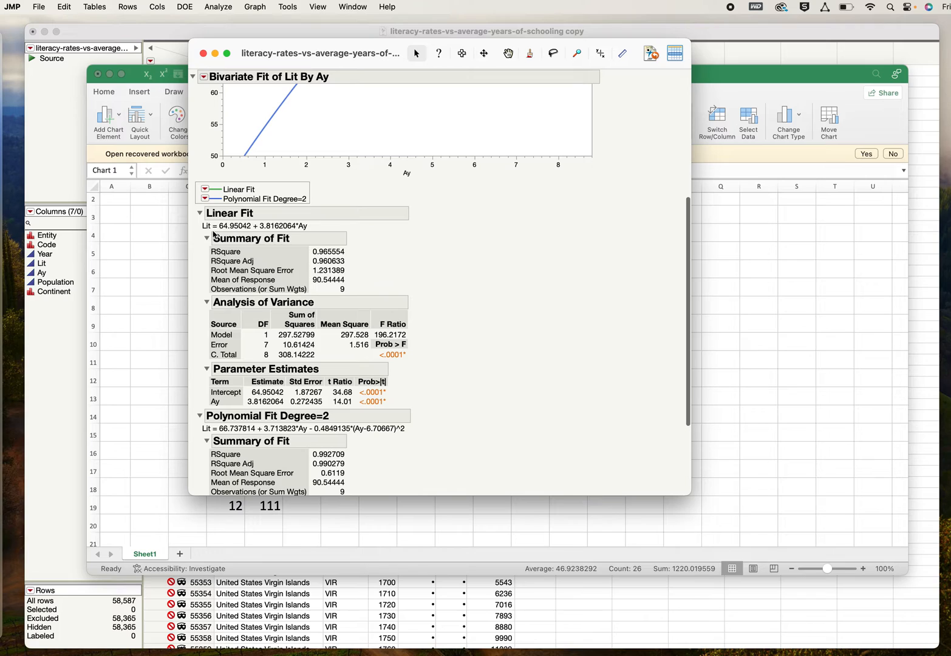
mouse_move(251, 268)
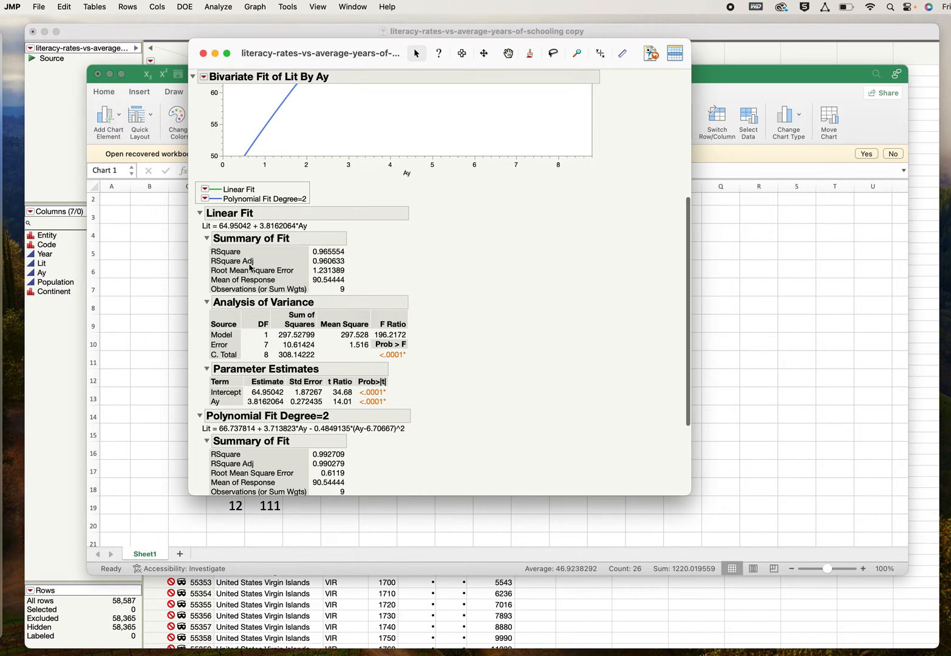
mouse_move(323, 279)
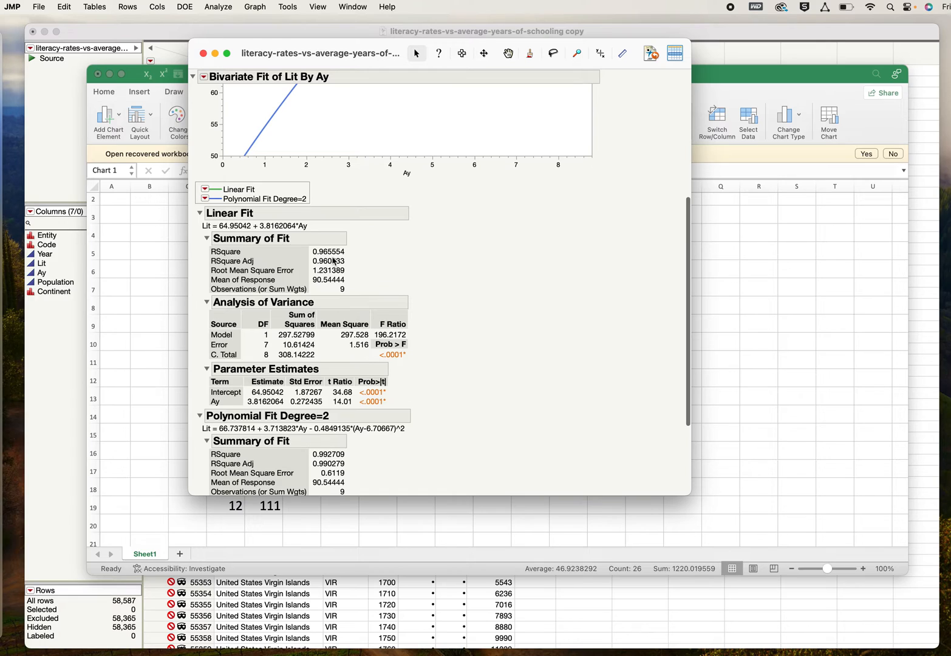
mouse_move(325, 257)
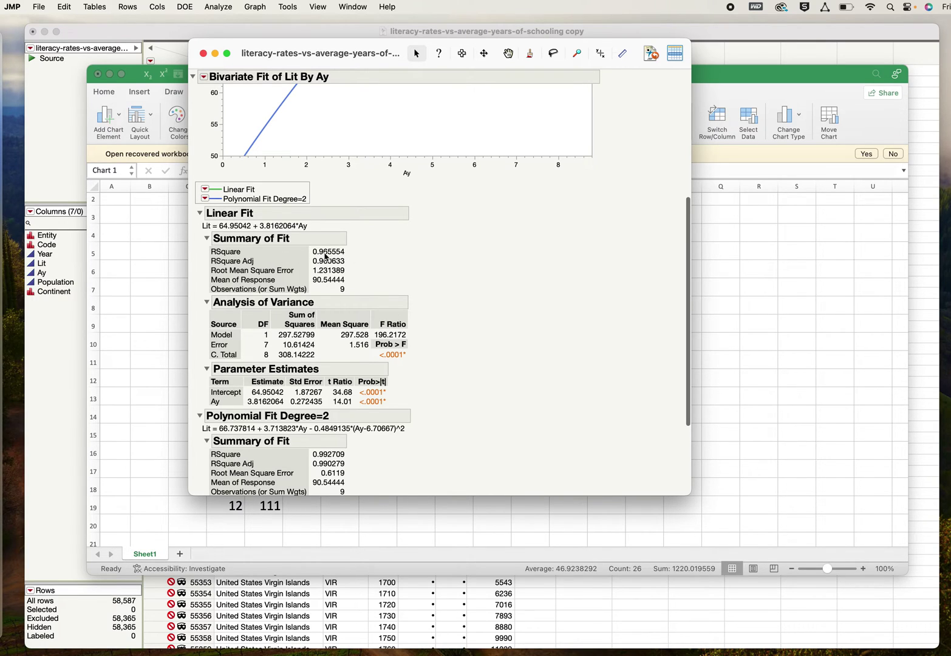
mouse_move(324, 255)
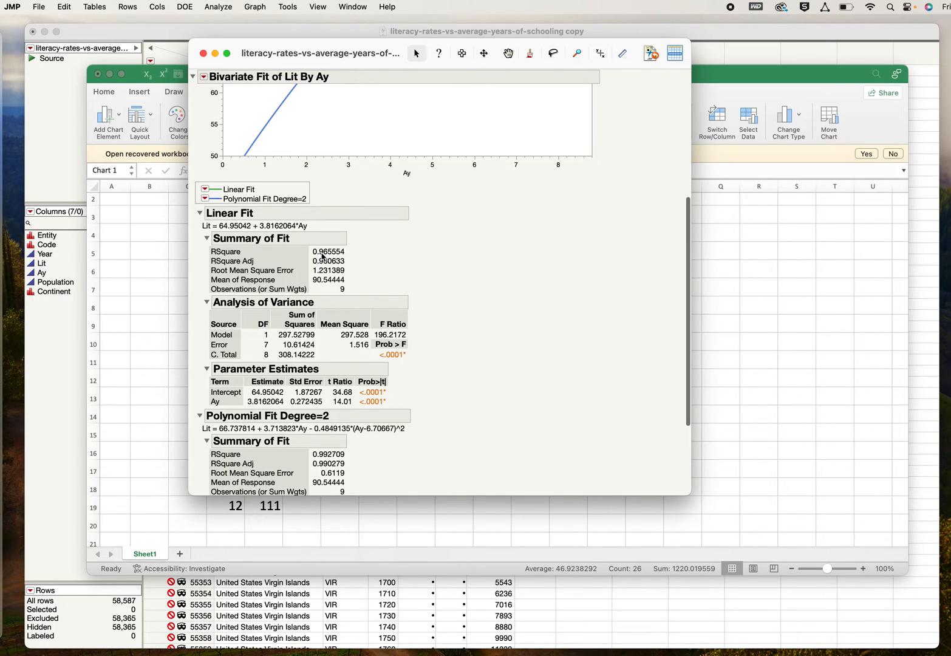
mouse_move(323, 260)
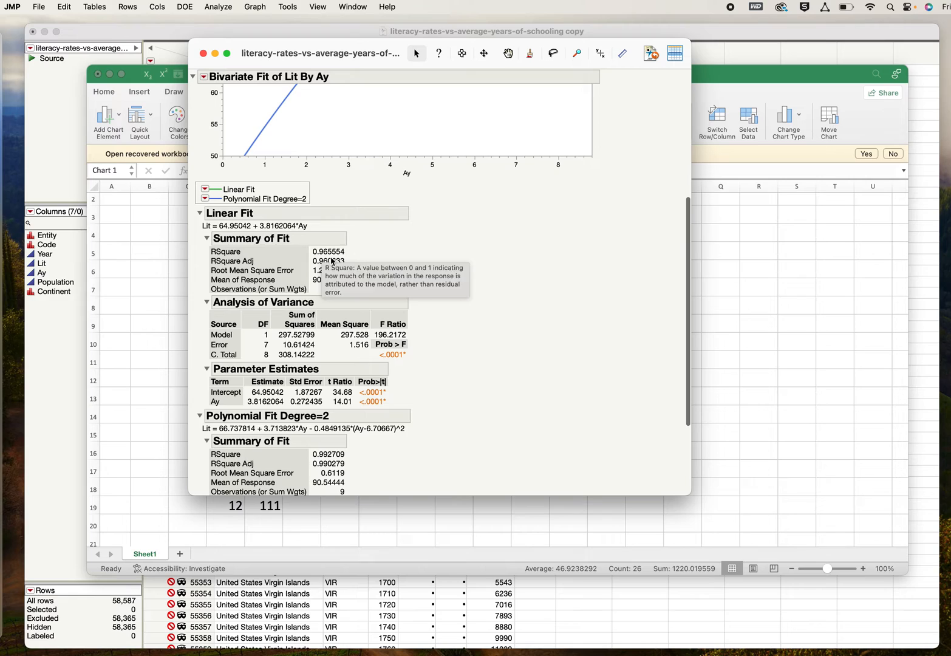
mouse_move(330, 261)
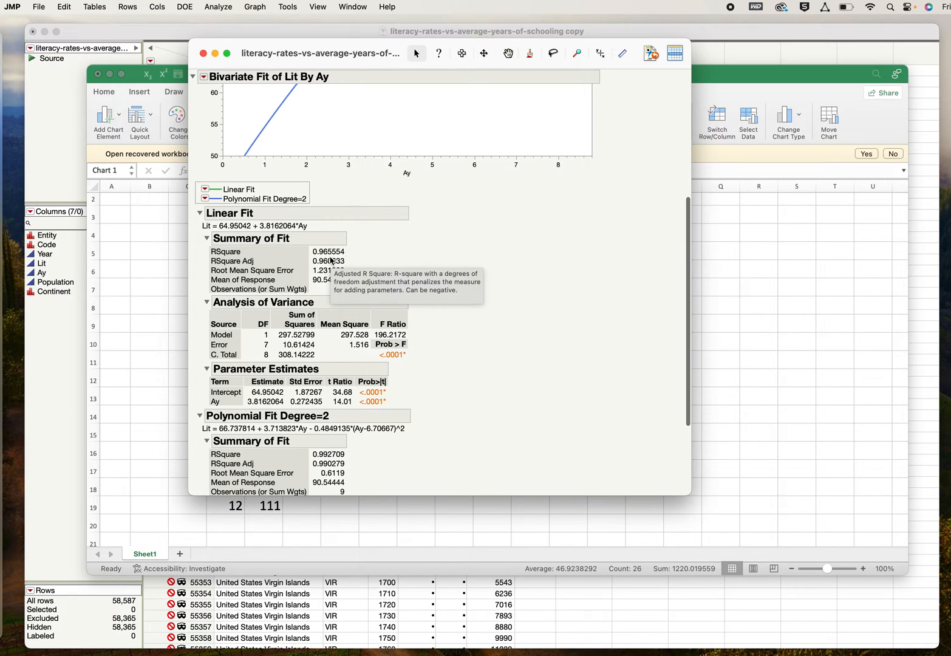
mouse_move(291, 249)
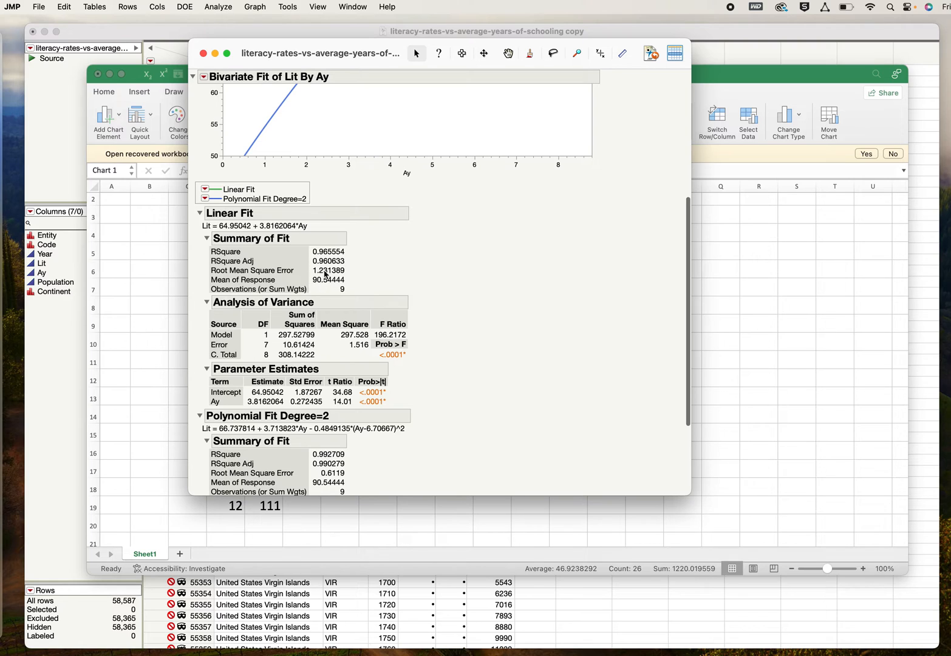
scroll(down, 3)
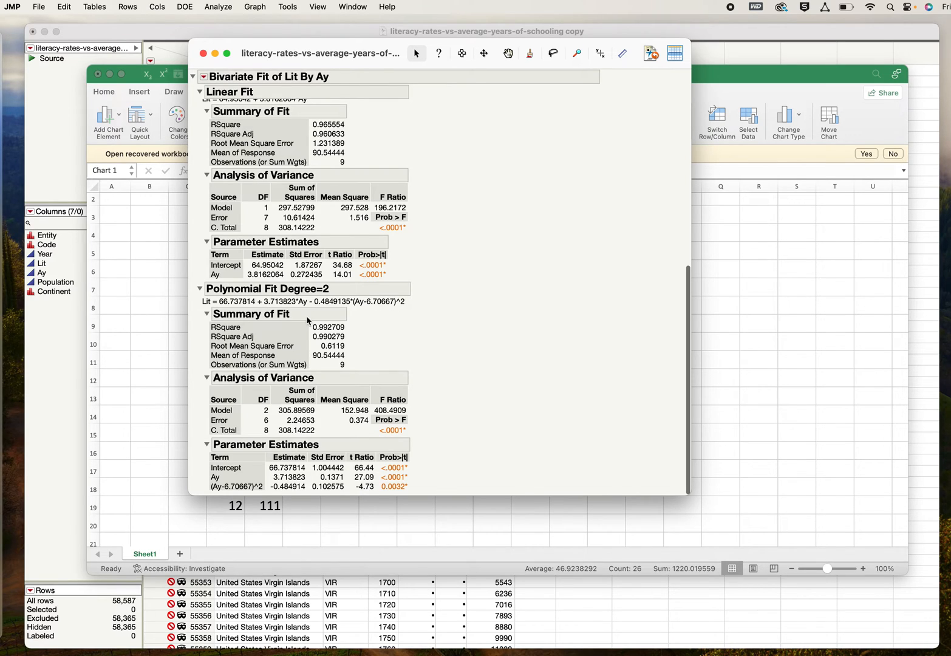
mouse_move(328, 336)
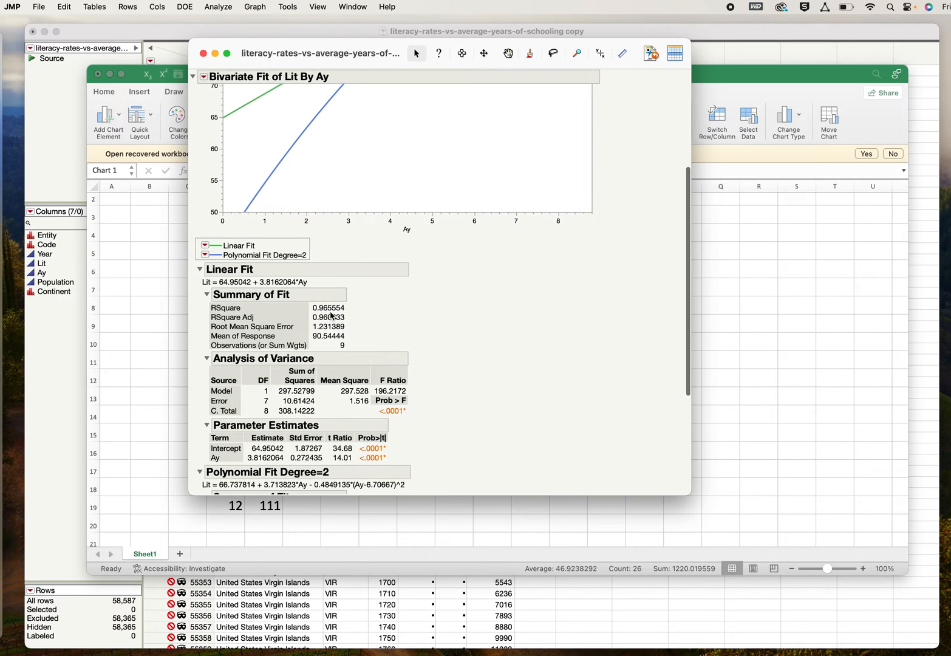
mouse_move(345, 312)
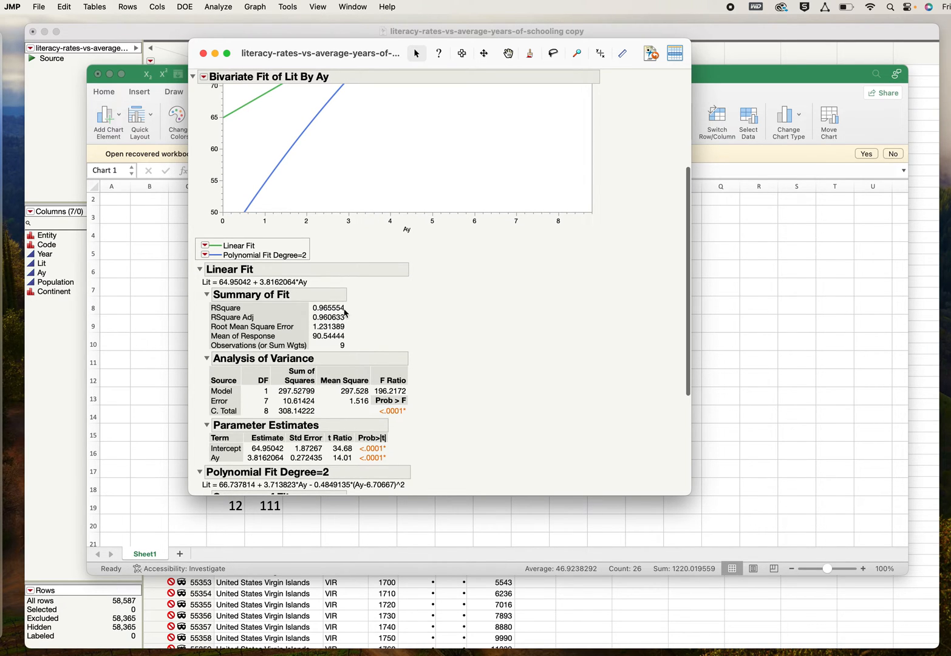
scroll(down, 3)
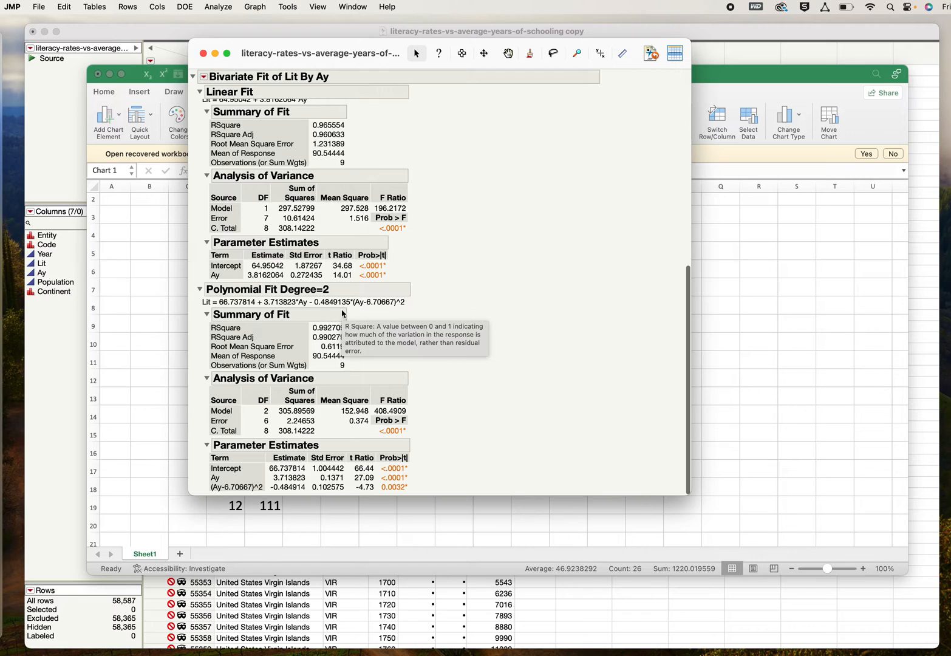
mouse_move(251, 354)
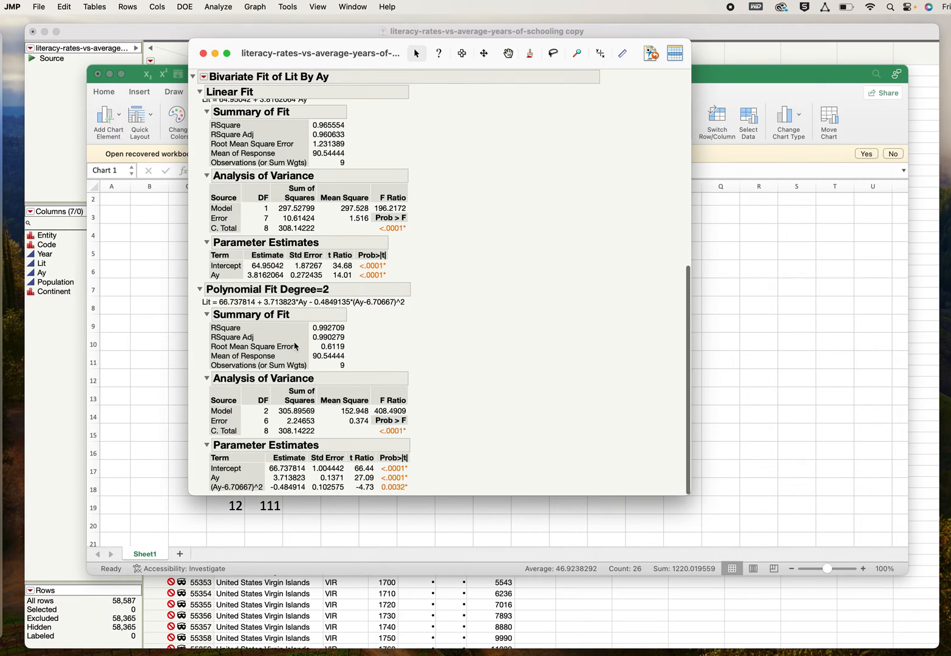
mouse_move(326, 356)
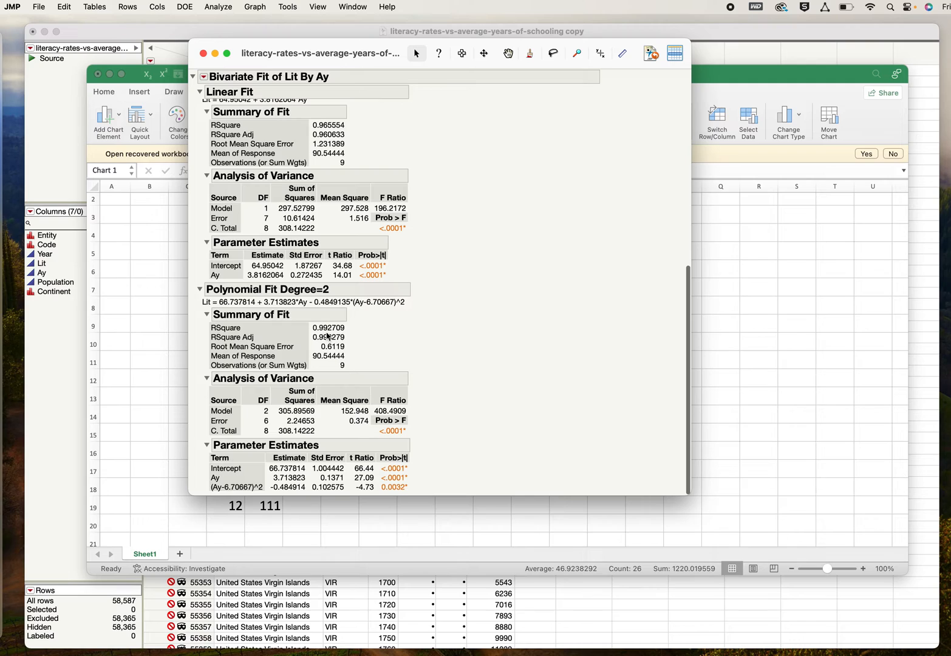
mouse_move(332, 341)
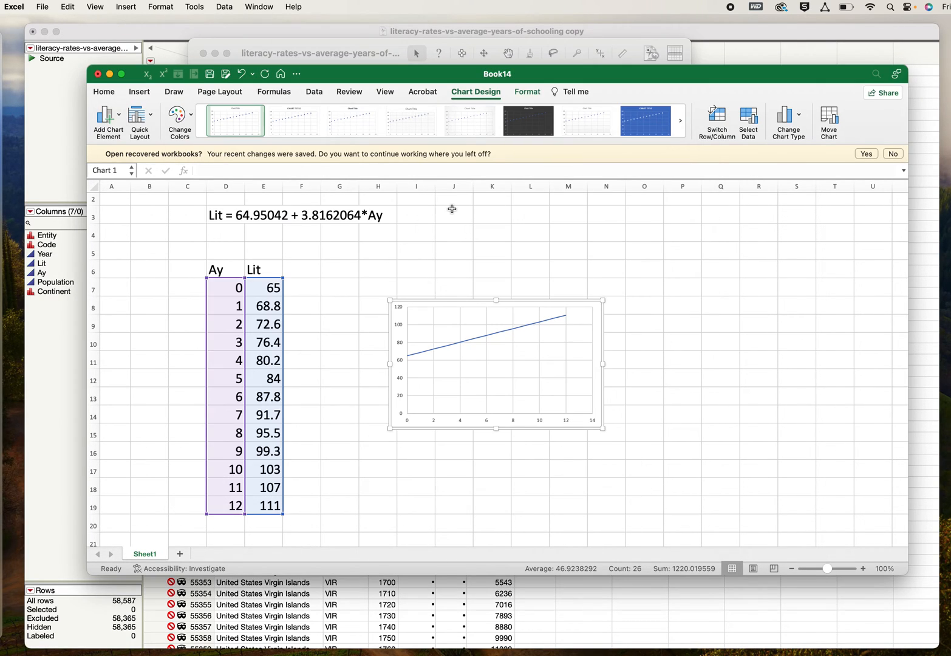
mouse_move(235, 242)
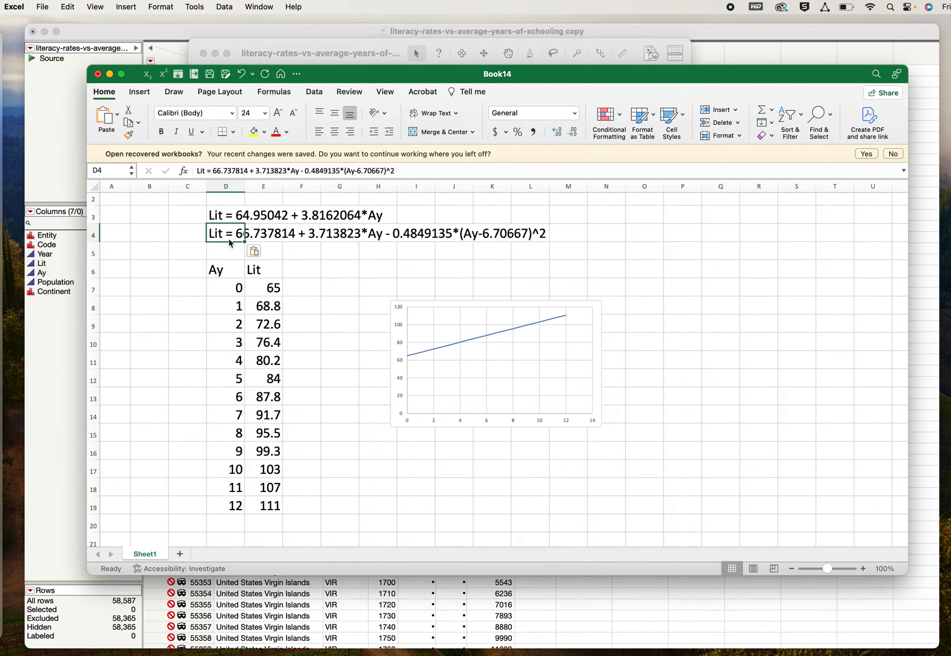
mouse_move(419, 301)
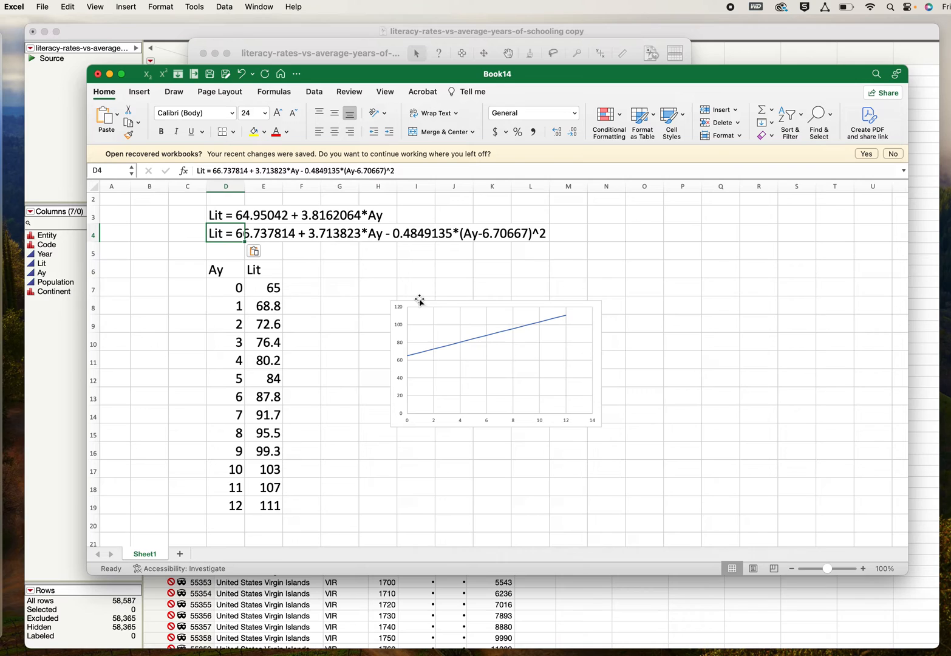
Rename the Lit header in E6 to 'Lit - line'
click(488, 362)
text( - line)
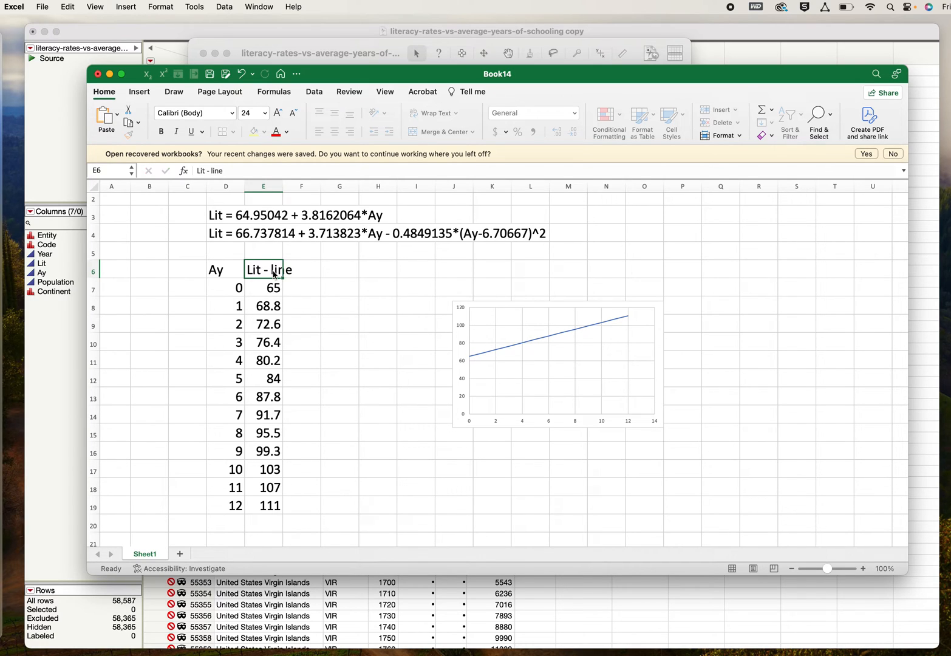
Widen column E and label F6 'Lit - Quad' for the quadratic values
drag(286, 187, 301, 187)
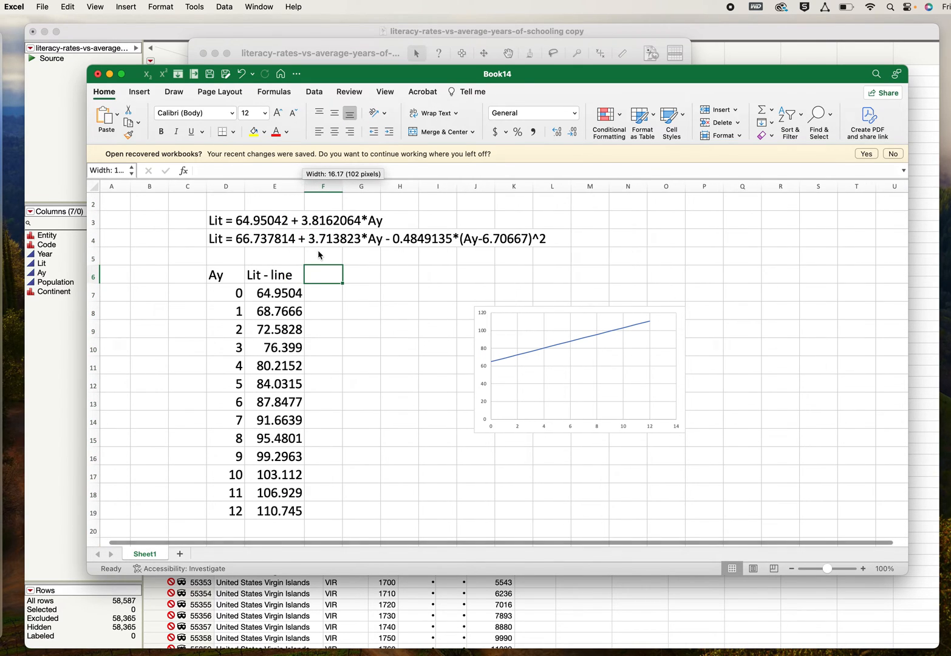
text(Lit)
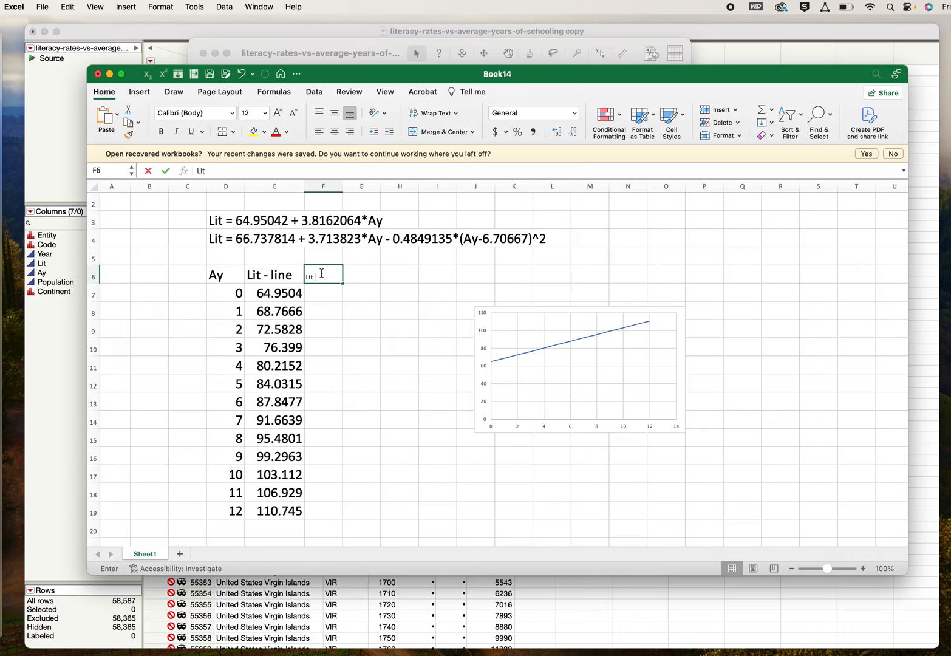
text(- Quadratic)
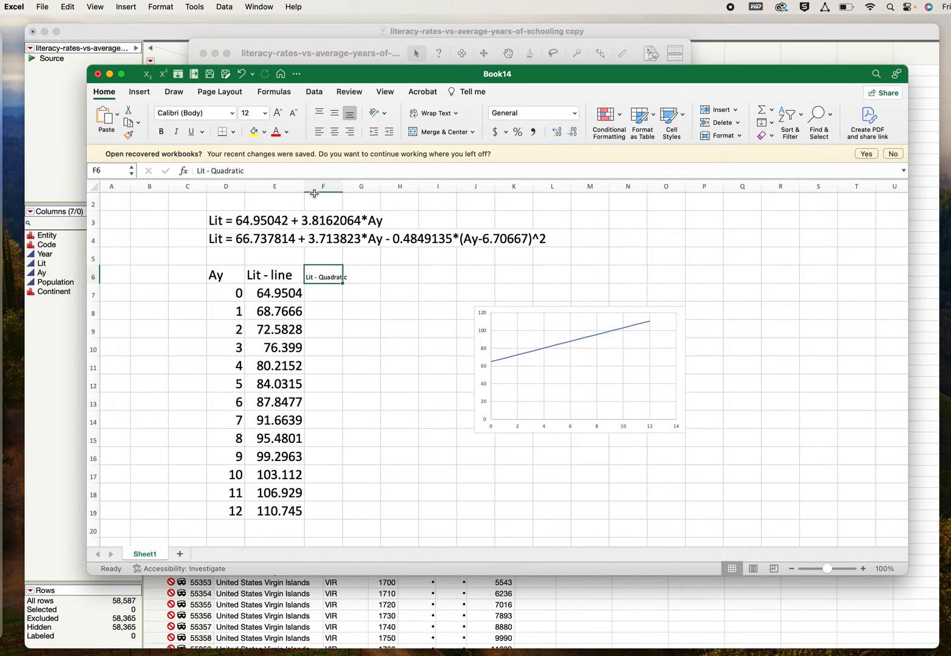
click(267, 113)
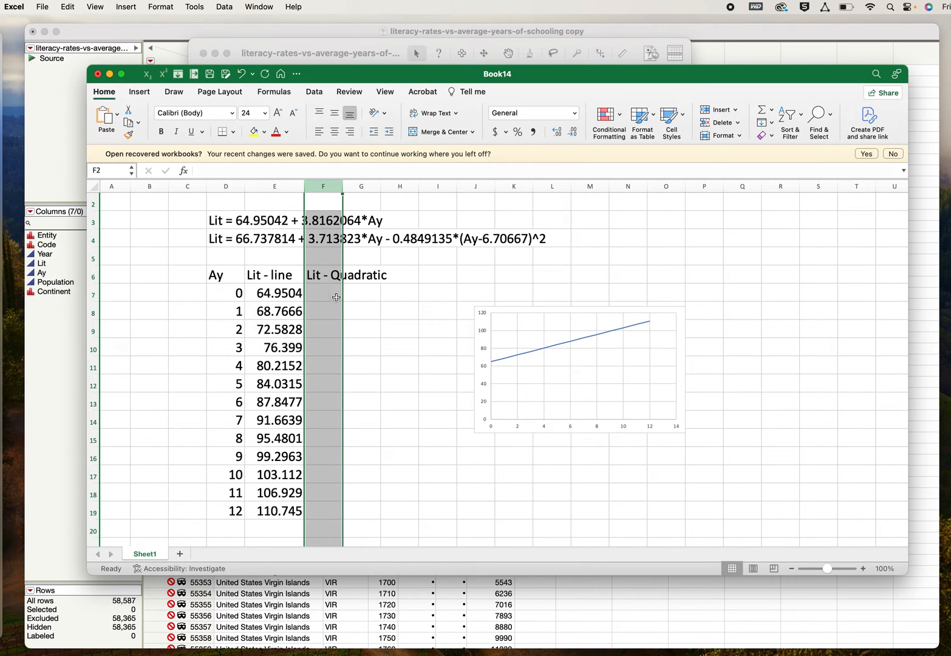
click(323, 293)
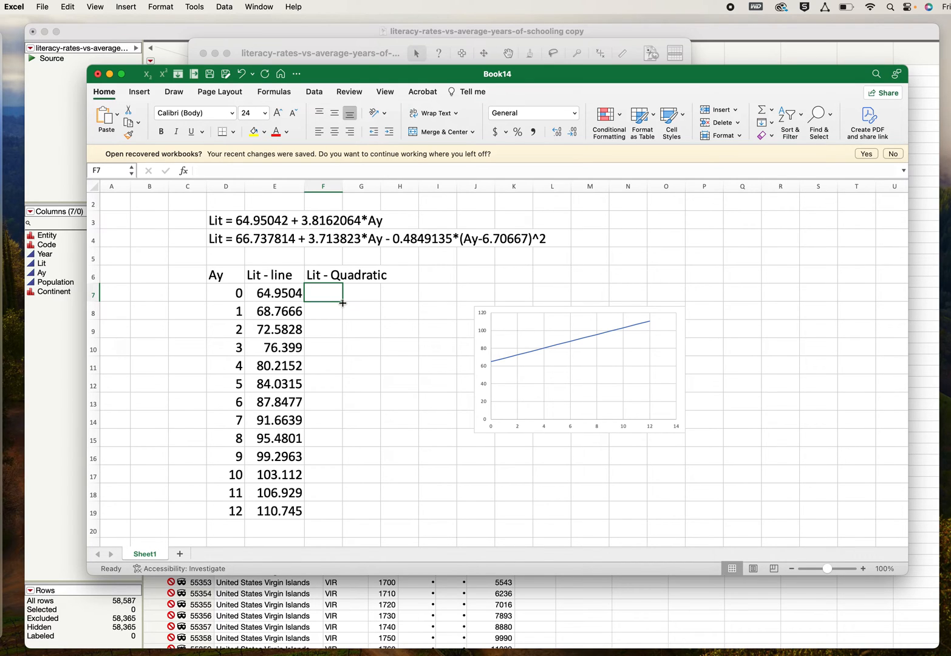
Enter =66.737814+3.713823*D7-0.4849135*(D7-6.70667)^2 in F7, giving 44.9 for Ay 0
text(=)
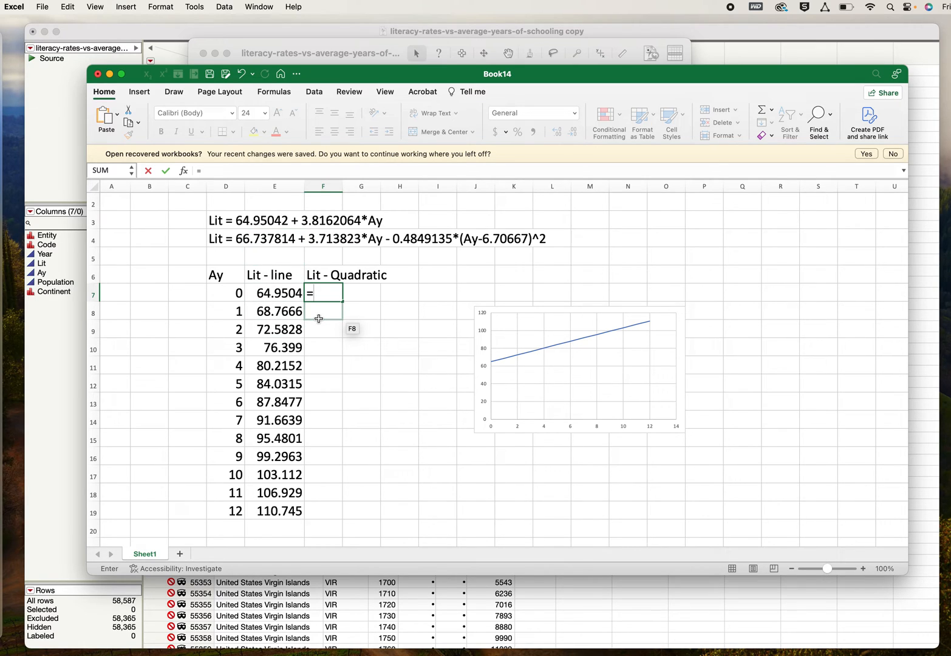
text(66.)
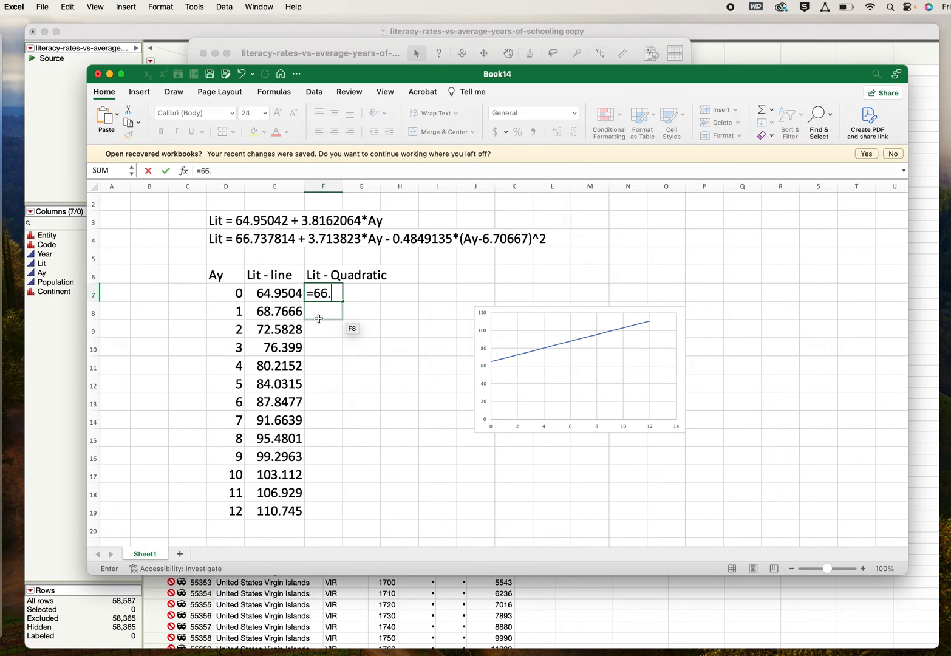
text(7)
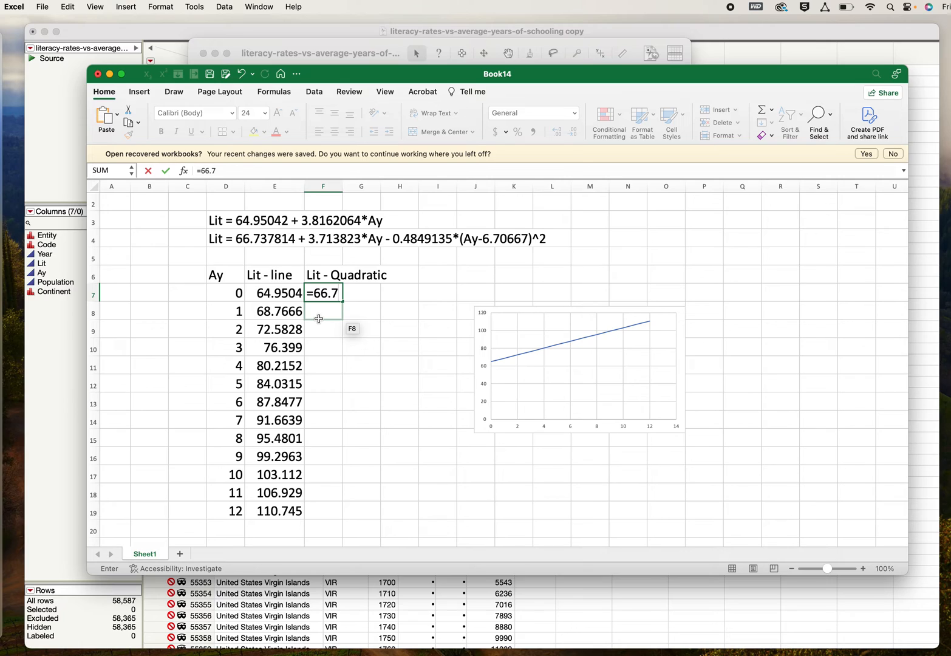
text(378)
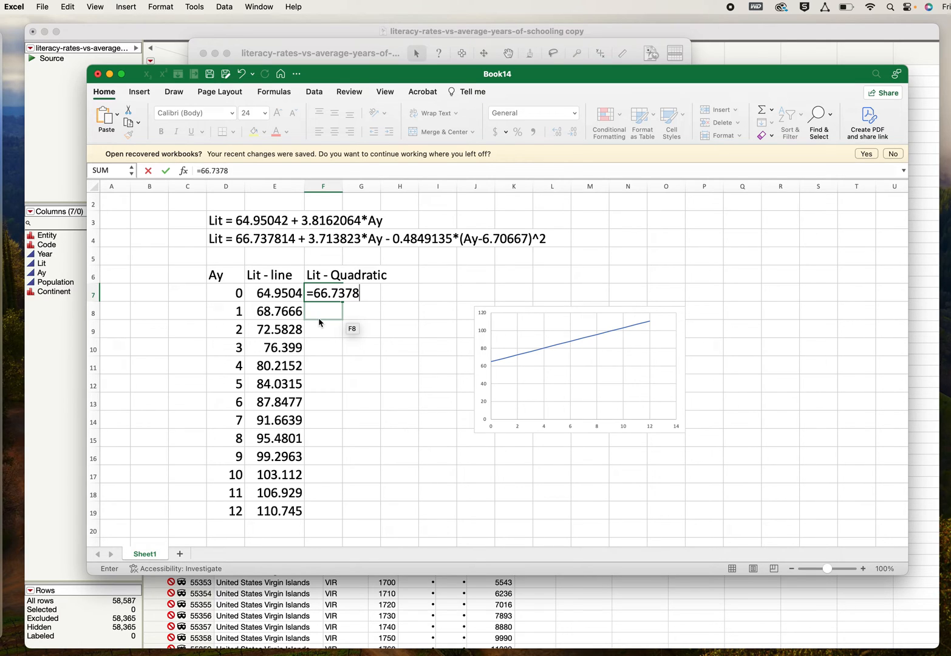
text(14+)
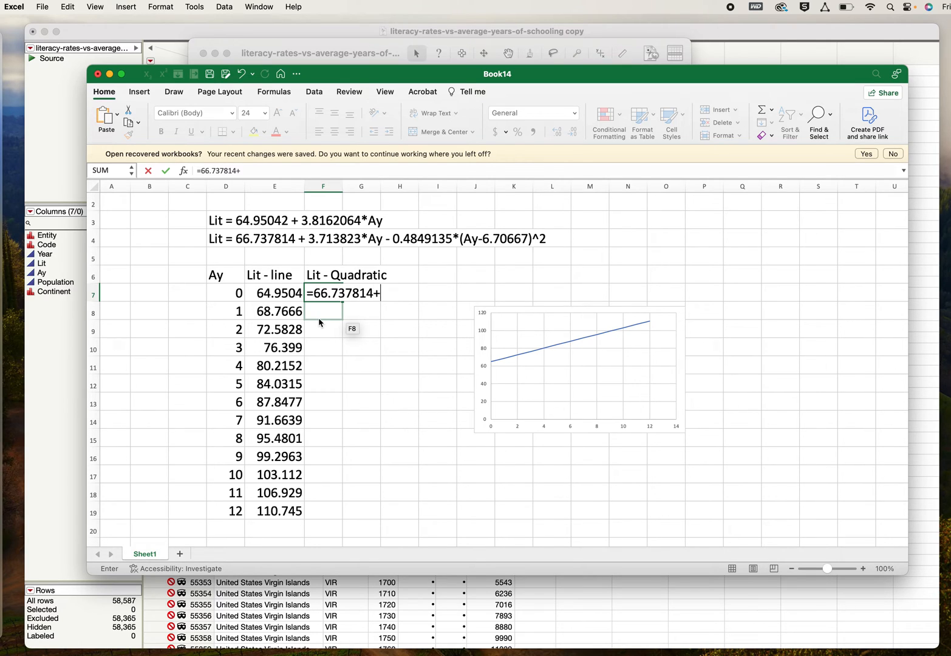
text(3.)
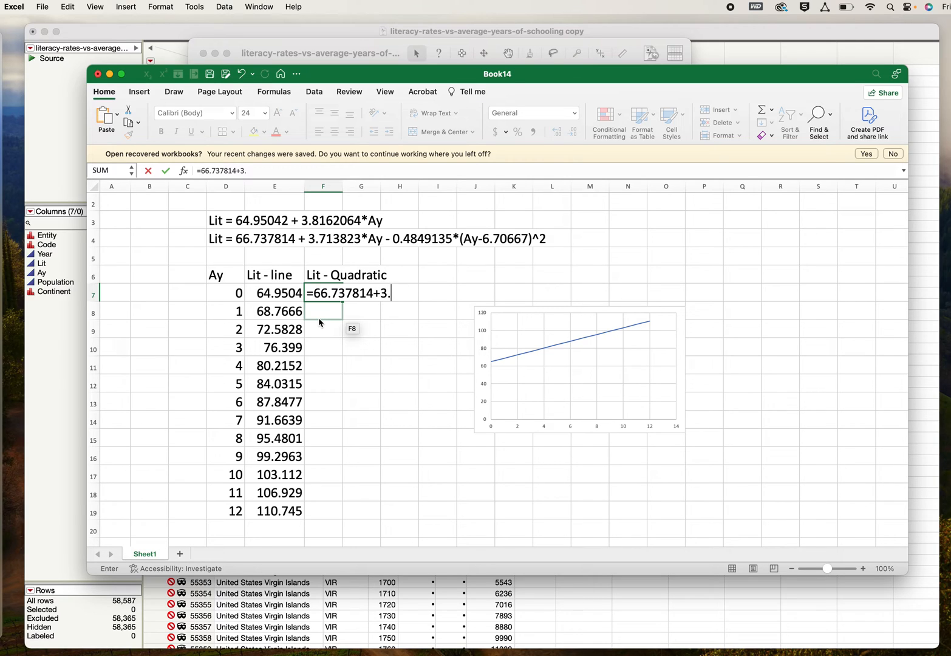
text(713823*)
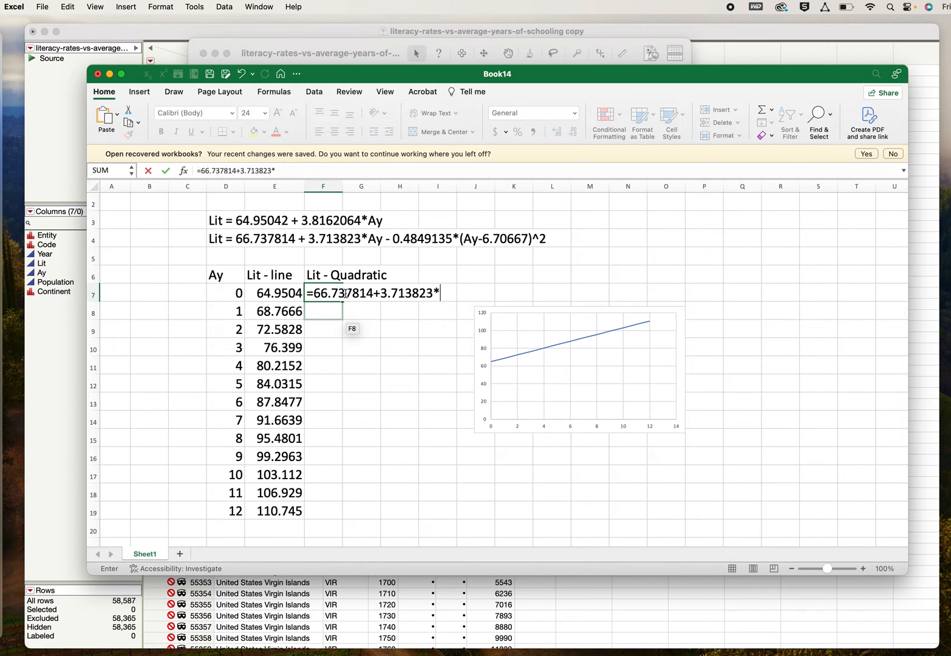
click(226, 292)
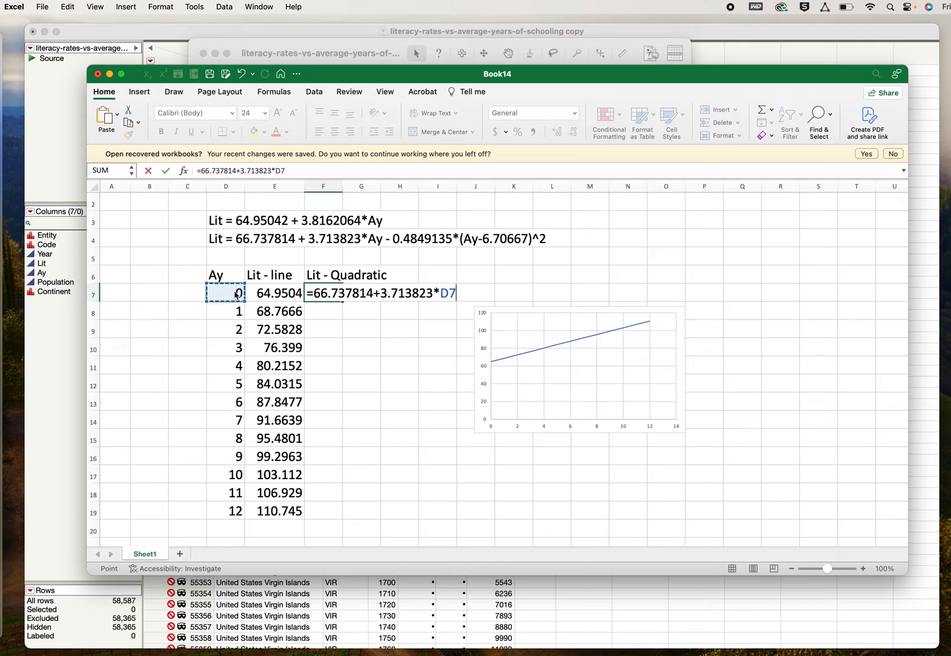
text(-)
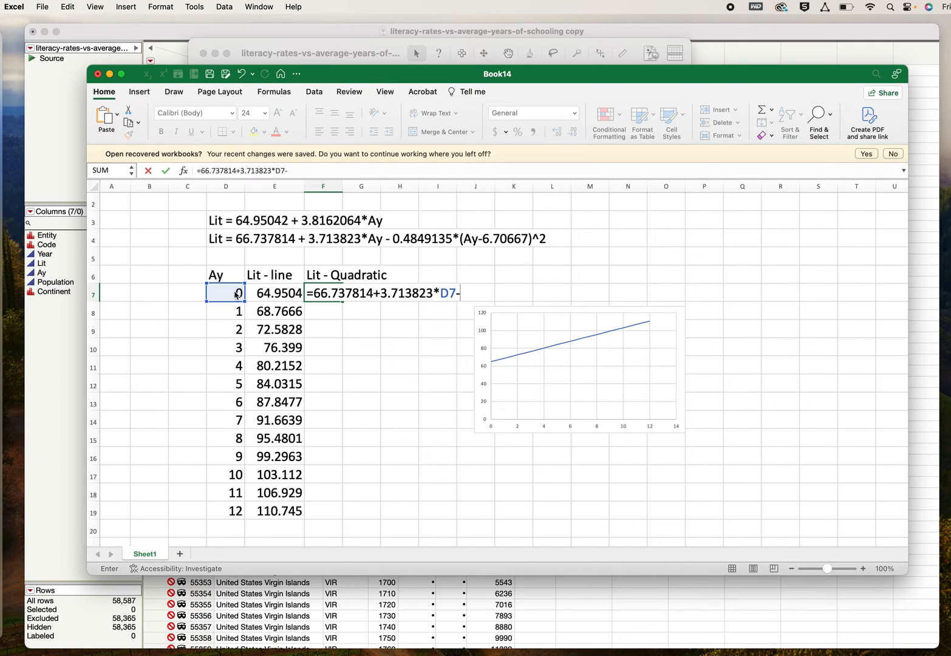
text(0.)
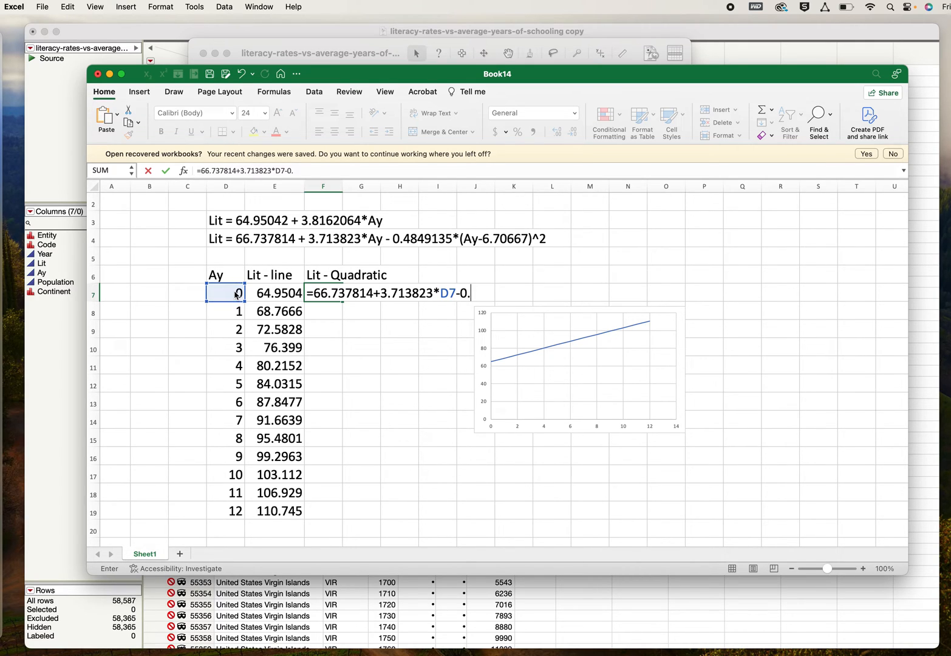
text(48)
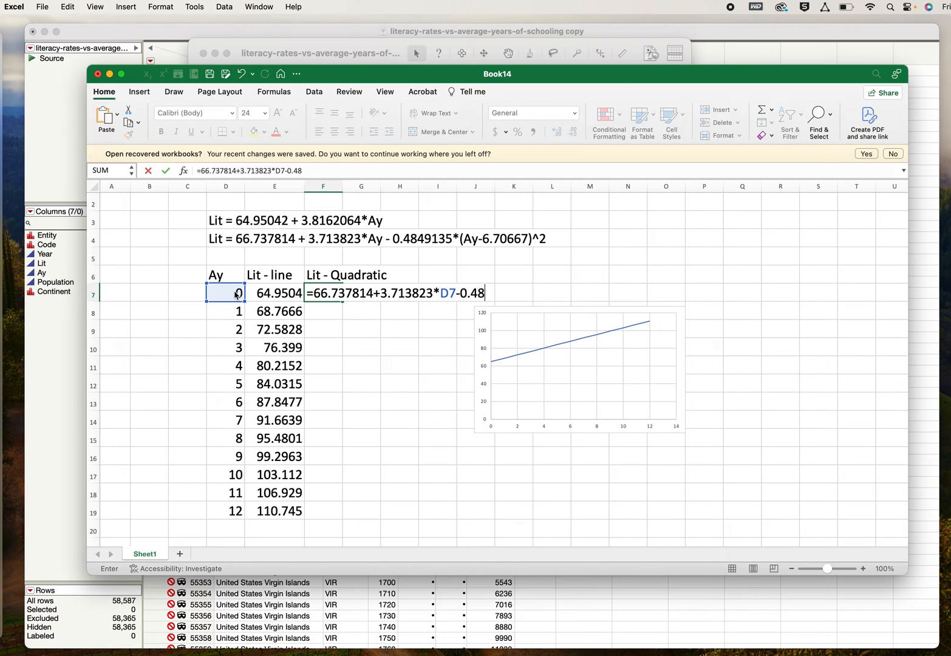
text(49)
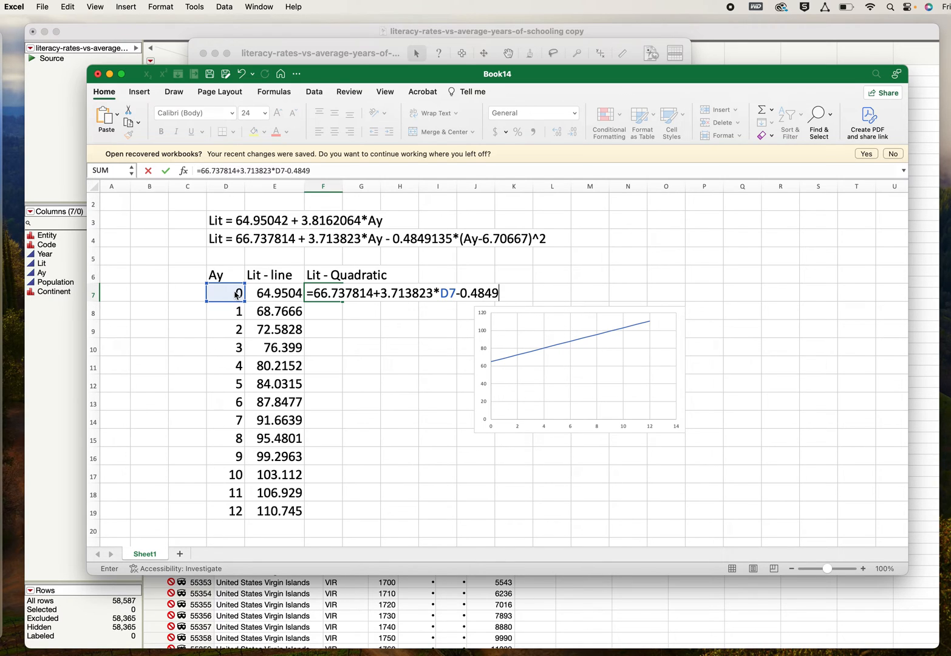
text(135)
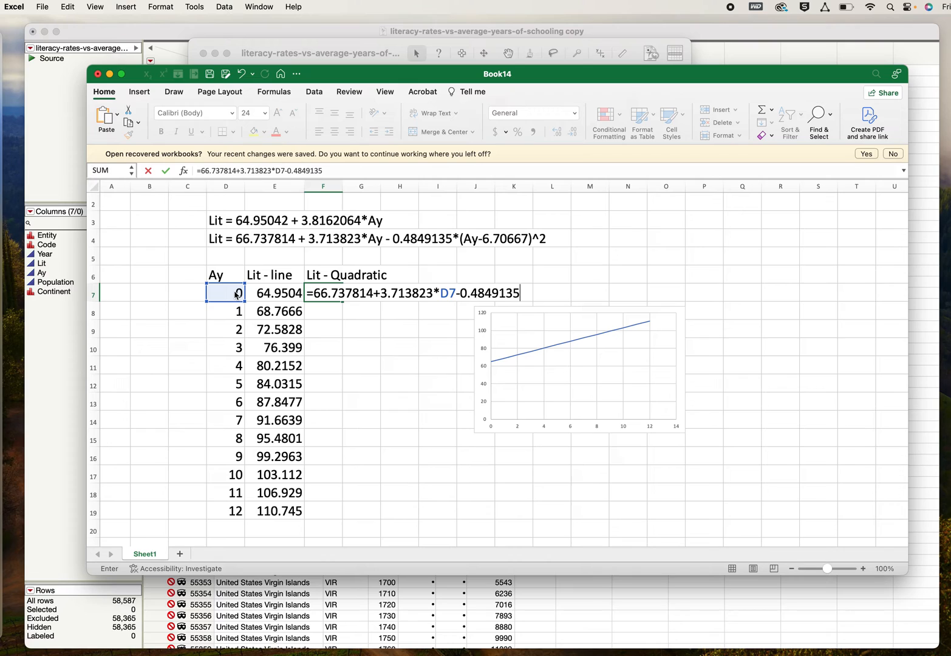
text(*)
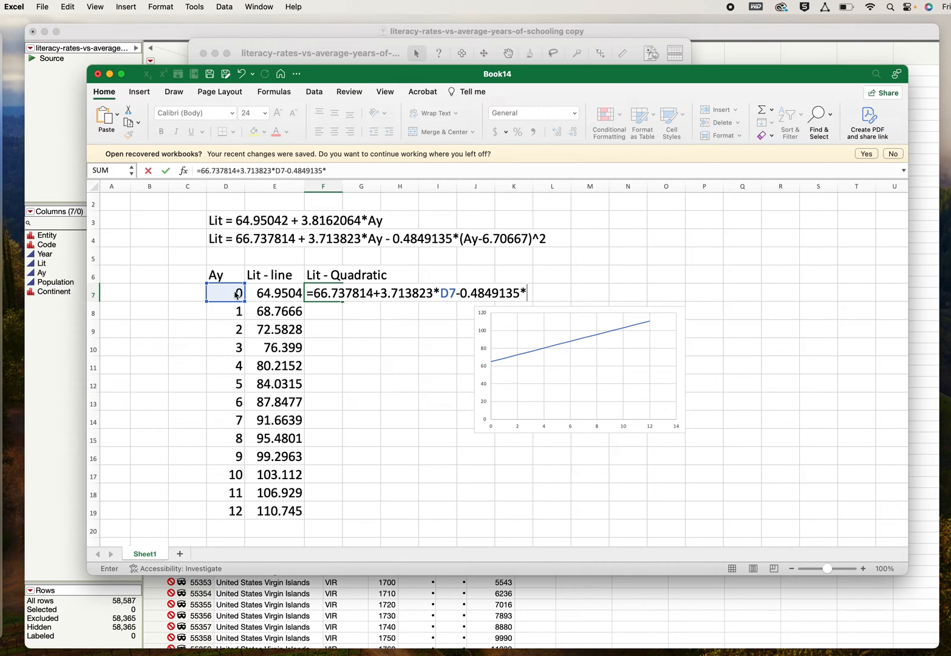
text((D7-)
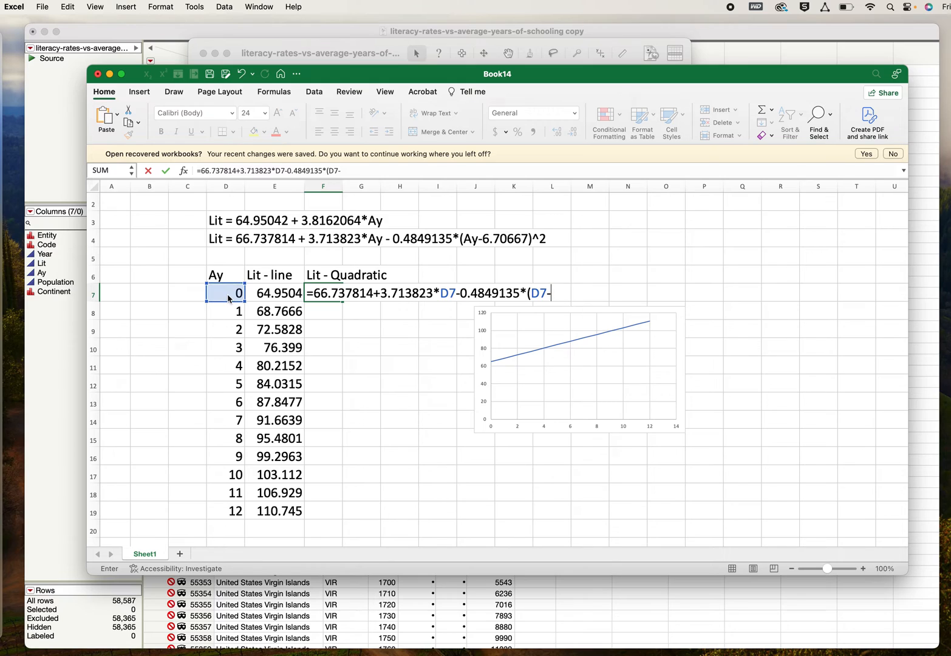
text(6.)
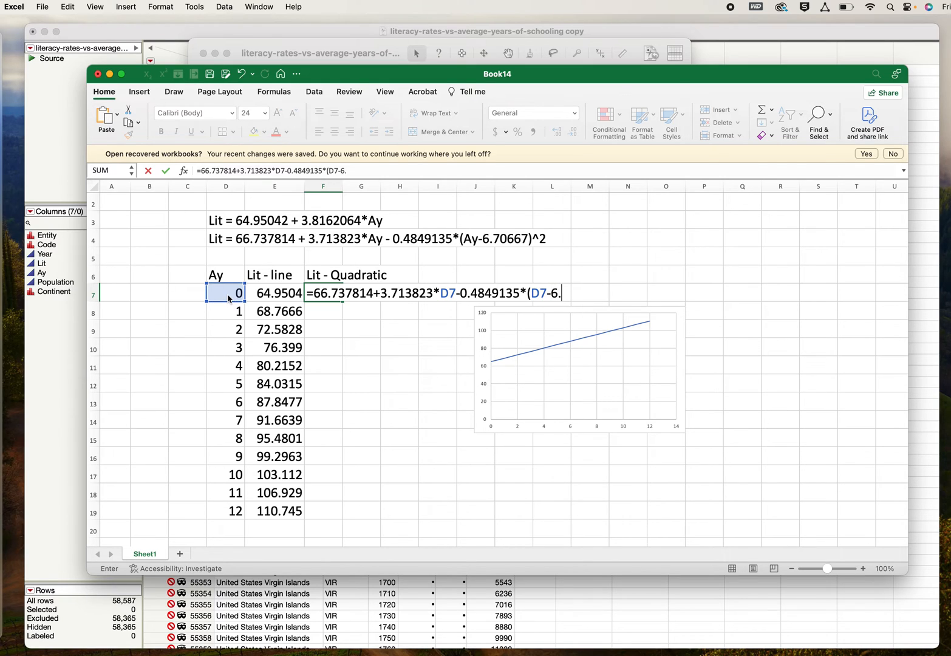
text(70)
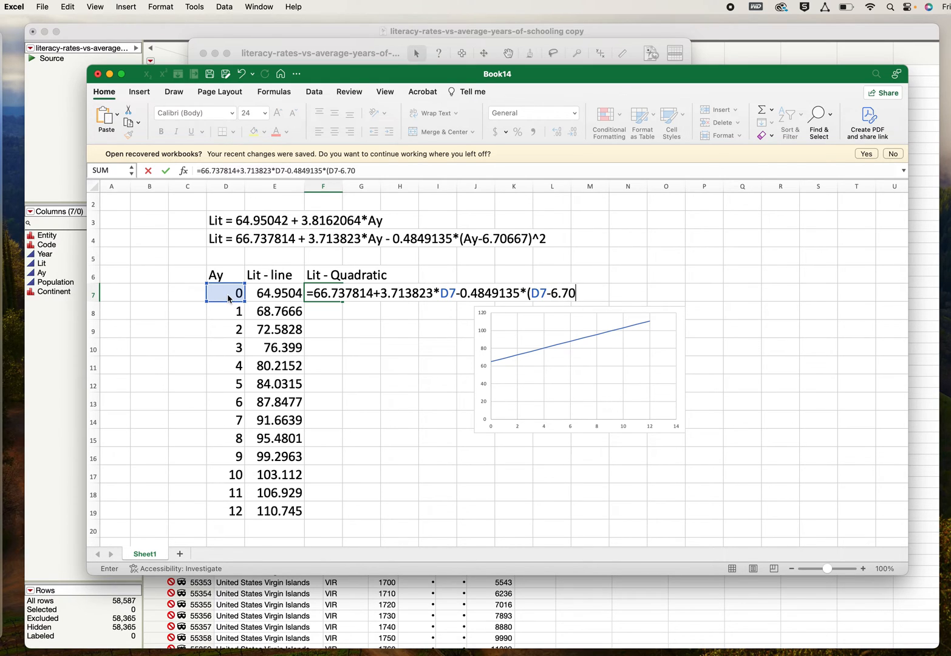
text(667)
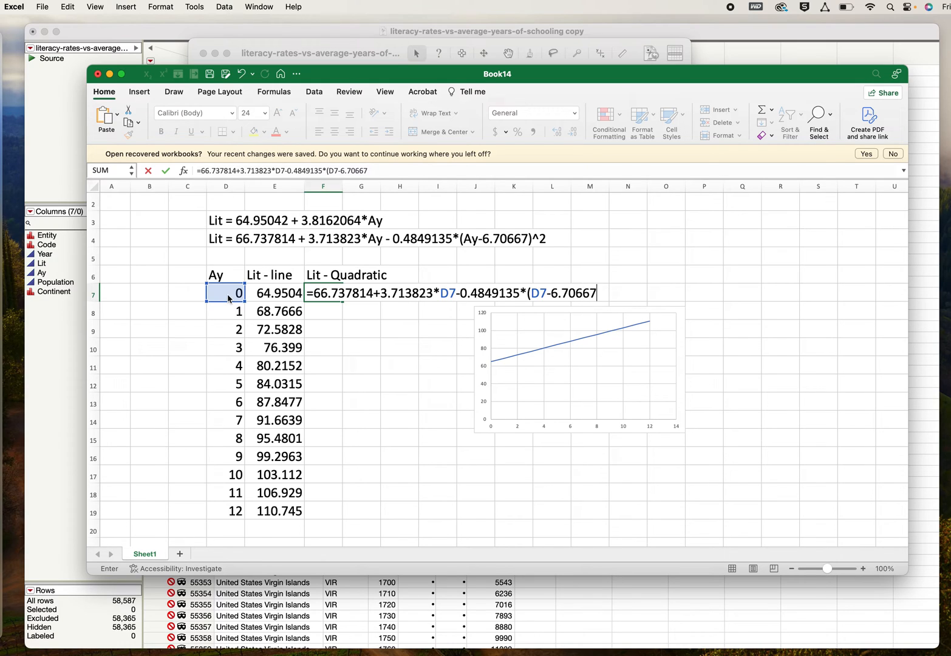
text(^2)
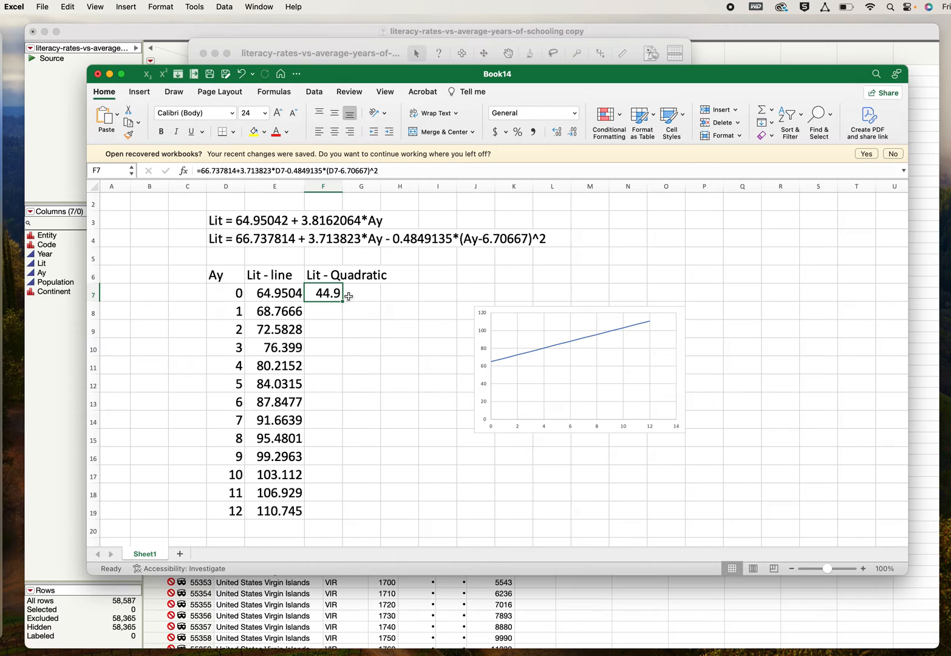
Fill the quadratic formula down F7:F19 and select the Ay and quadratic values for copying
drag(346, 294, 330, 516)
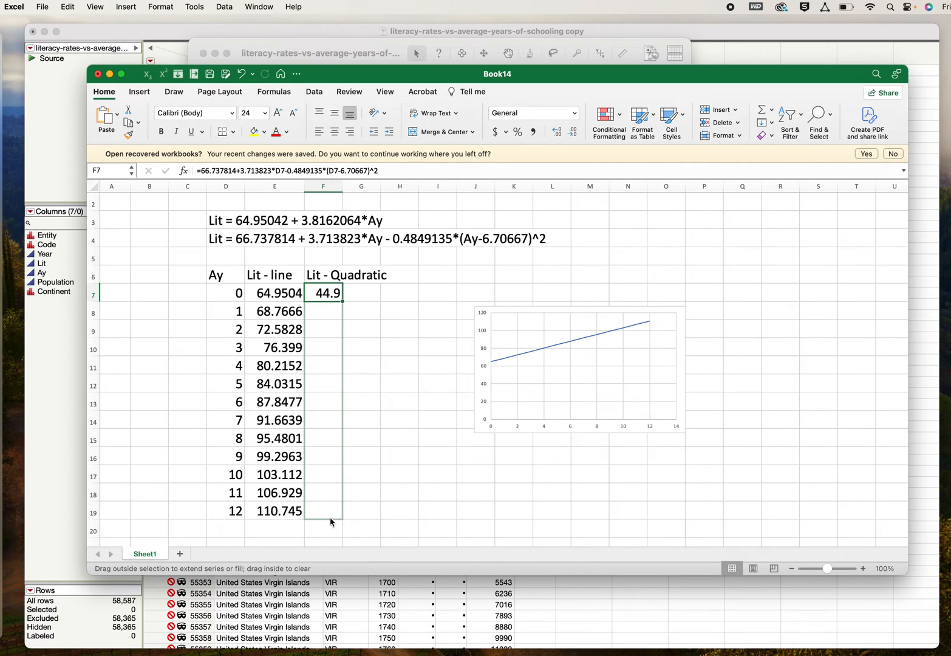
drag(323, 292, 323, 510)
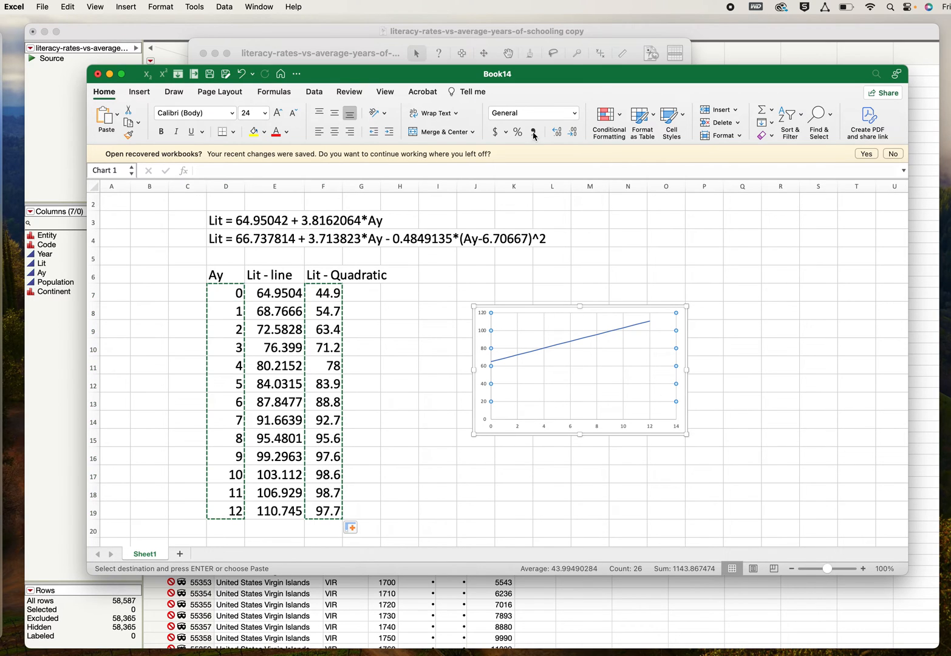
Paste Special the copied values into the chart with Categories (X Values) in First Column
click(94, 7)
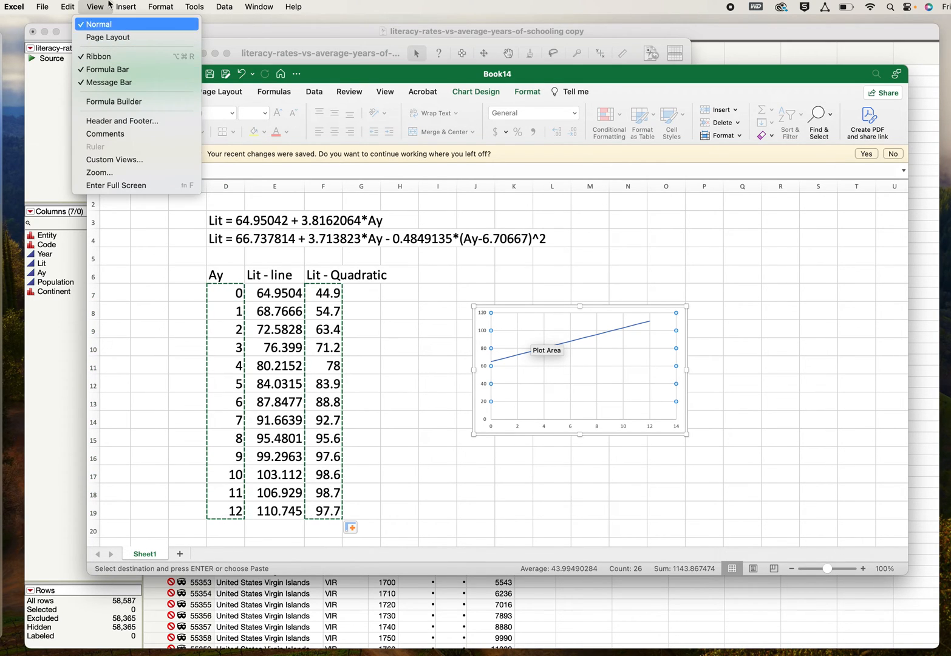
click(66, 8)
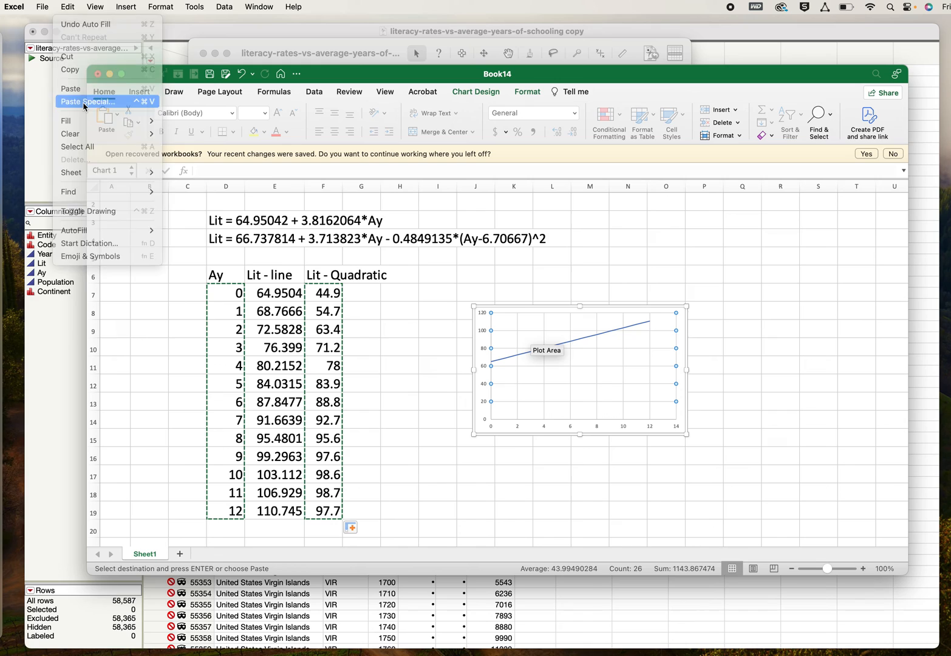
click(87, 102)
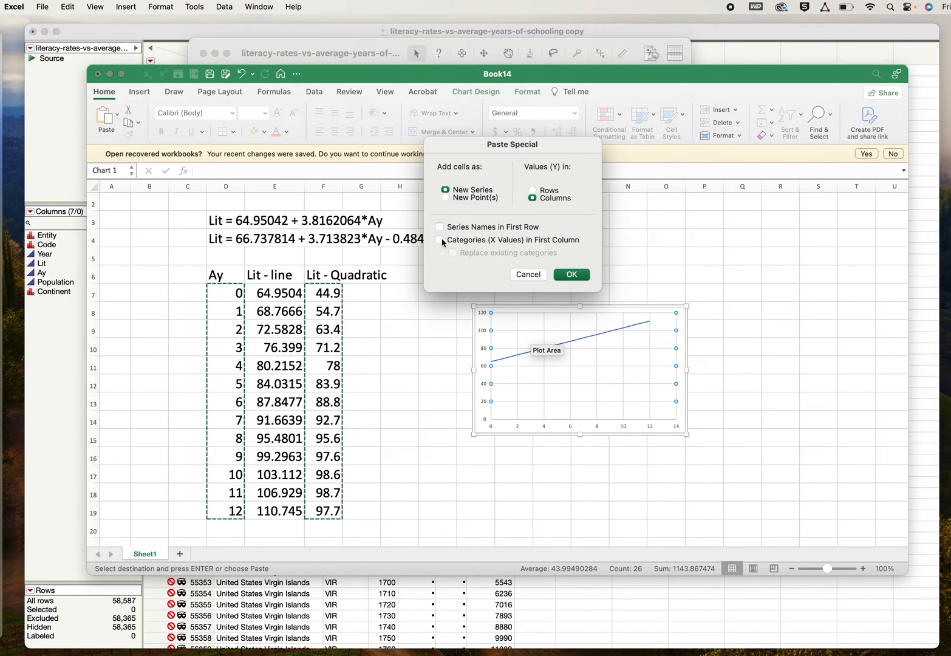
click(440, 240)
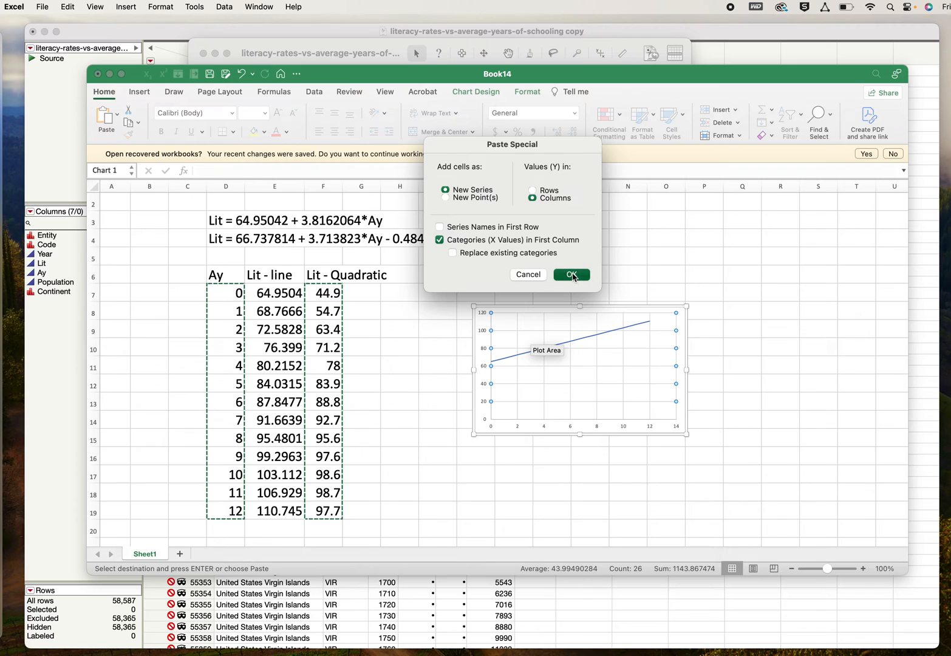
click(571, 275)
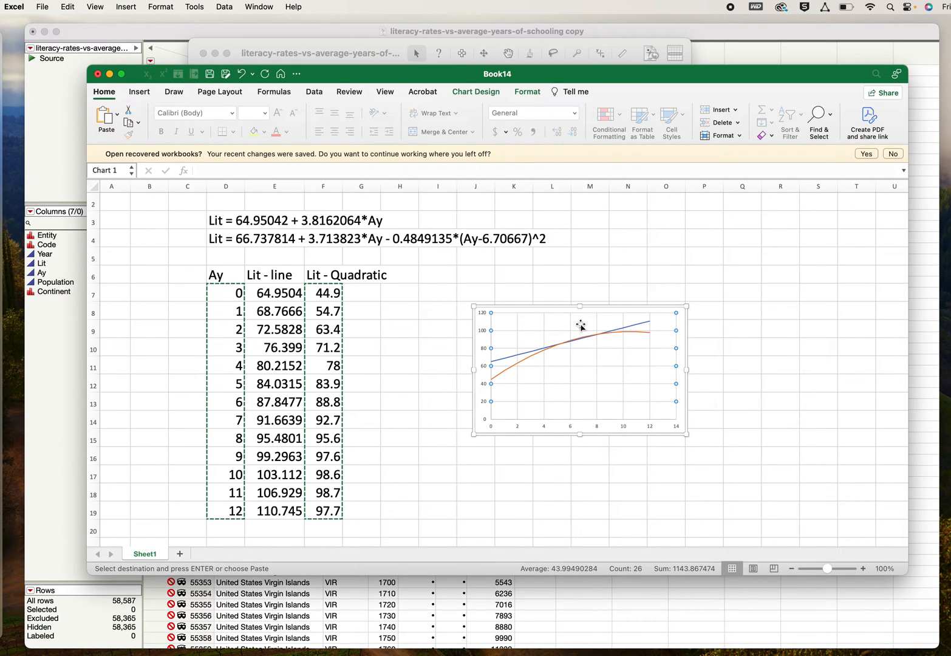
mouse_move(626, 336)
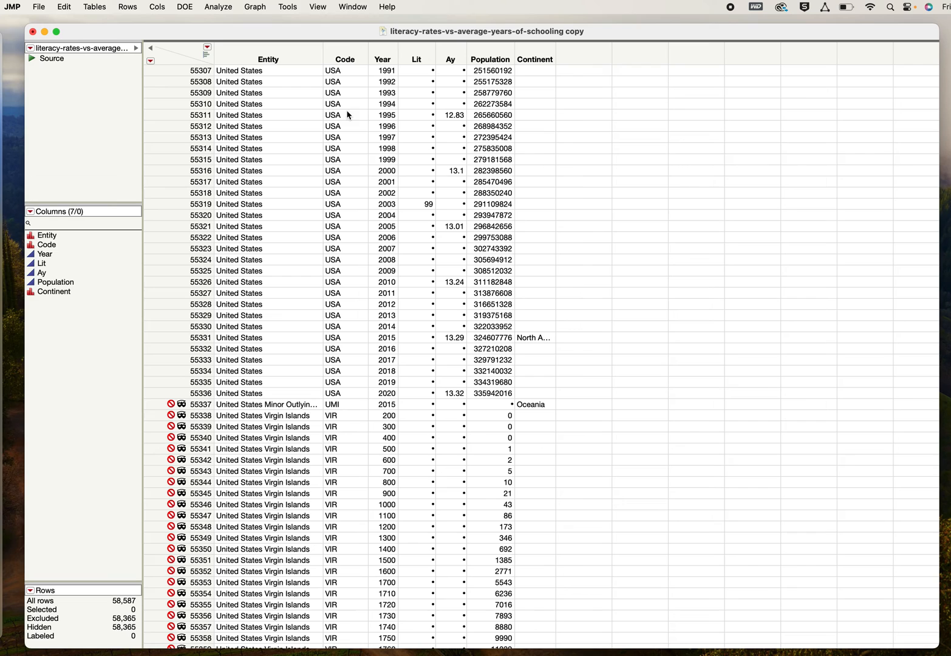
From JMP's window list bring the Fit Y by X report of Lit by Ay back to the front
click(352, 7)
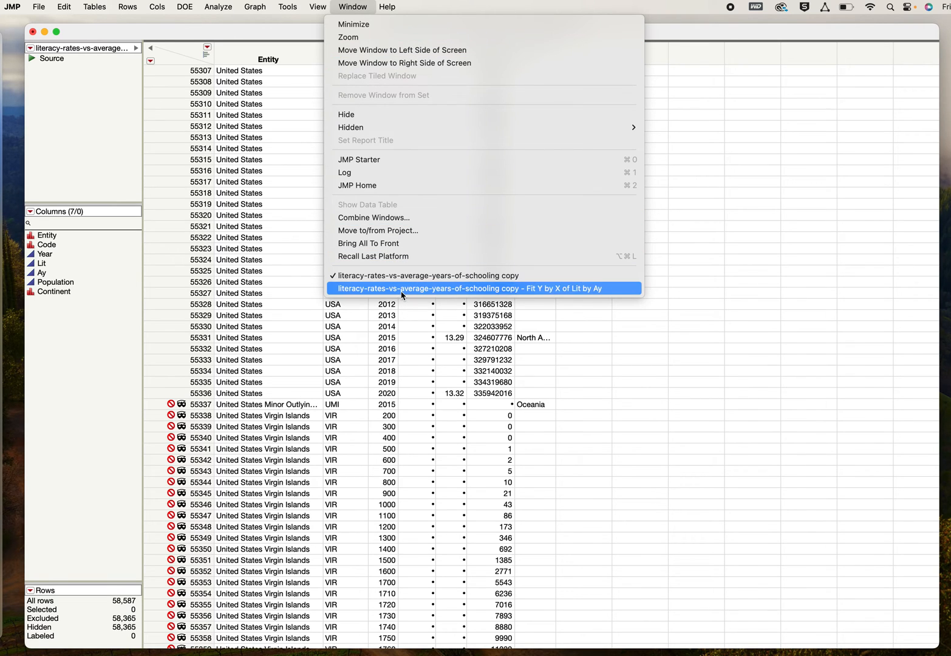
click(469, 289)
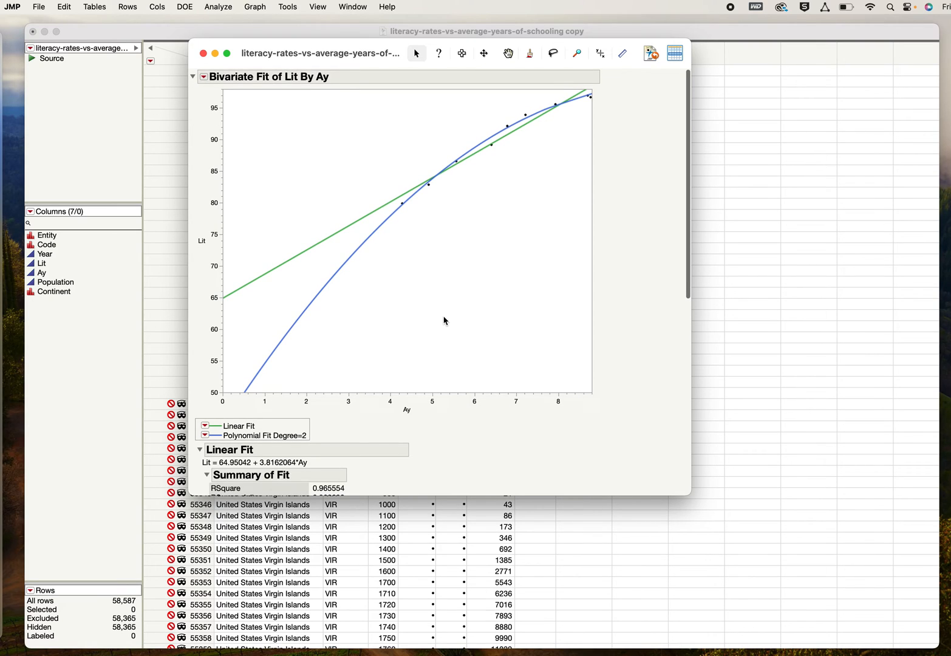
mouse_move(377, 202)
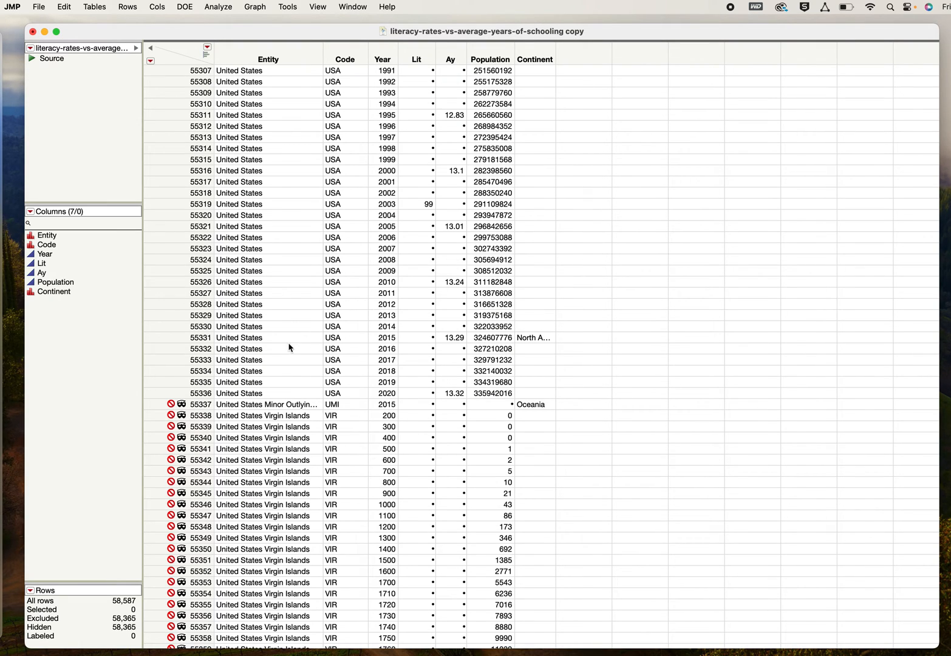
Select the United States rows 1790-2020 and the Year, Lit, Ay and Entity columns
click(200, 393)
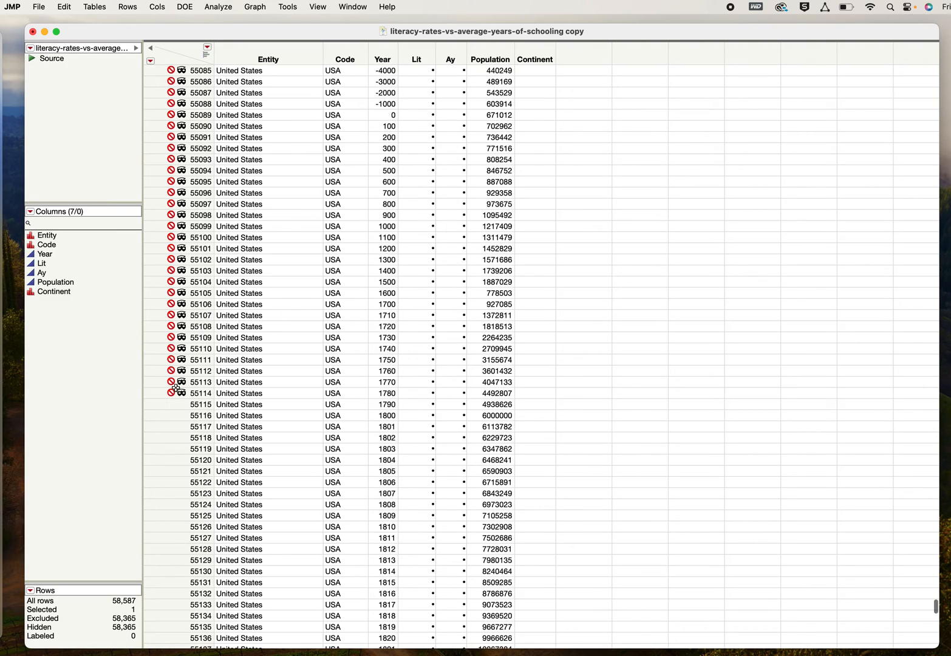
click(171, 403)
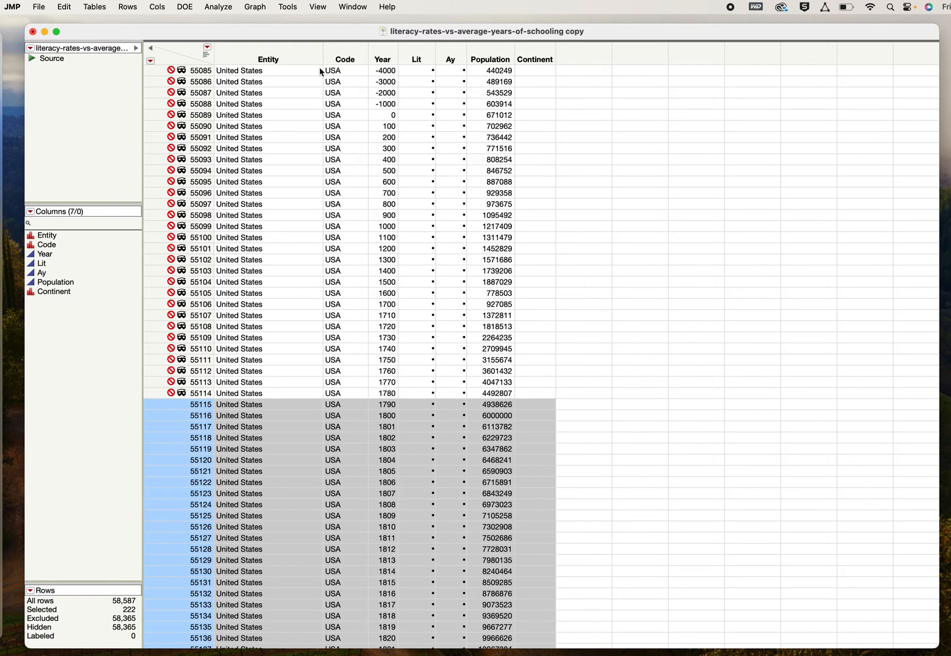
mouse_move(354, 59)
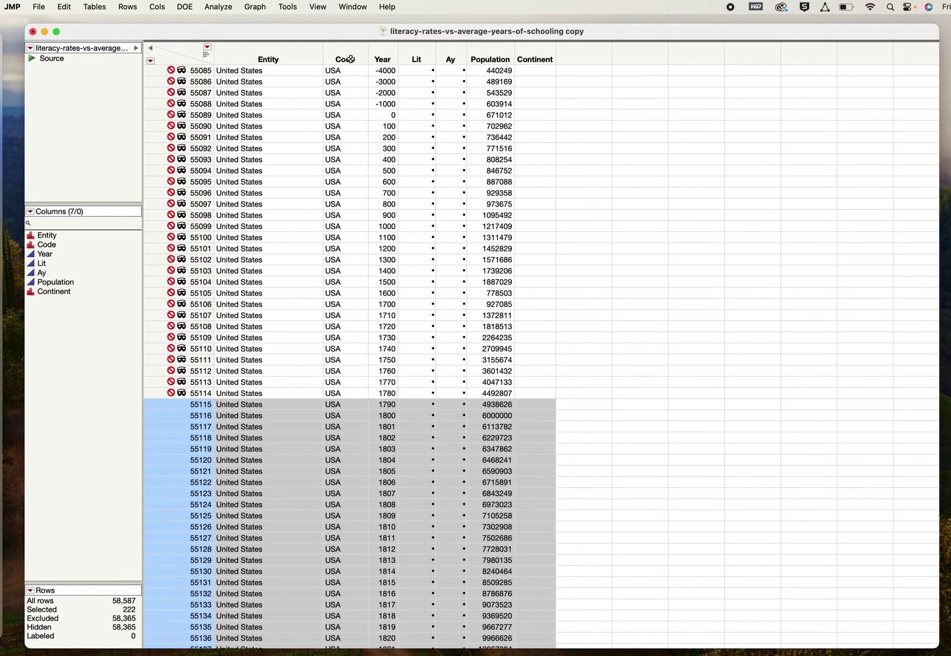
mouse_move(381, 55)
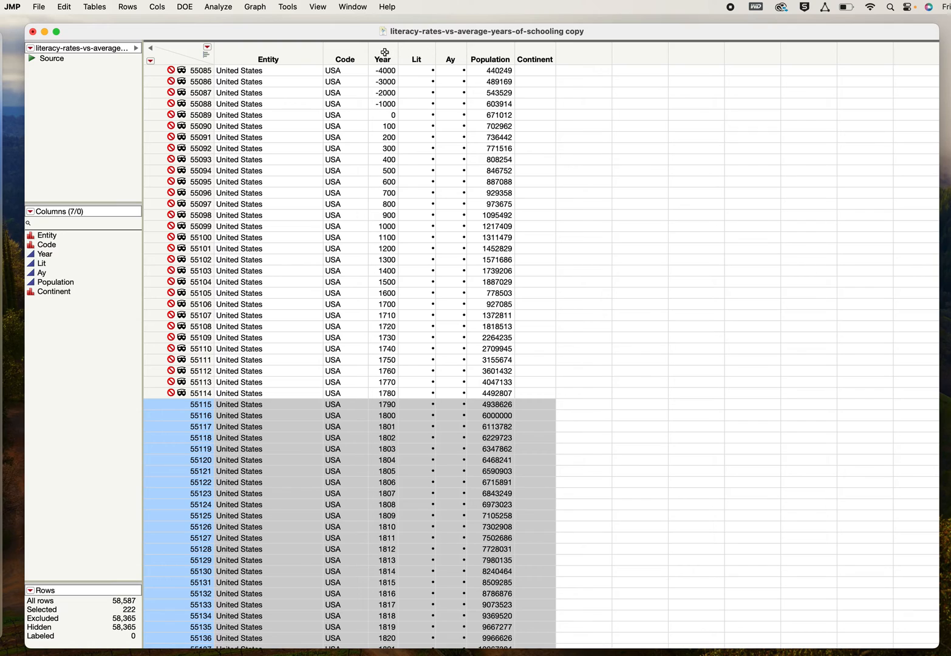
click(381, 58)
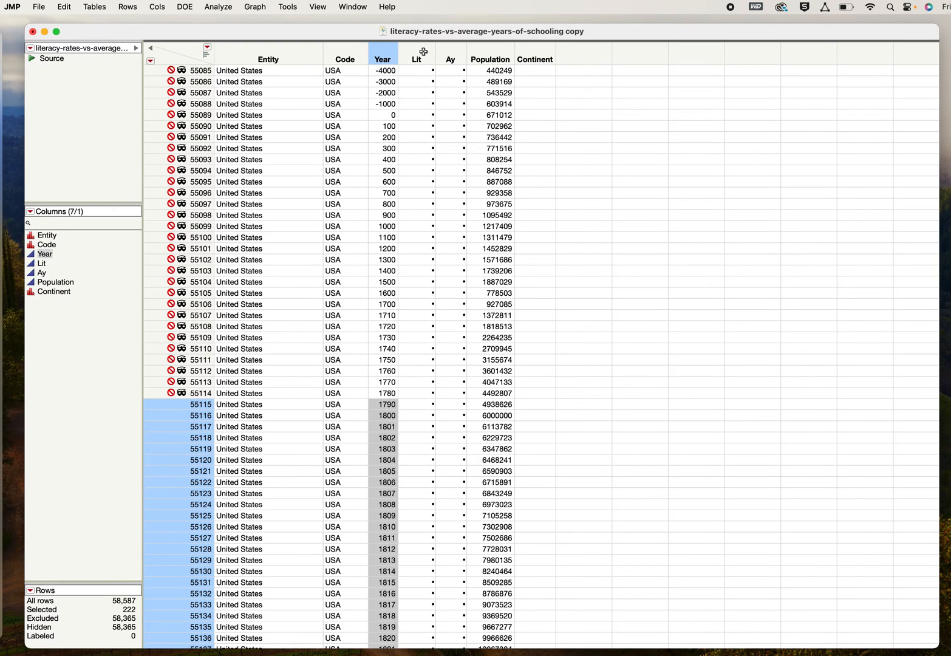
click(450, 58)
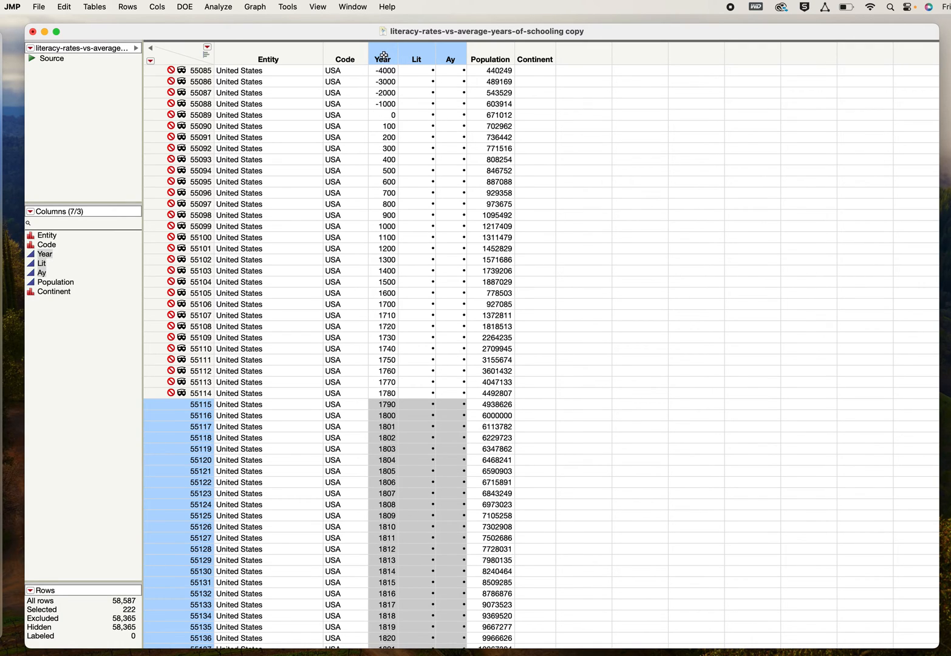
click(270, 59)
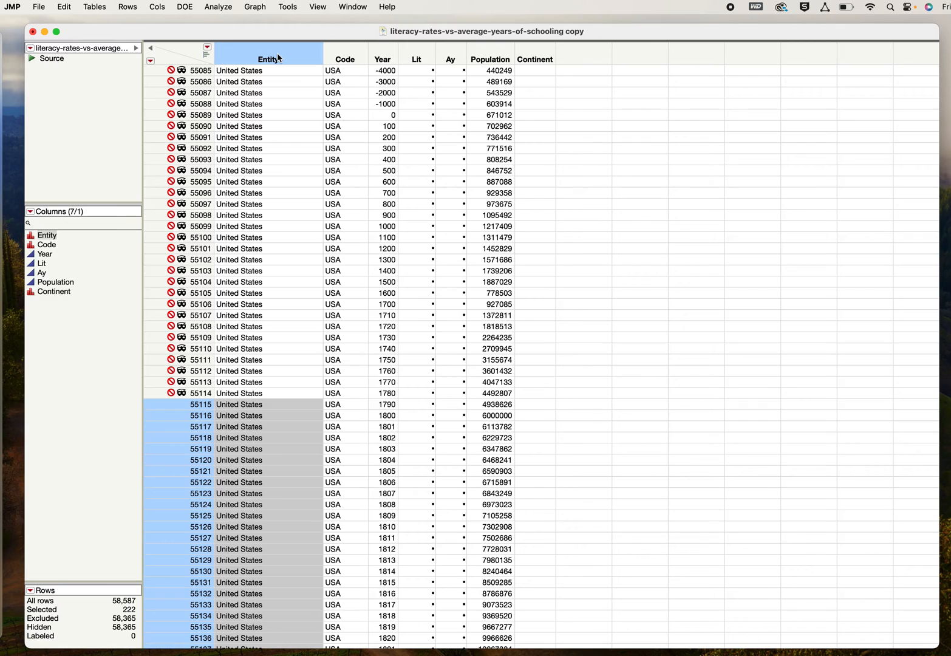
mouse_move(393, 56)
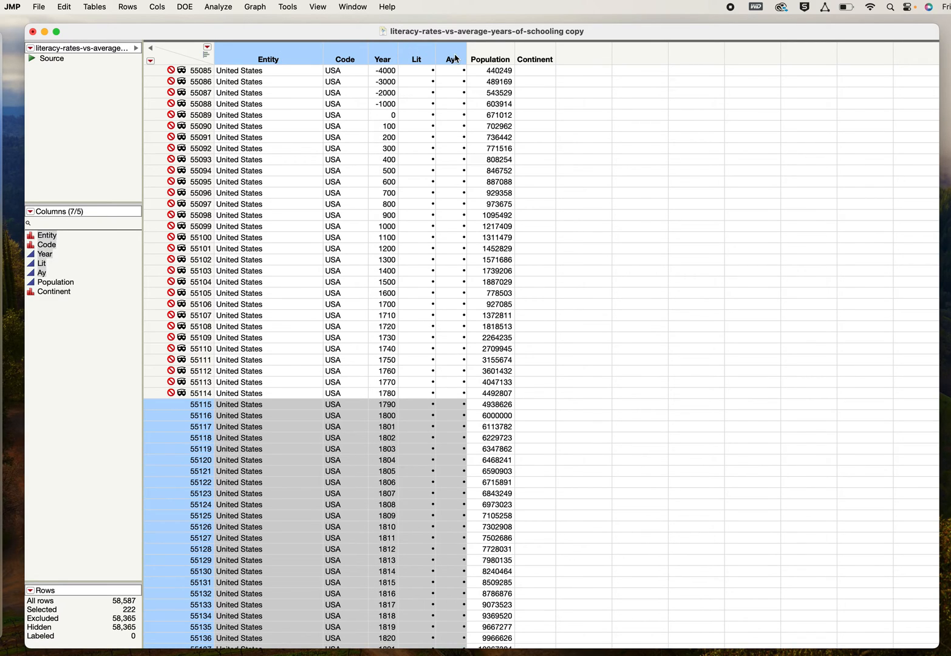
mouse_move(295, 53)
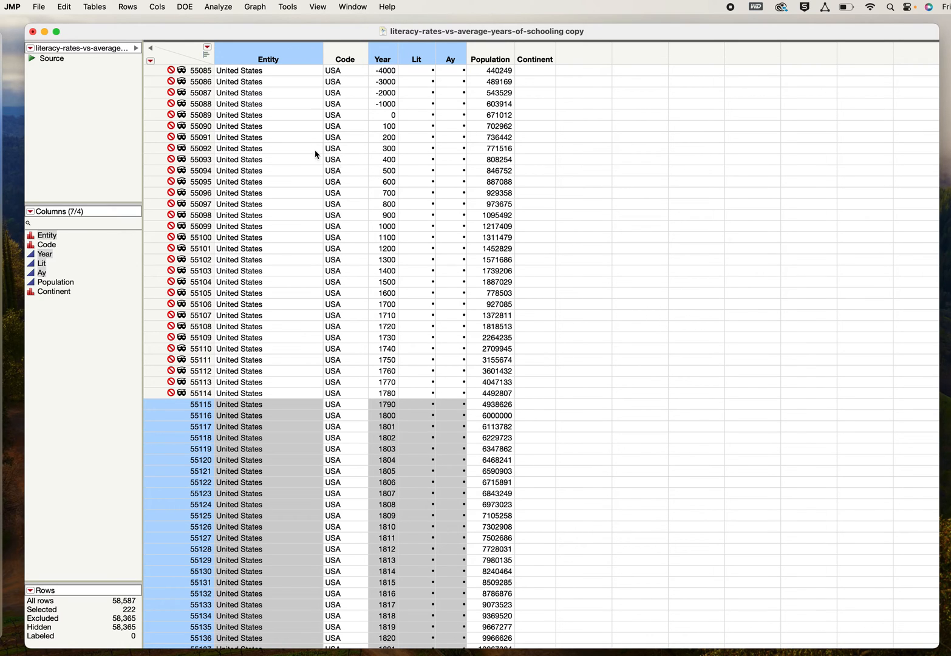
Add a new blank Sheet2 to the Excel workbook
scroll(down, 3)
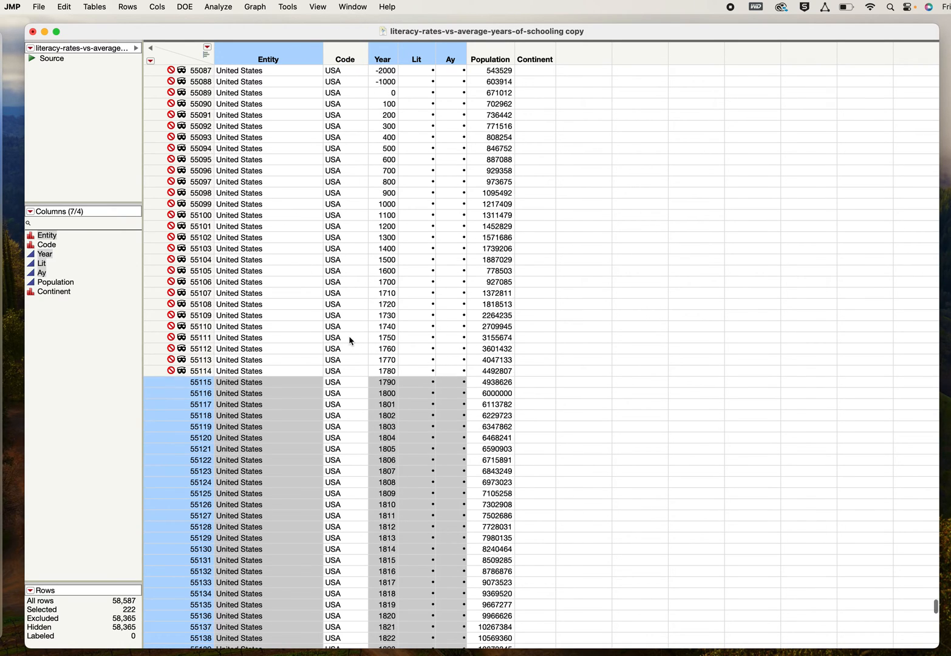
scroll(down, 3)
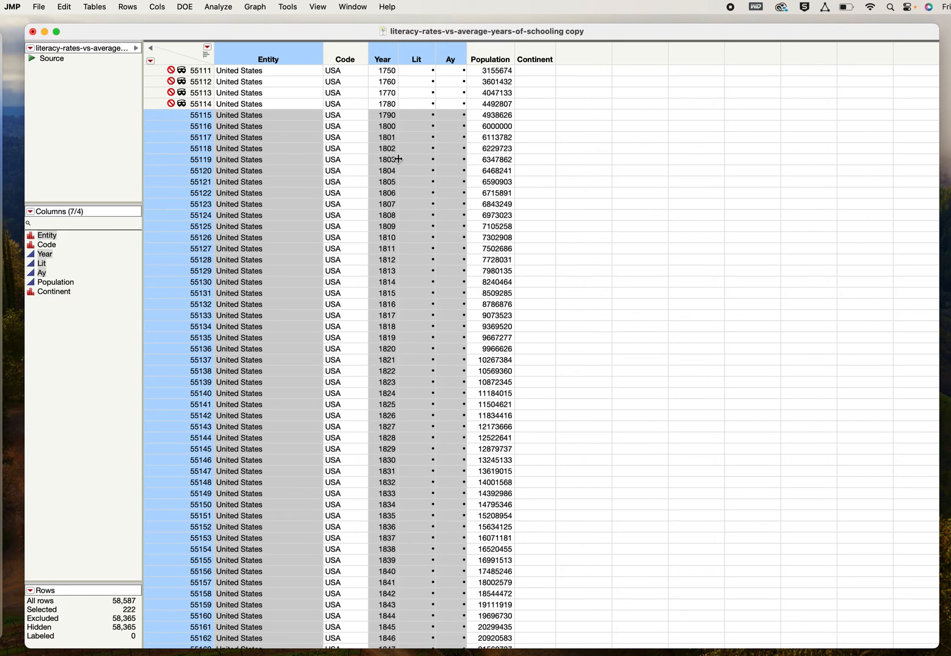
mouse_move(434, 58)
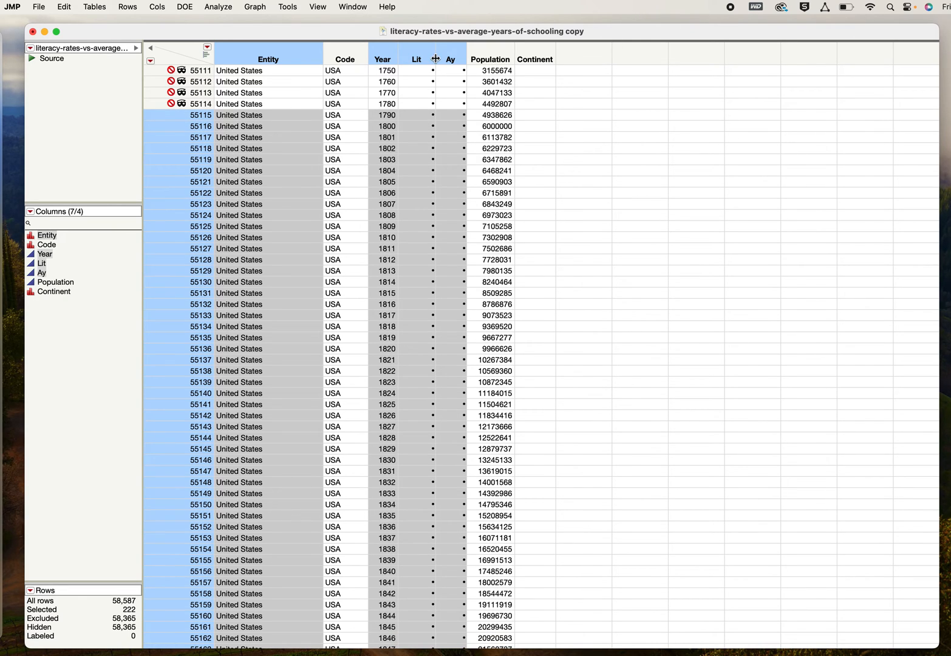
mouse_move(539, 39)
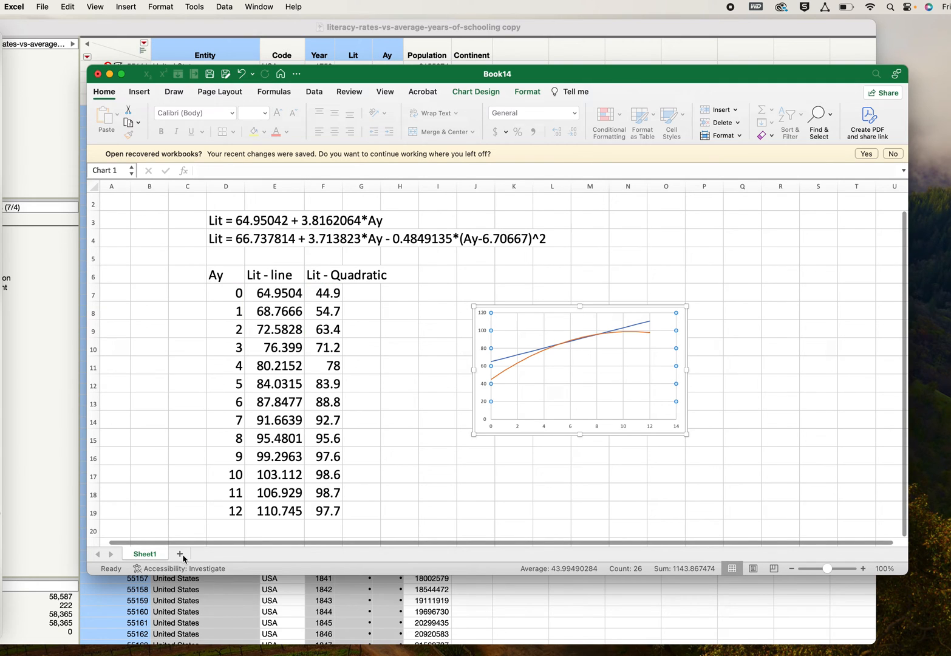
click(179, 554)
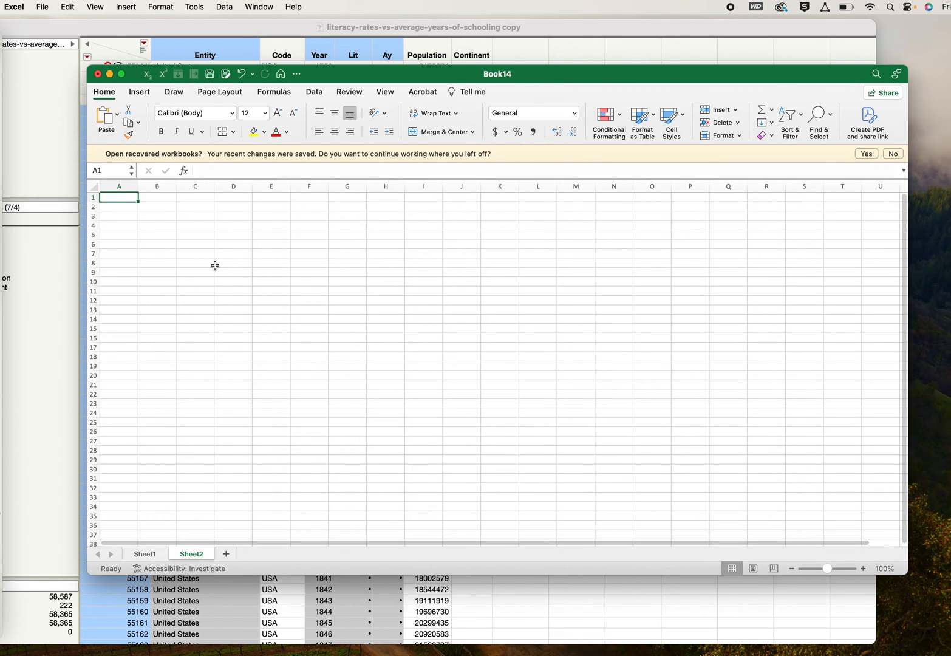
Paste the copied US literacy data into A1 of Sheet2 with Cmd+V
key(cmd+v)
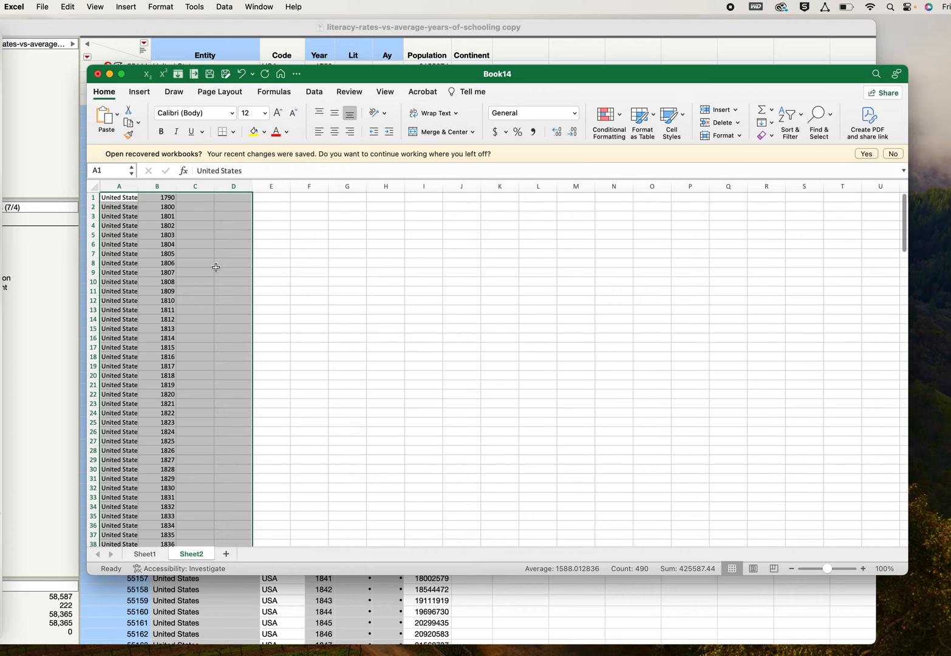
scroll(down, 3)
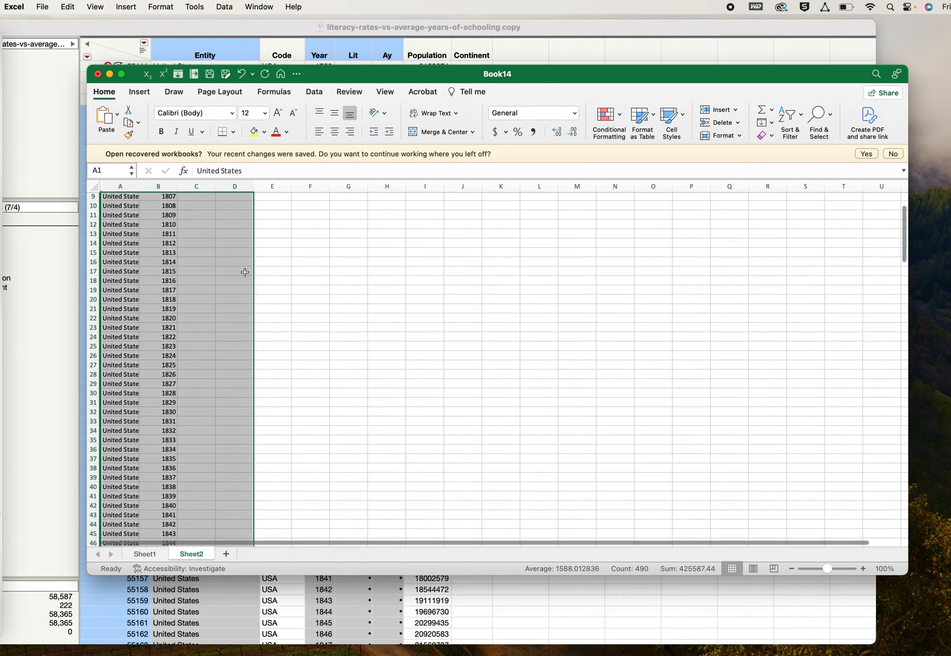
scroll(down, 3)
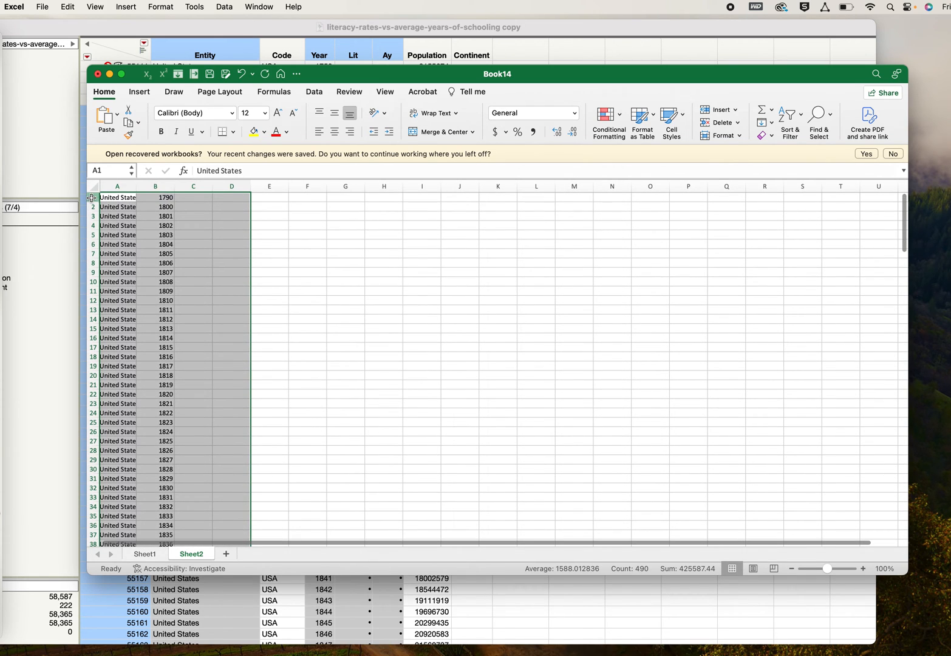
scroll(down, 3)
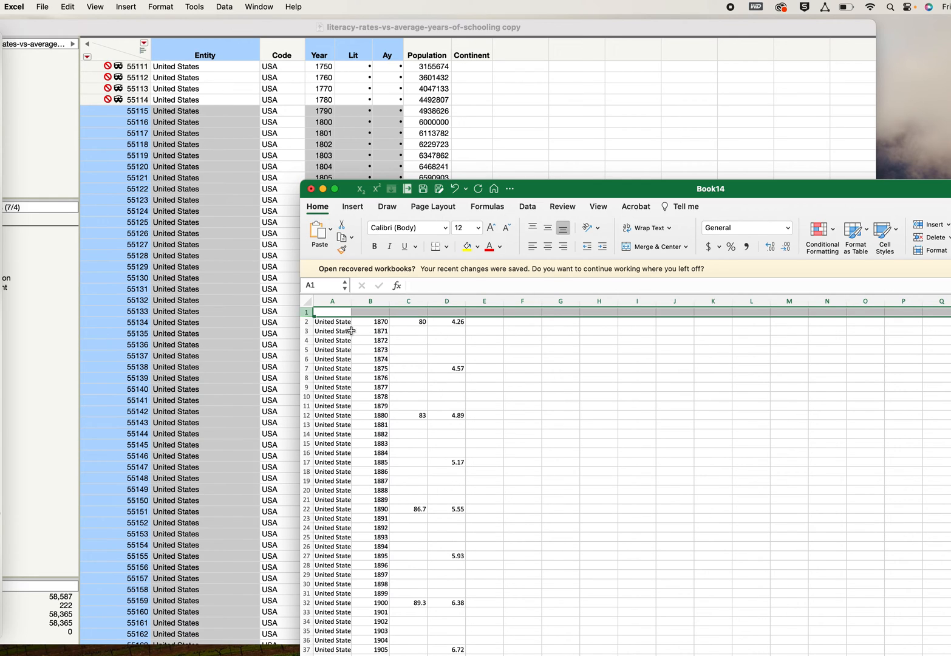
Enter the row-1 headers Country, Year and Lit across columns A to C
text(Cu)
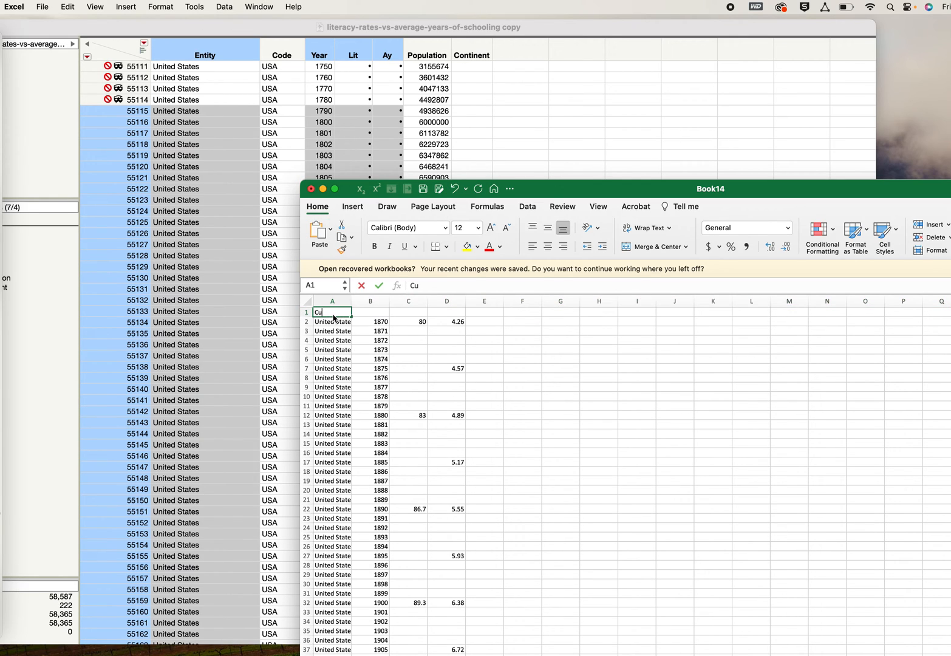
text(o)
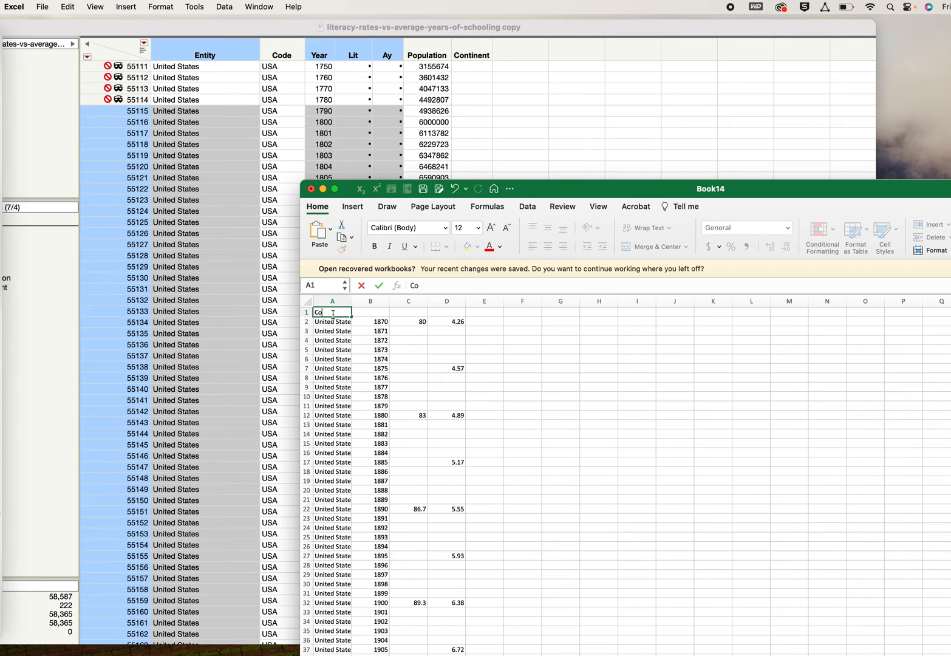
text(Country)
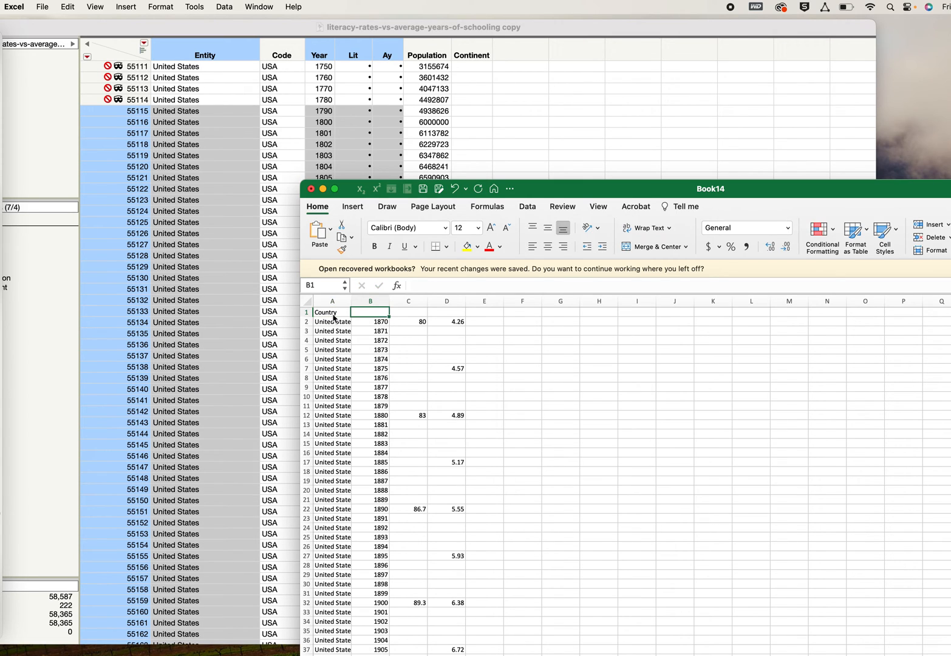
text(Year)
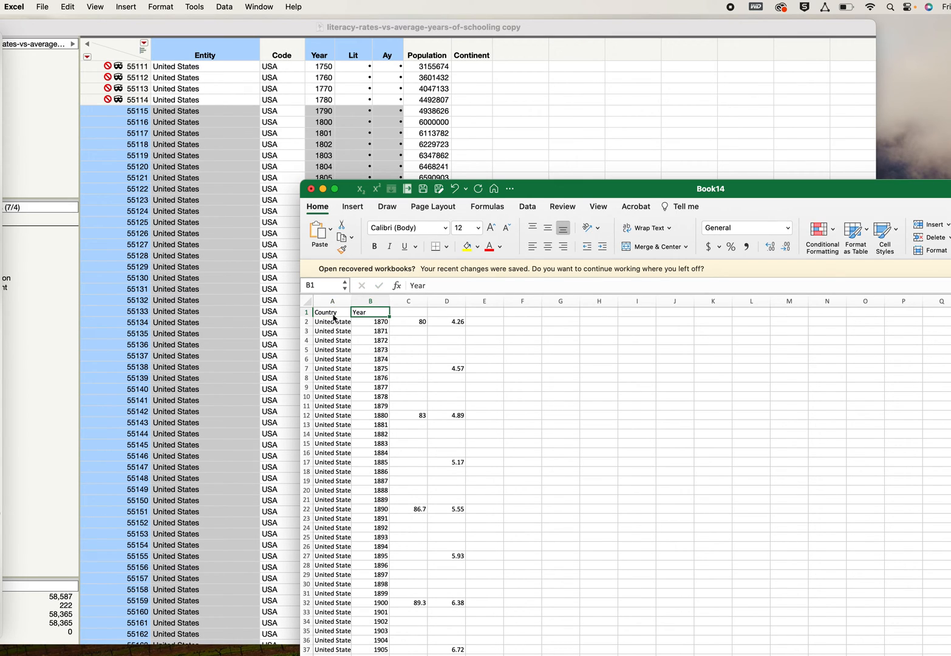
text(Lit)
click(447, 312)
text(Ay)
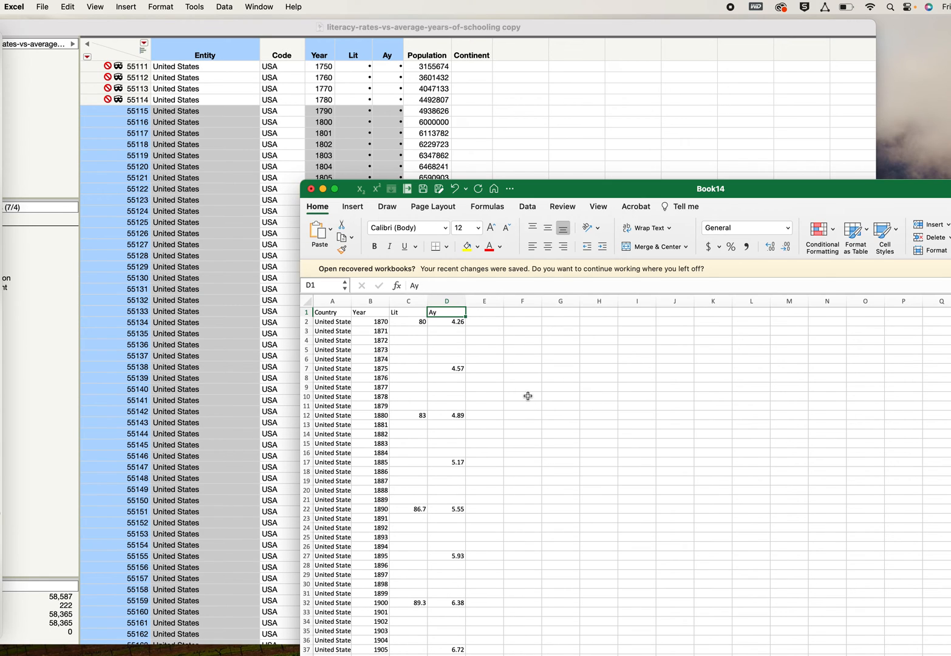
mouse_move(248, 44)
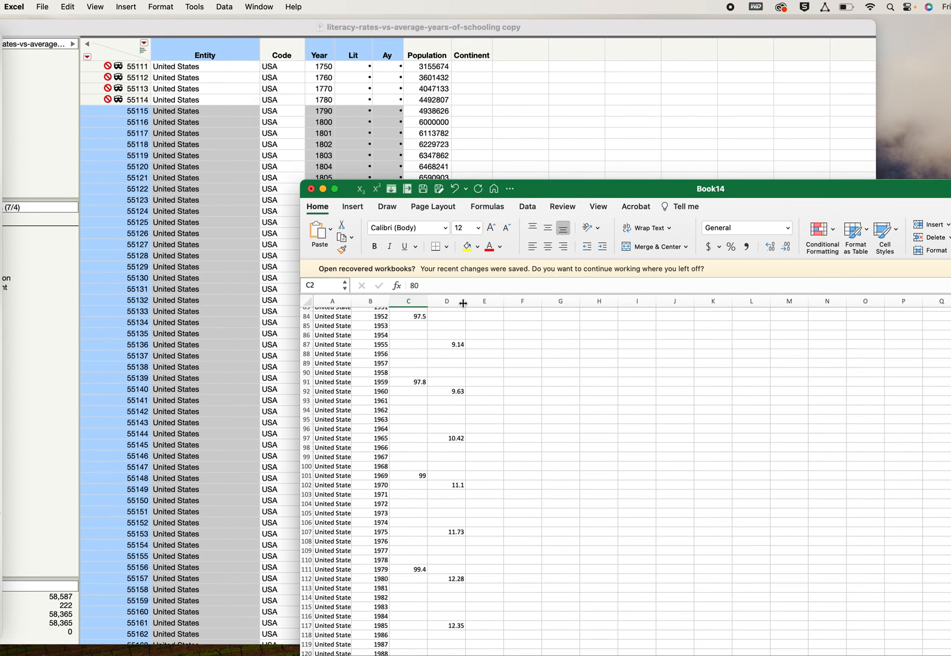
Paste the copied data into the Sheet1 chart as a new series with the first column as X values
scroll(down, 3)
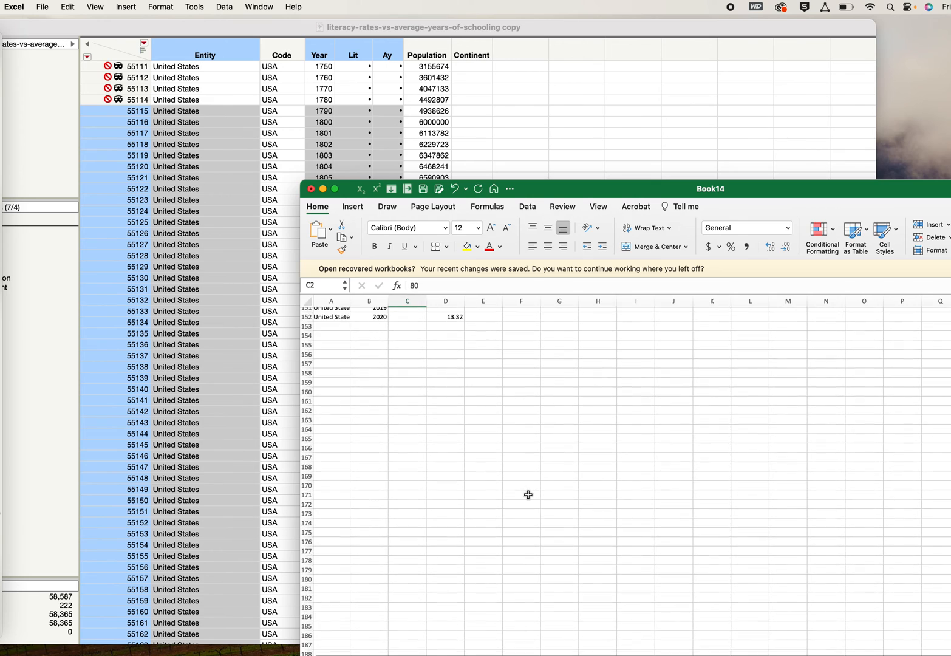
drag(405, 313, 445, 390)
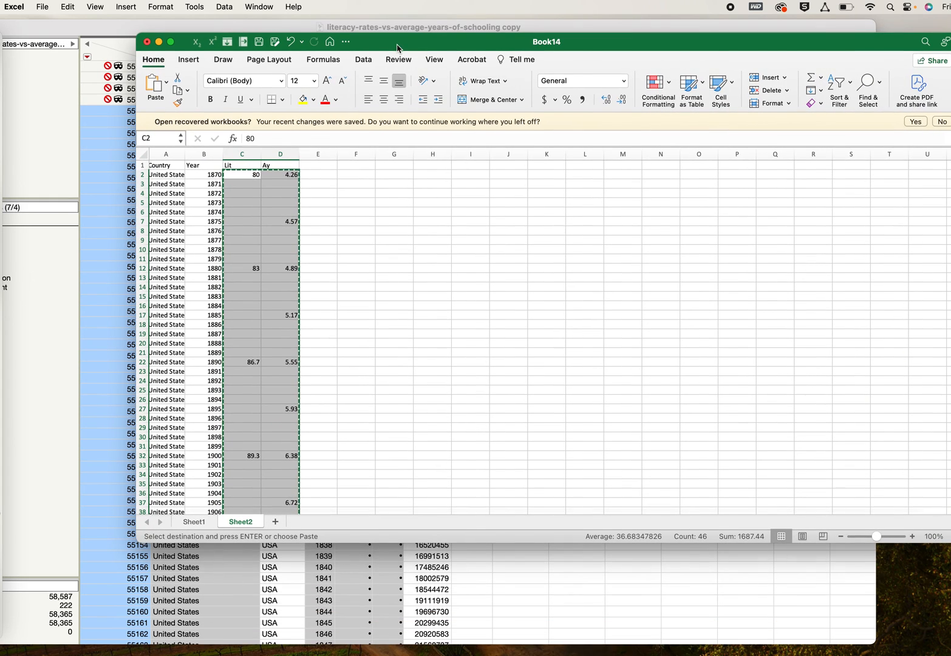
click(194, 521)
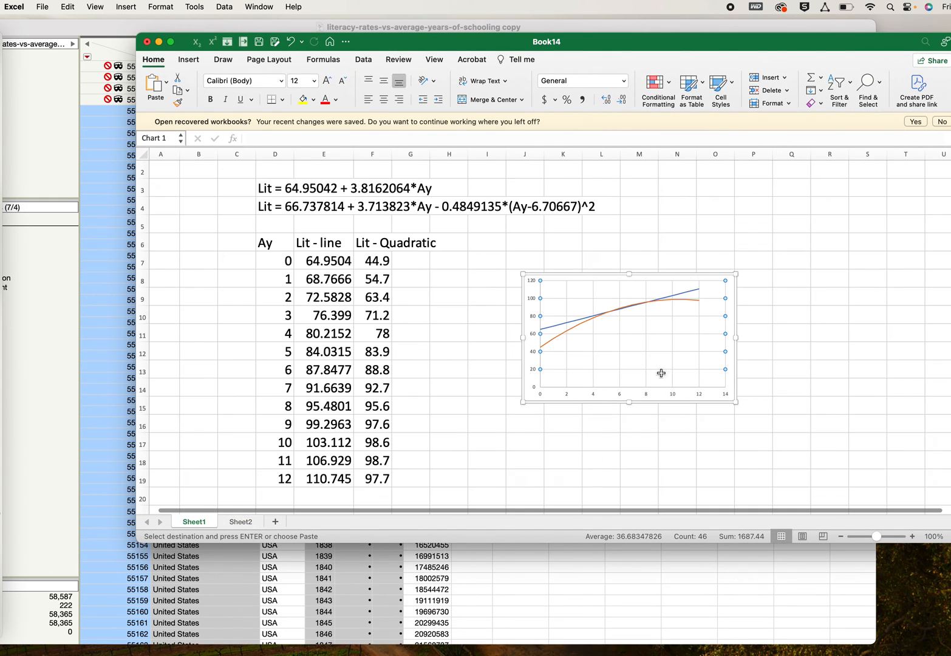
click(67, 7)
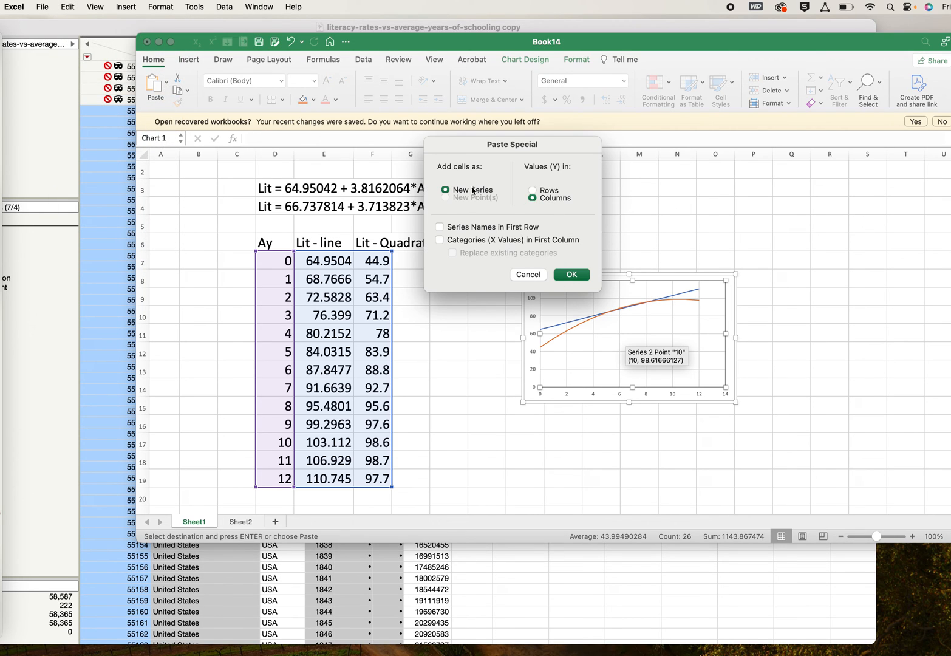
click(440, 240)
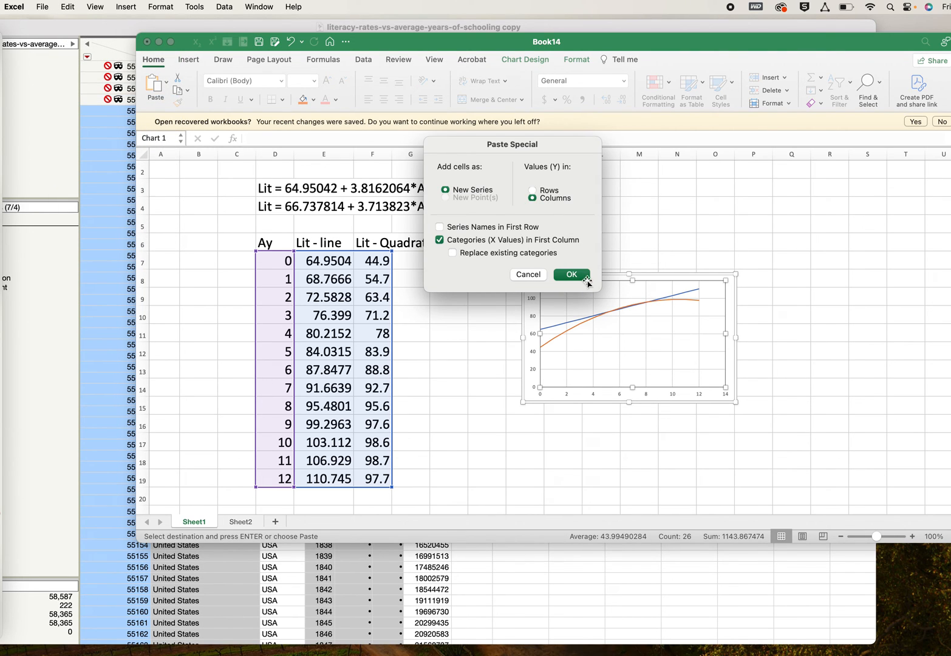
click(571, 274)
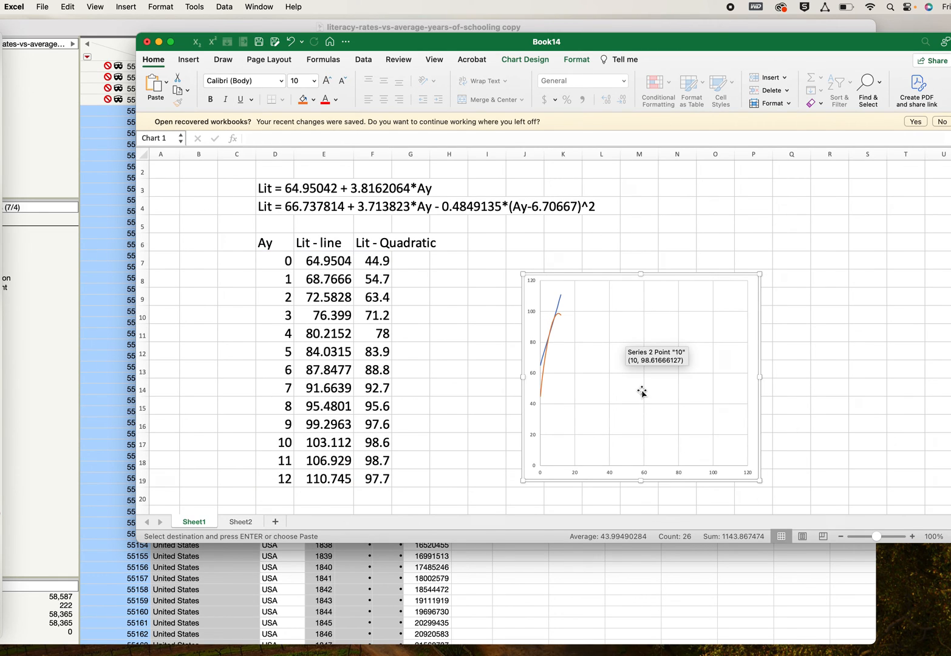
mouse_move(575, 479)
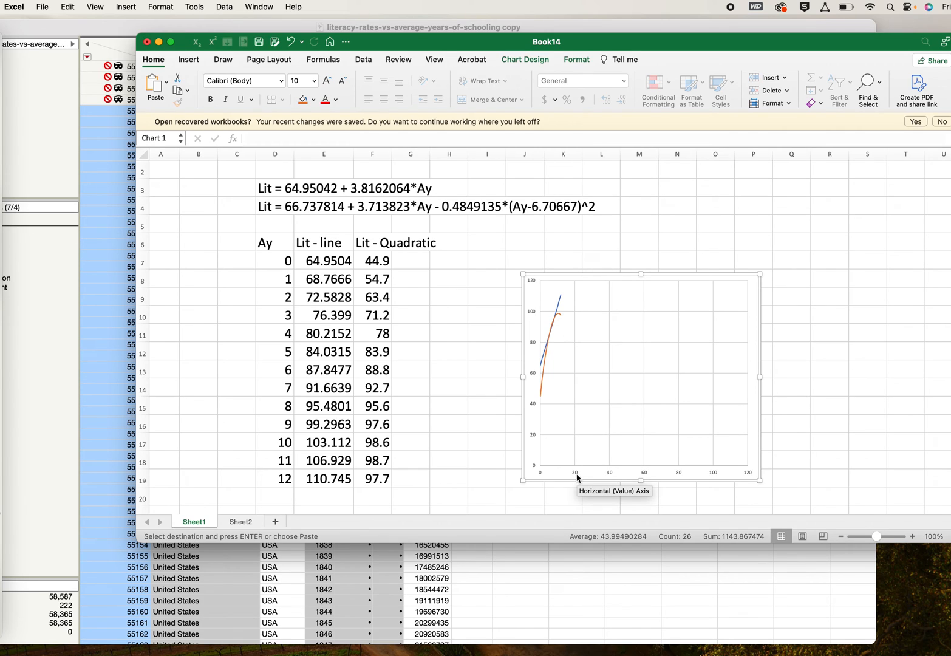
mouse_move(559, 318)
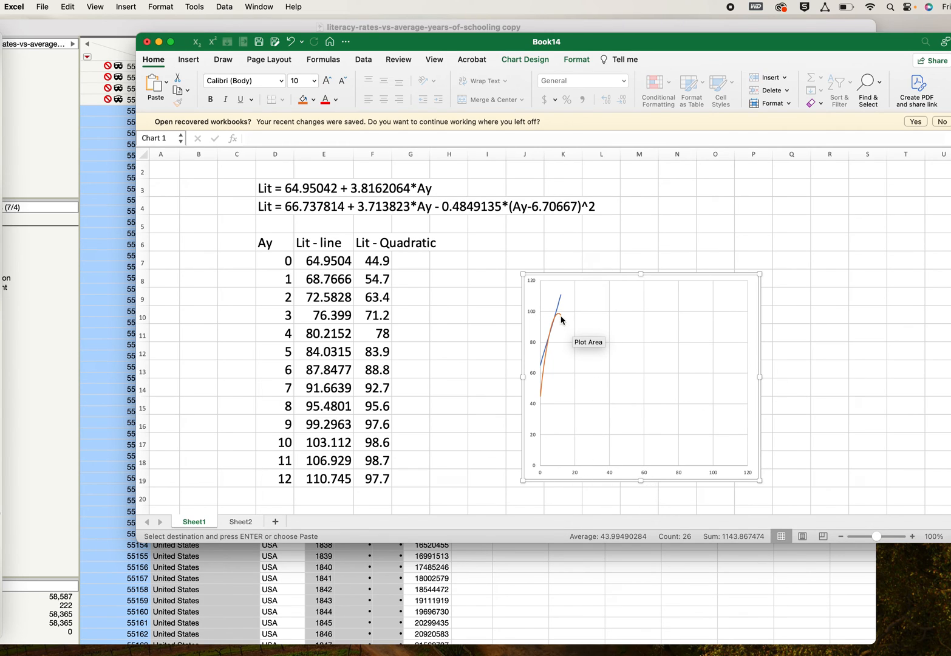
mouse_move(566, 364)
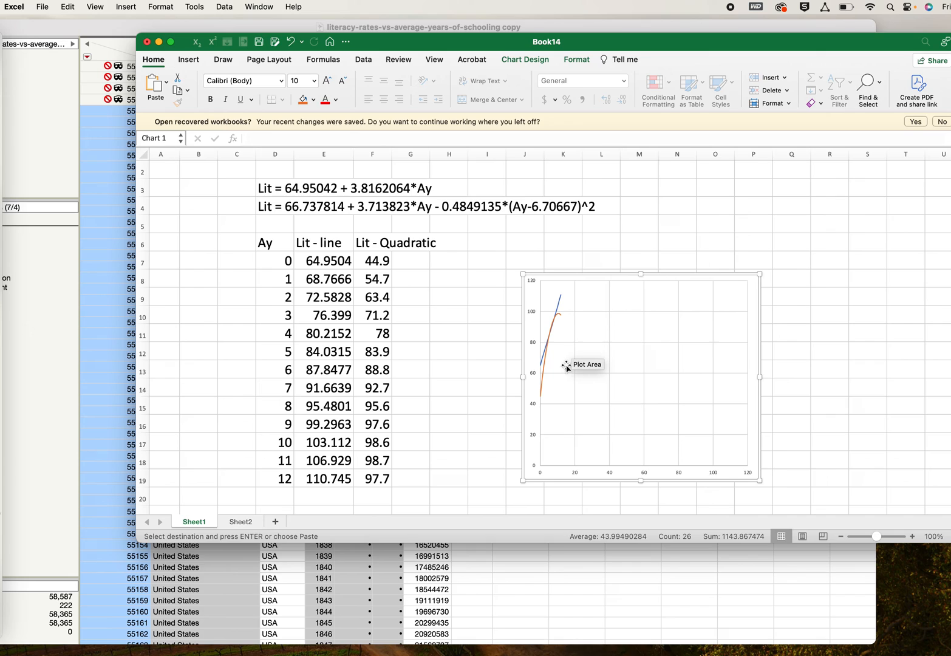
mouse_move(578, 476)
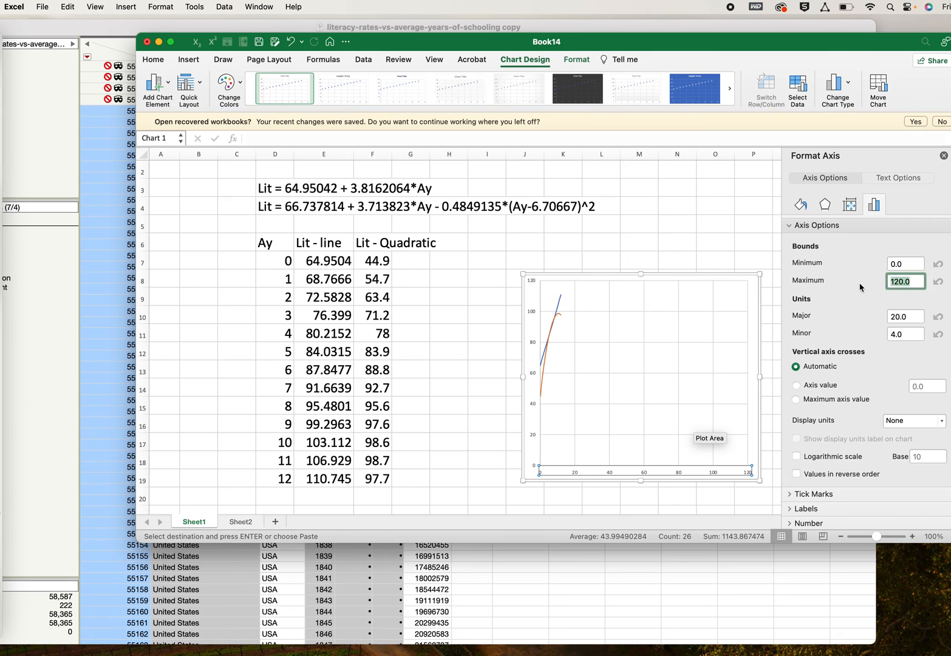
Set the horizontal axis maximum to 100, then revise it to 20 in Format Axis
text(100.0)
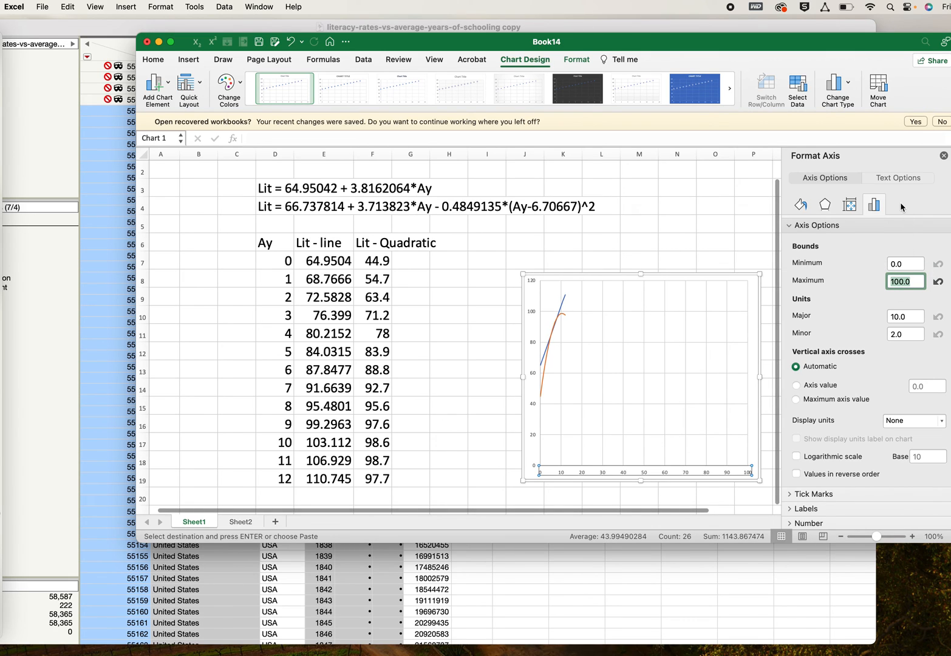
click(942, 155)
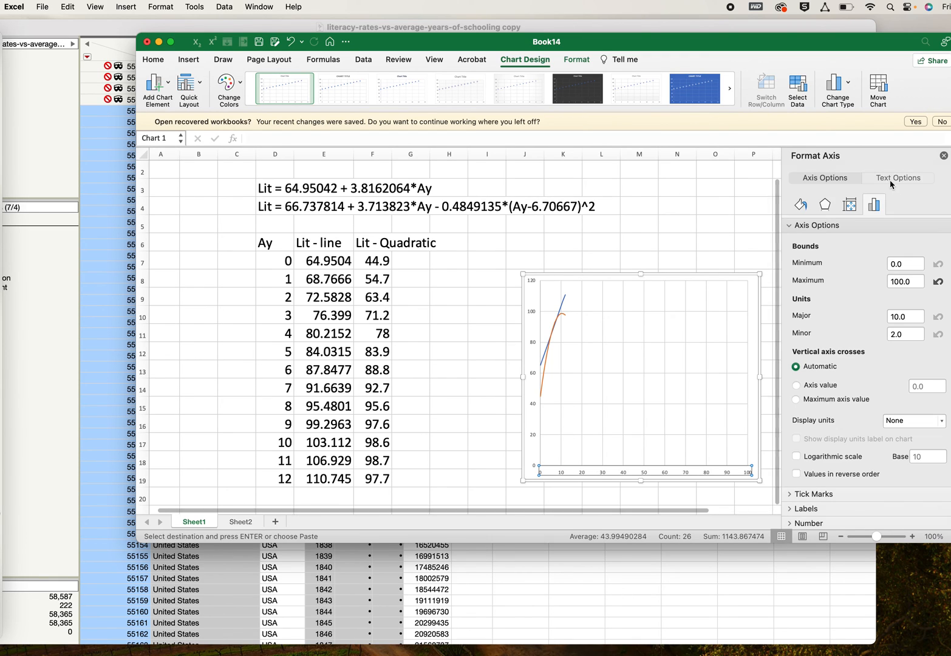
click(906, 282)
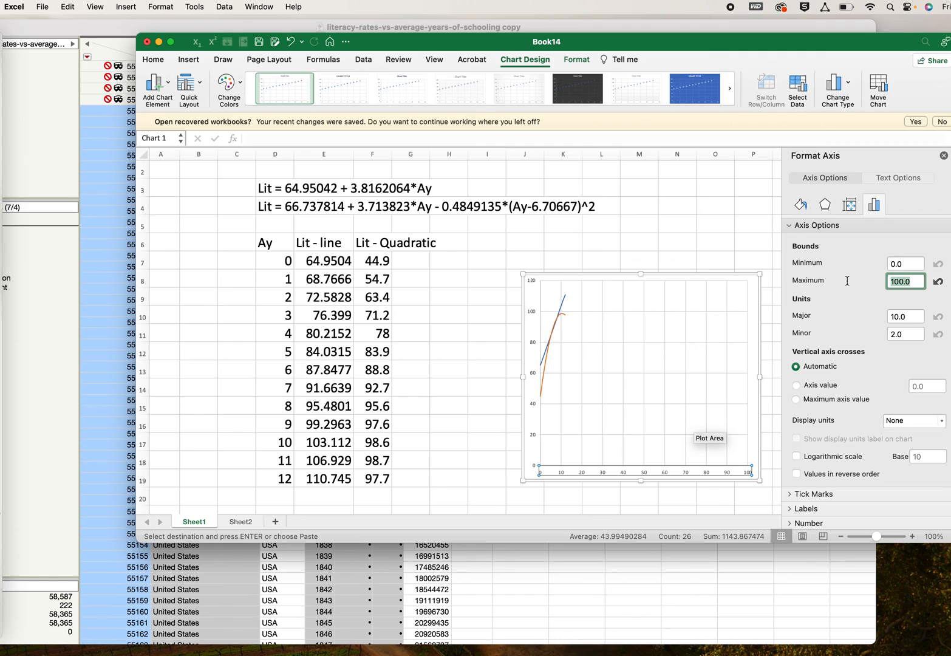
text(20.0)
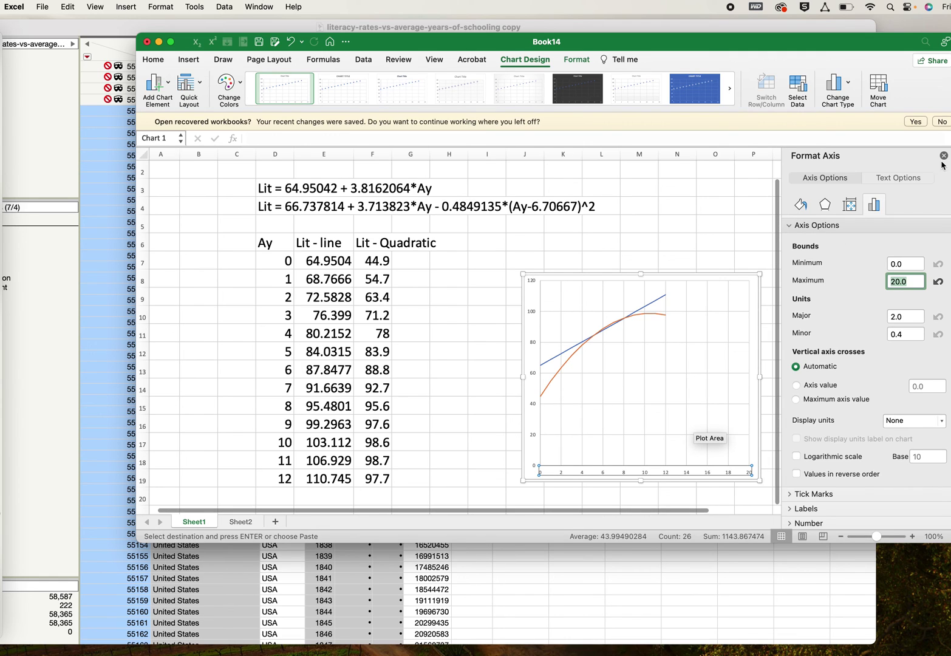
click(941, 156)
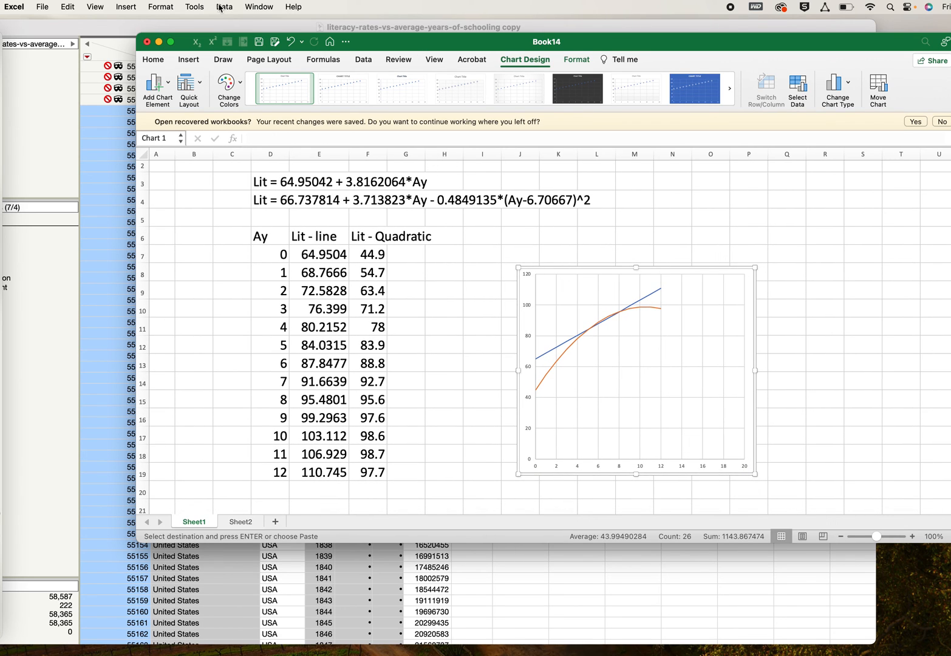
click(223, 7)
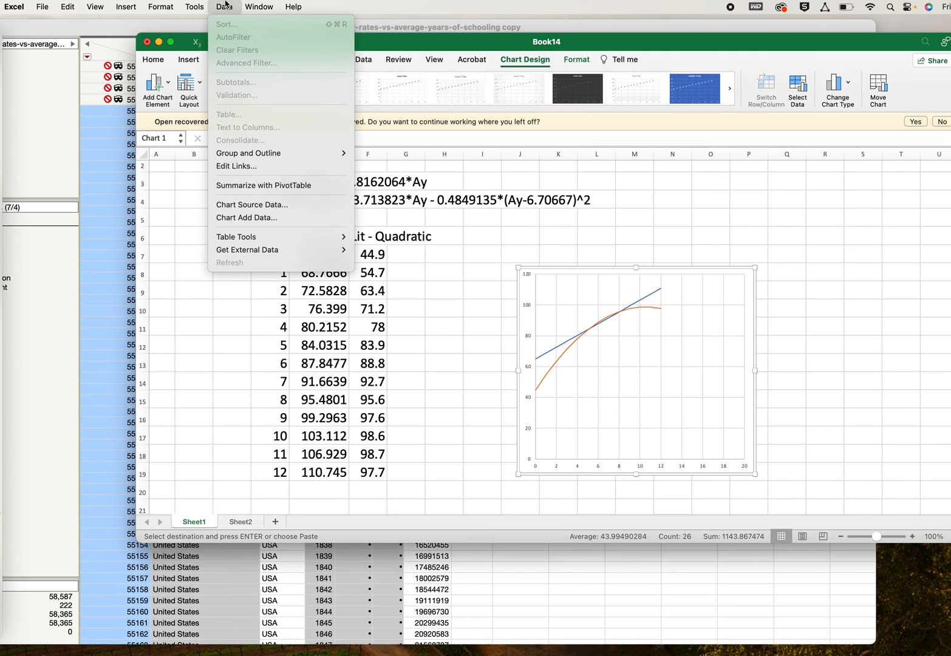
click(95, 7)
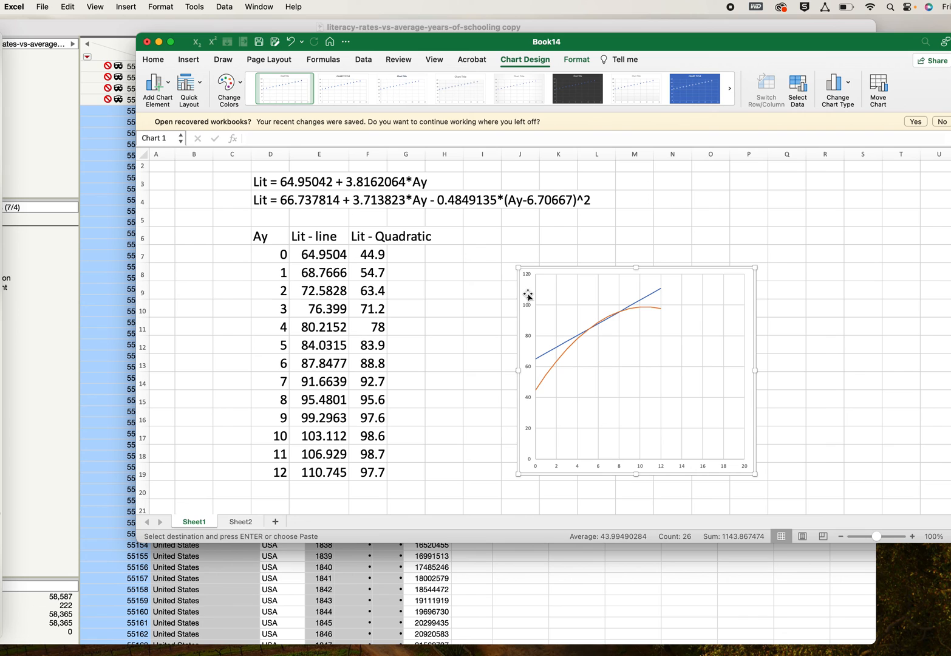
click(240, 523)
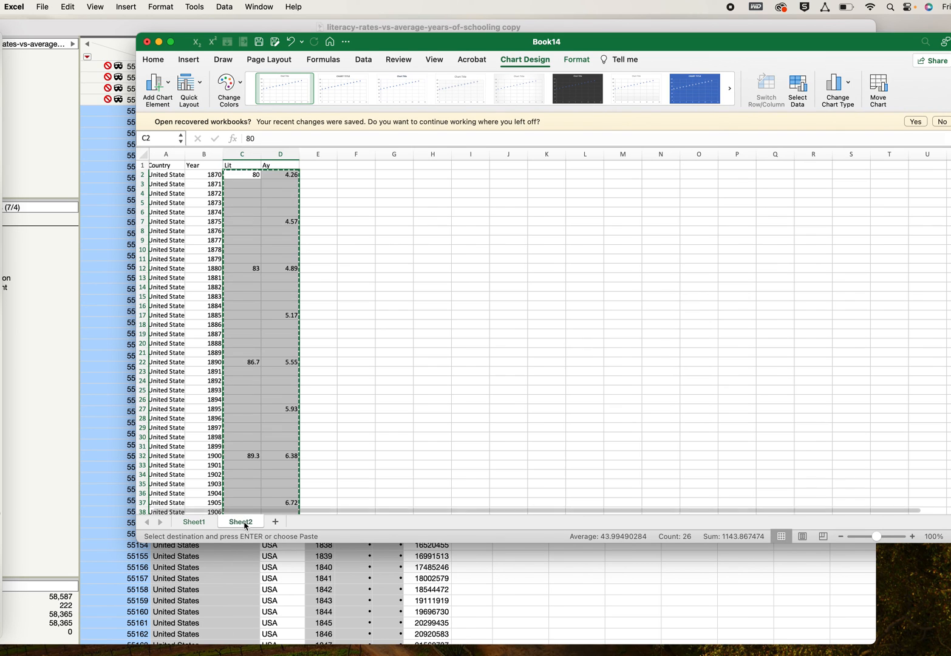
click(153, 59)
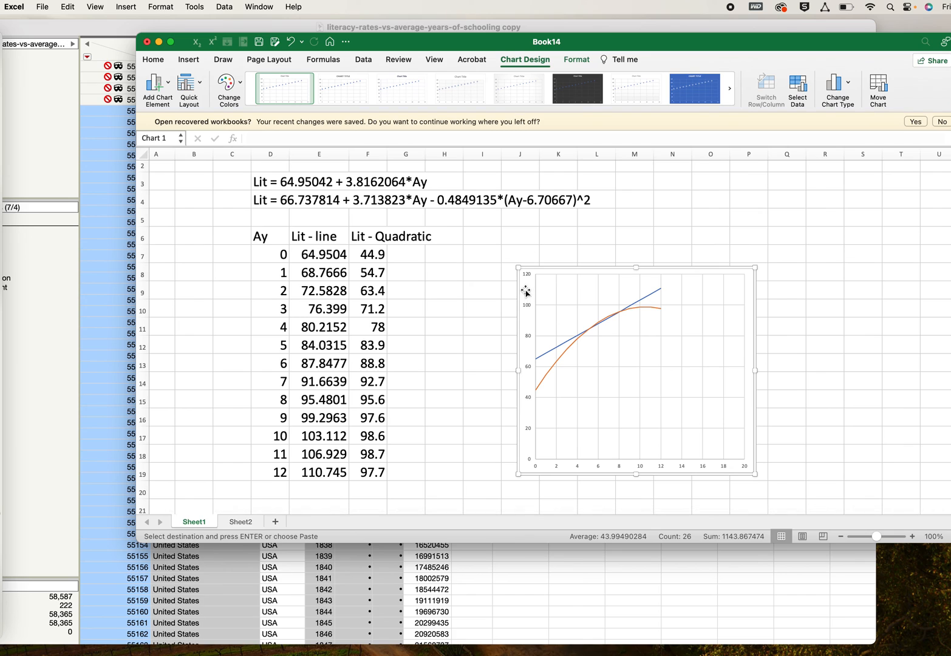
click(67, 7)
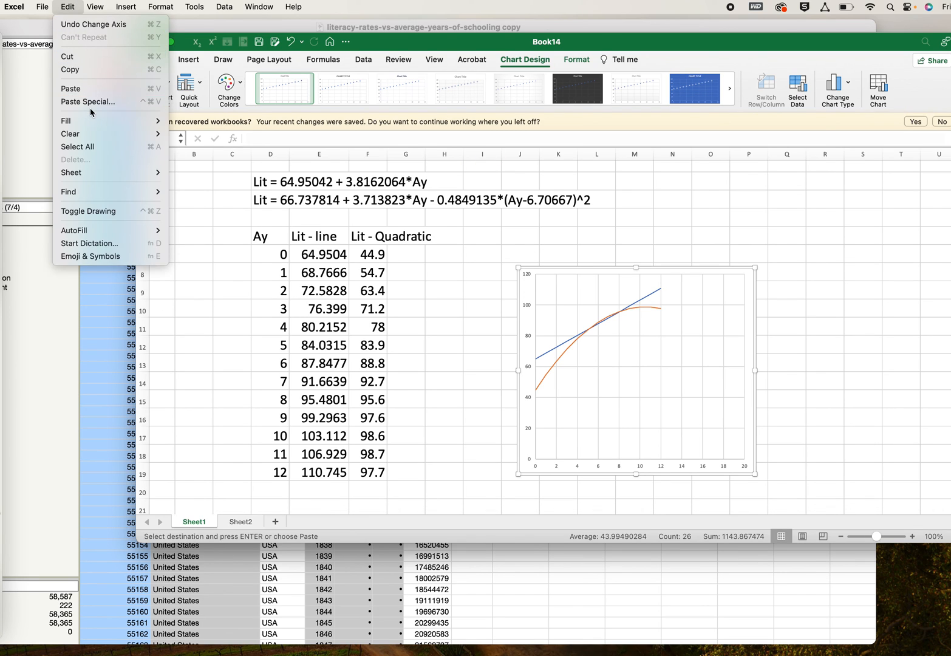
click(88, 102)
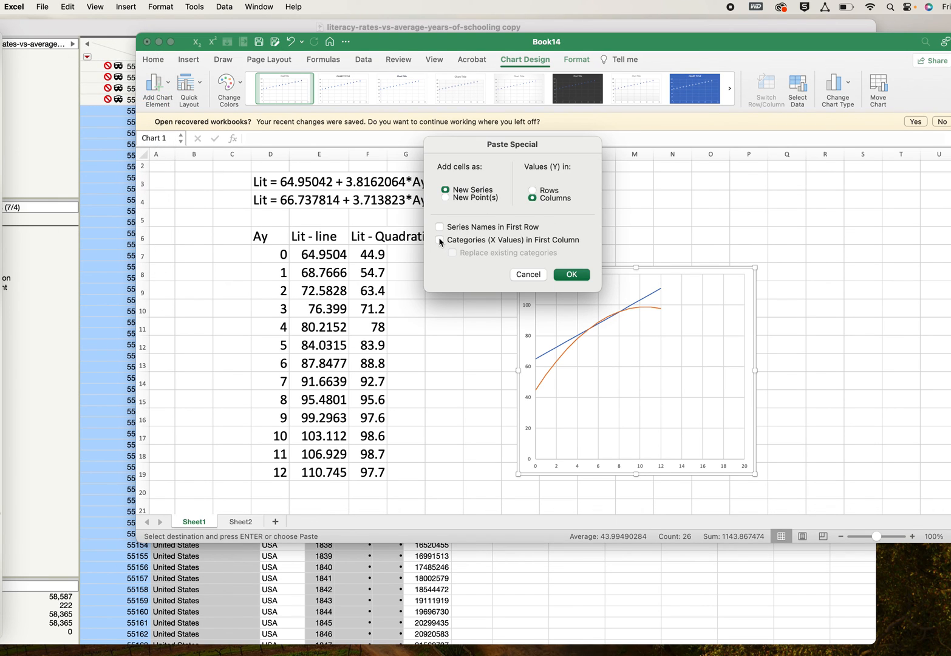
click(571, 275)
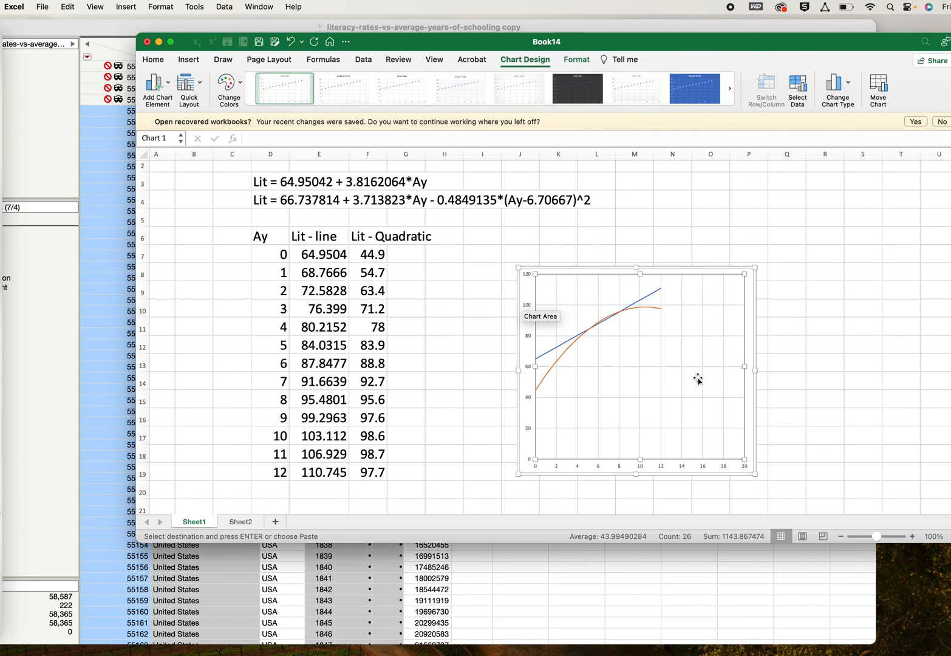
mouse_move(691, 381)
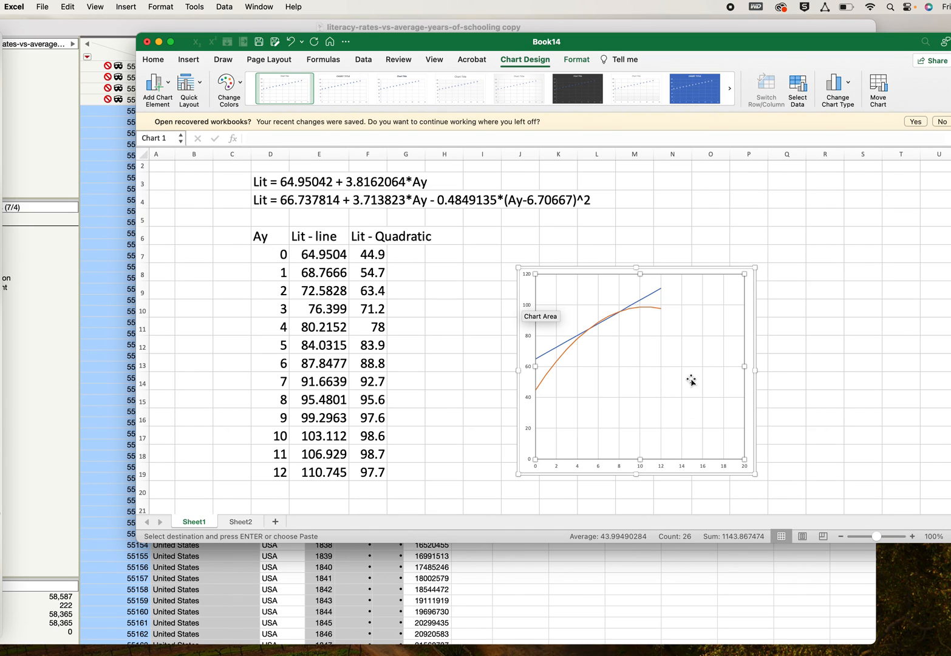
mouse_move(691, 115)
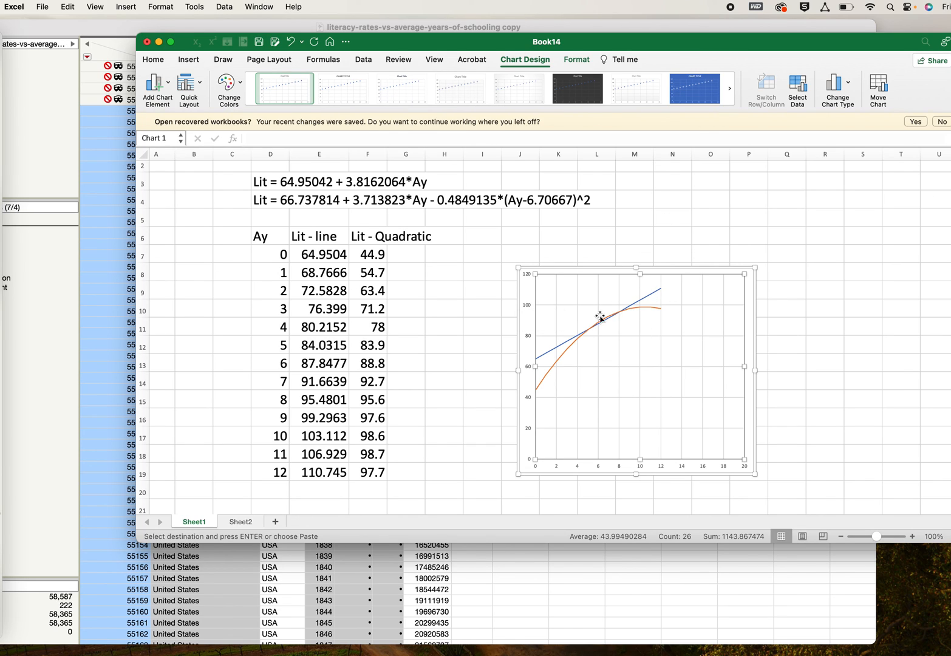
mouse_move(683, 250)
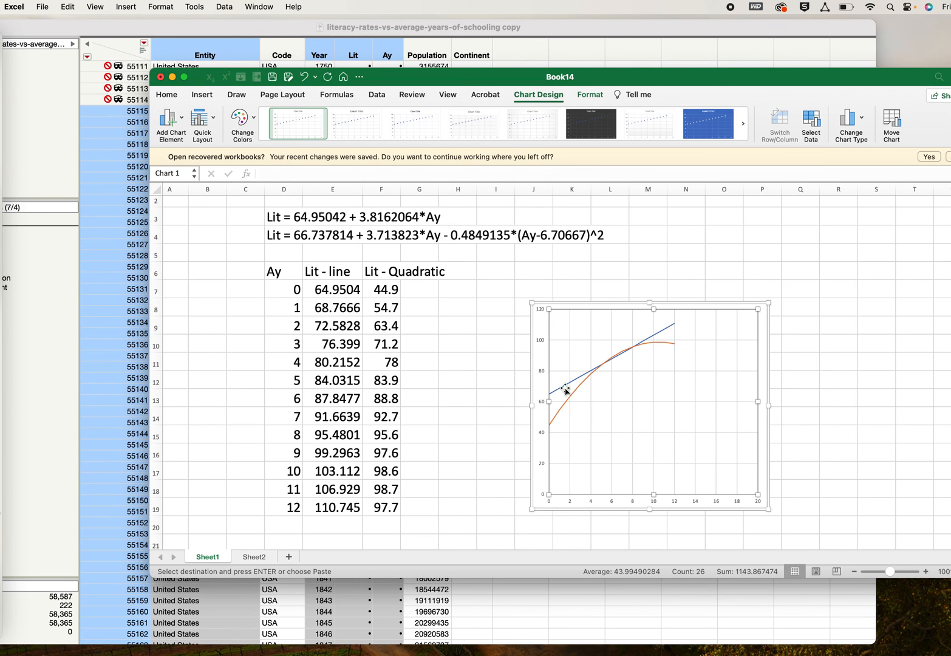
mouse_move(675, 392)
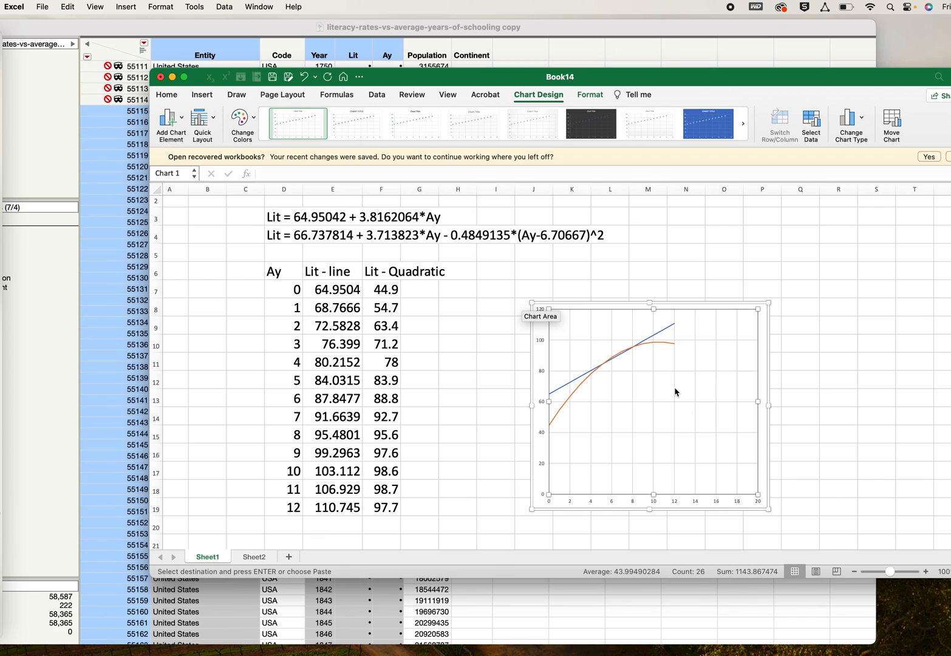